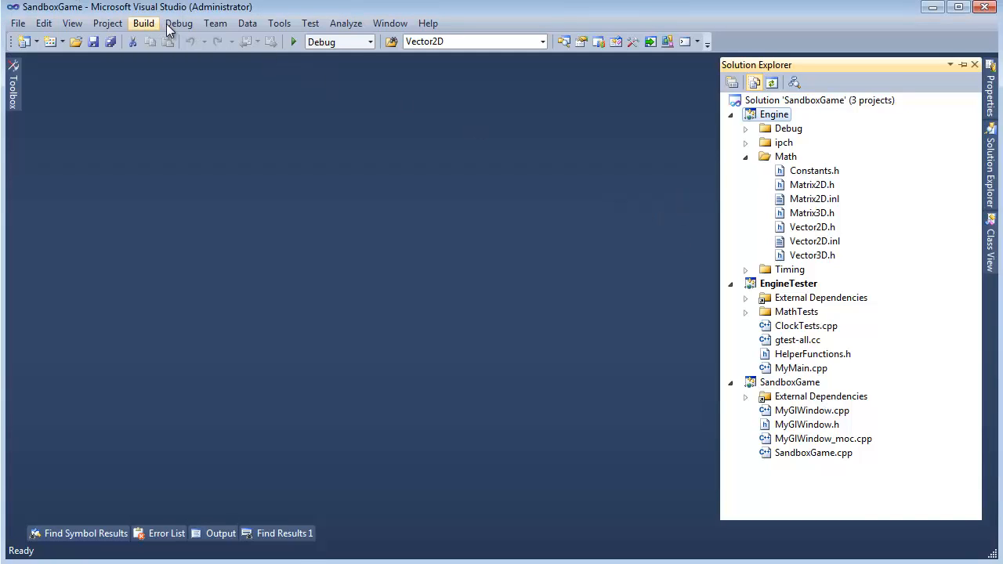
- Tick Build for SandboxGame in the Configuration Manager so it builds with the solution
{"action": "left_click", "coordinate": [144, 23]}
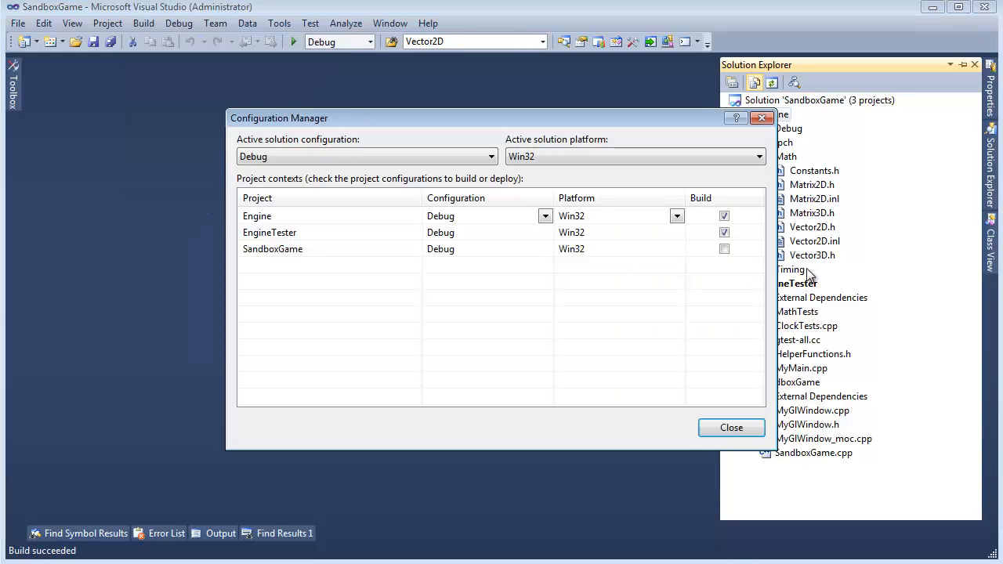
{"action": "left_click", "coordinate": [724, 248]}
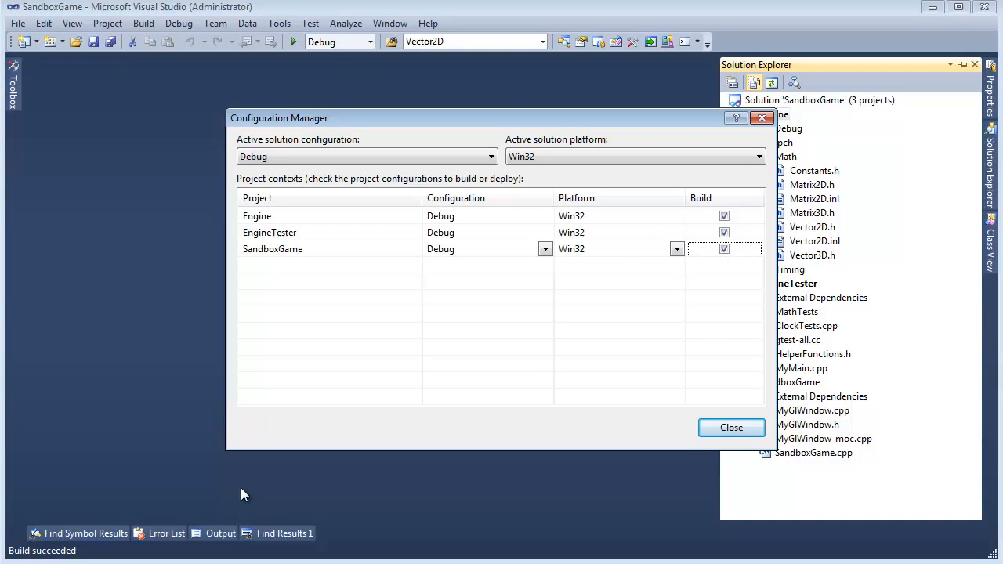
{"action": "mouse_move", "coordinate": [730, 426]}
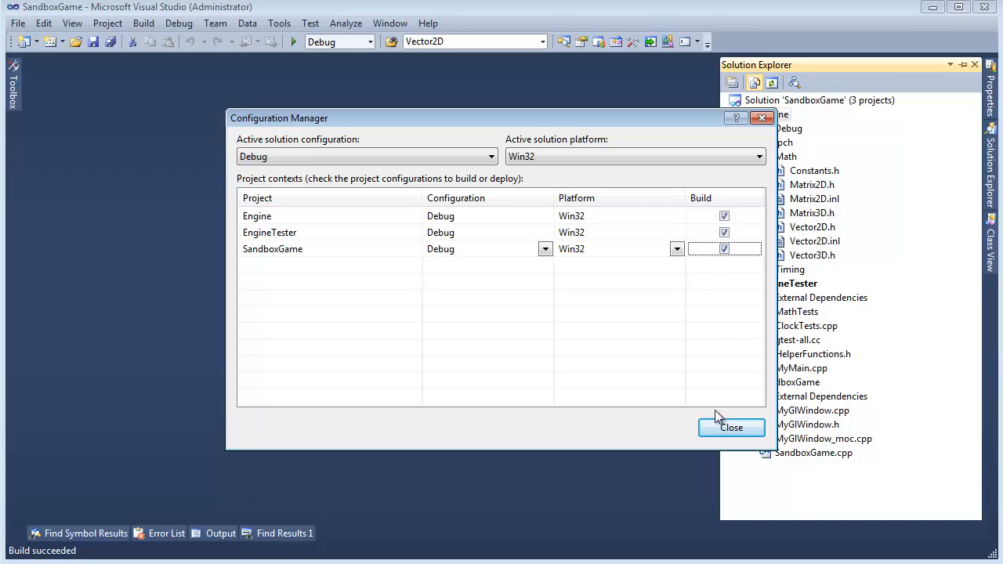
{"action": "left_click", "coordinate": [730, 427]}
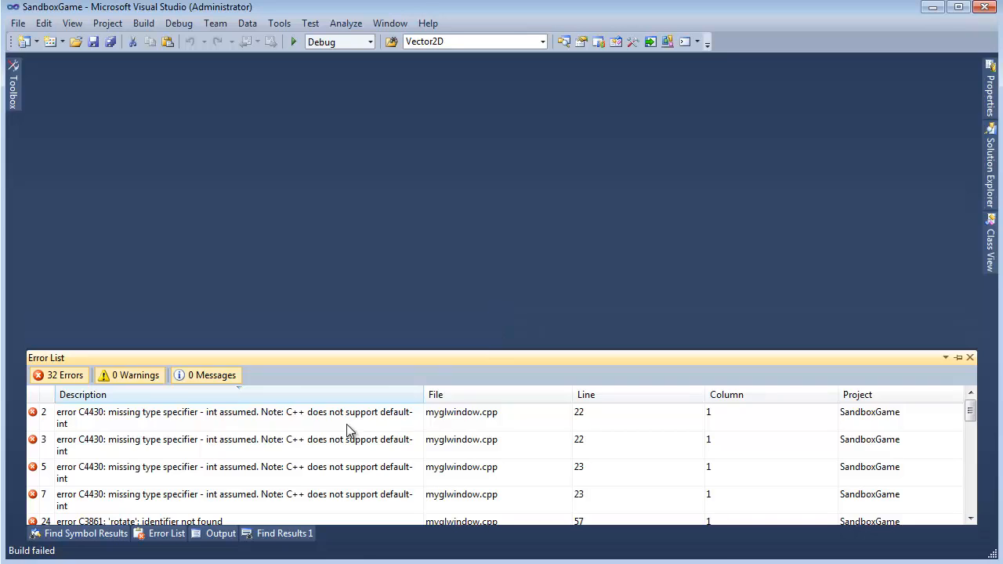
- From an error, jump into MyGlWindow.cpp and replace every Vector2D with Vector3D via Ctrl+H
{"action": "double_click", "coordinate": [235, 417]}
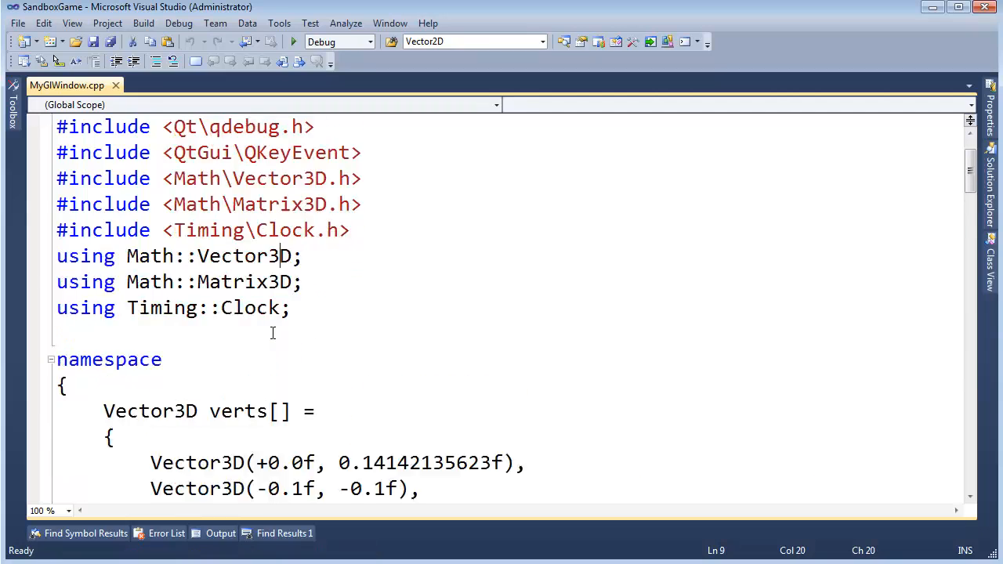
{"action": "scroll", "scroll_direction": "down", "scroll_amount": 3}
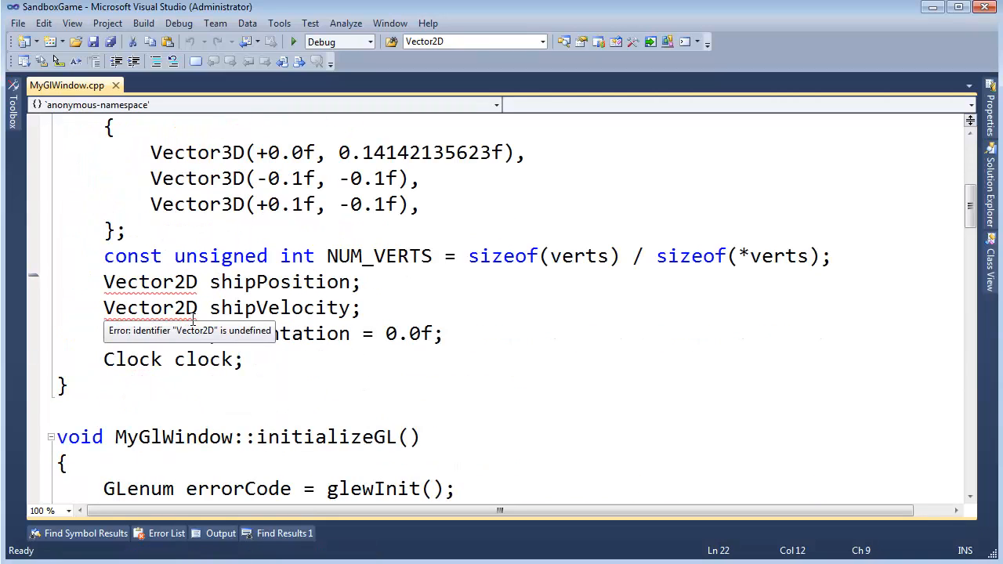
{"action": "key", "text": "ctrl+h"}
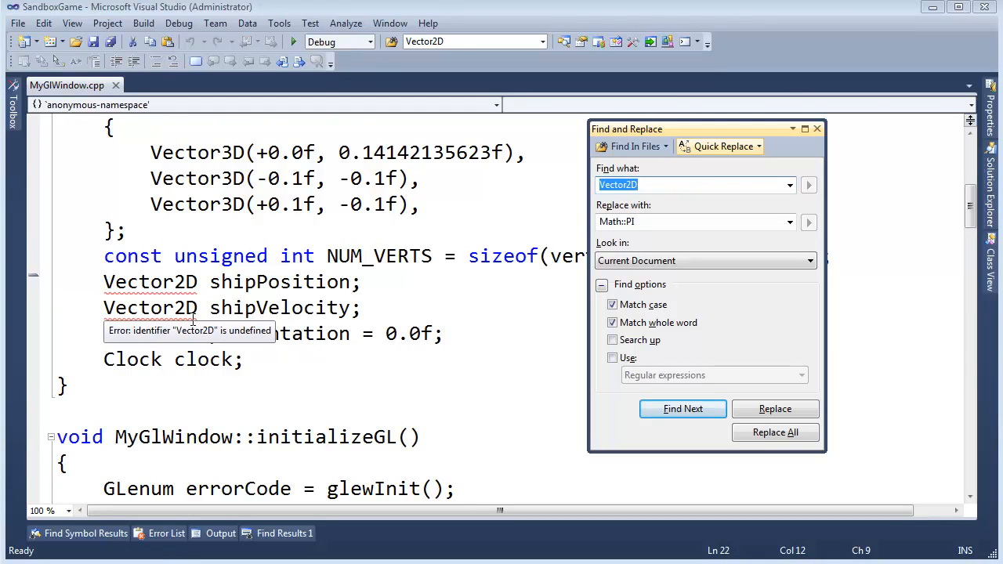
{"action": "type", "text": "Vector3D"}
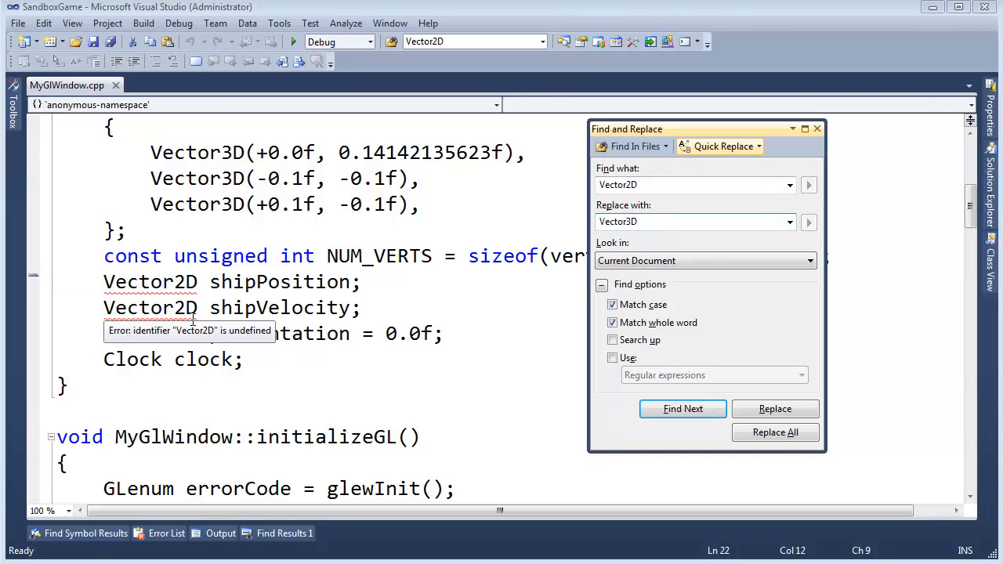
{"action": "left_click", "coordinate": [775, 432]}
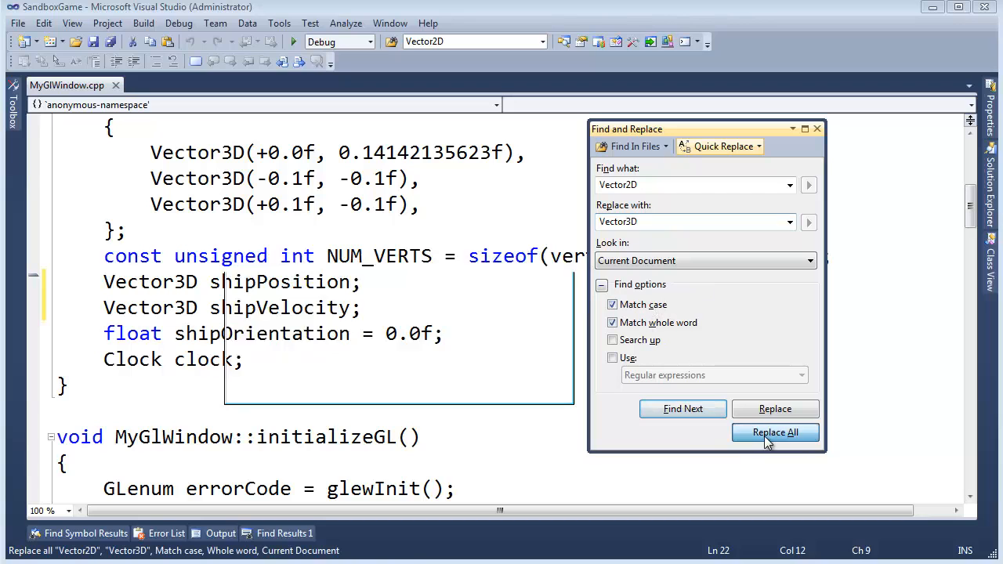
{"action": "left_click", "coordinate": [774, 432]}
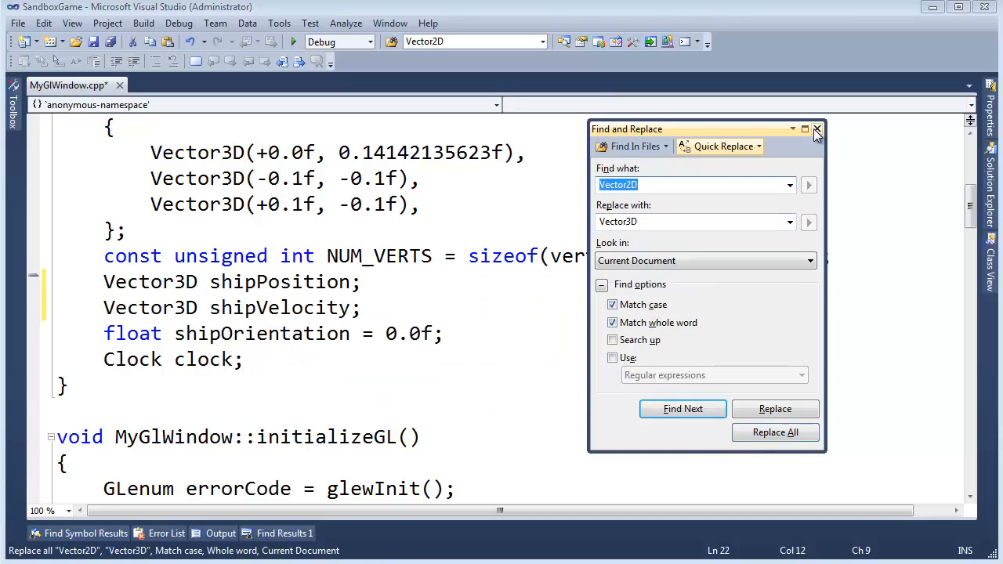
{"action": "left_click", "coordinate": [818, 129]}
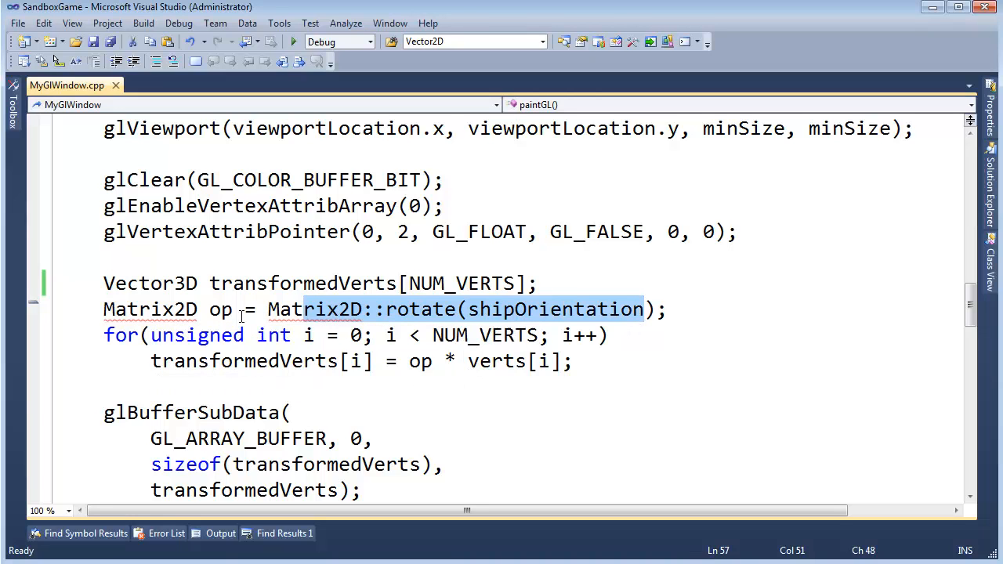
- Run a first Replace All in MyGlWindow.cpp and dismiss the occurrences-replaced message
{"action": "left_click", "coordinate": [185, 309]}
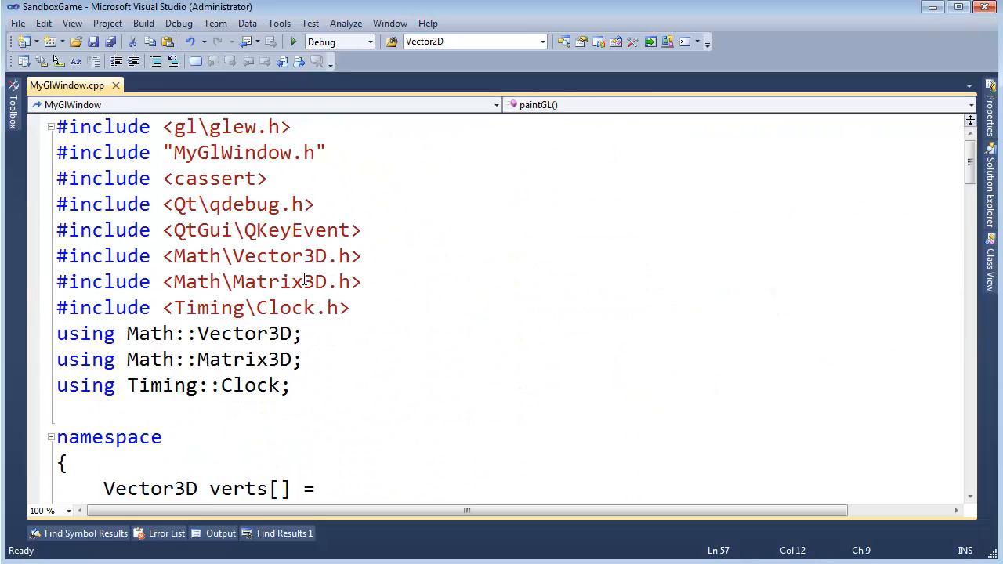
{"action": "scroll", "scroll_direction": "down", "scroll_amount": 3}
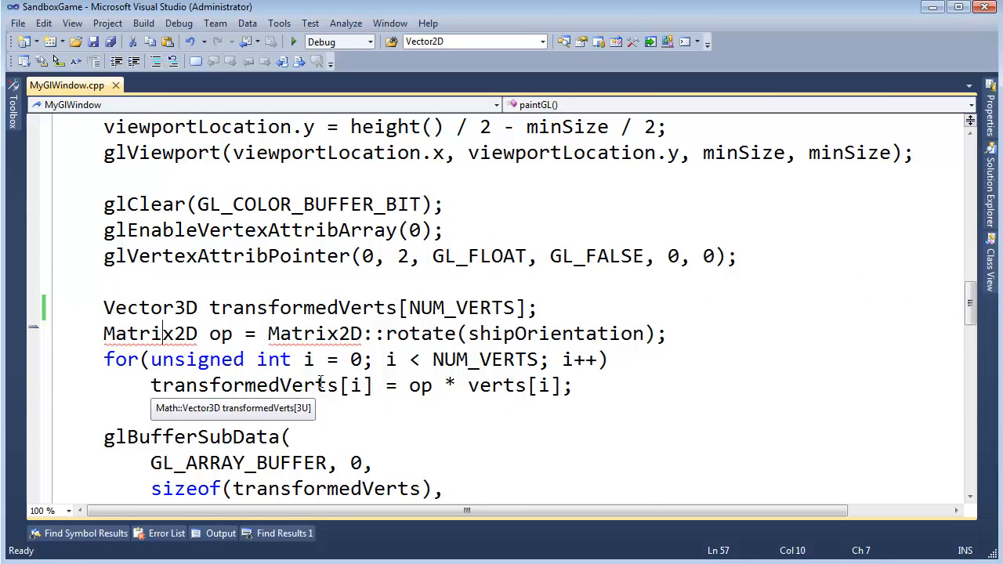
{"action": "key", "text": "ctrl+h"}
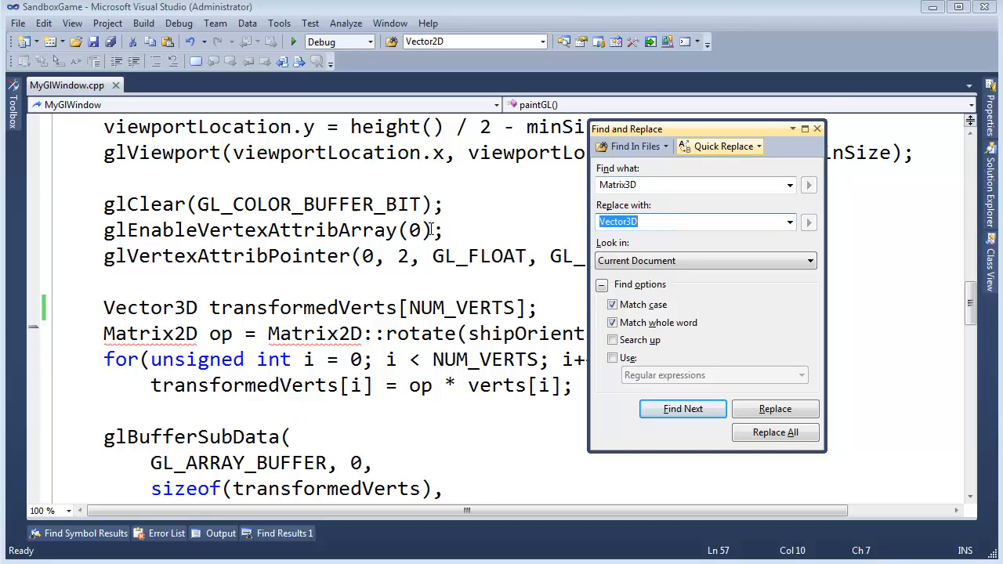
{"action": "left_click", "coordinate": [774, 433]}
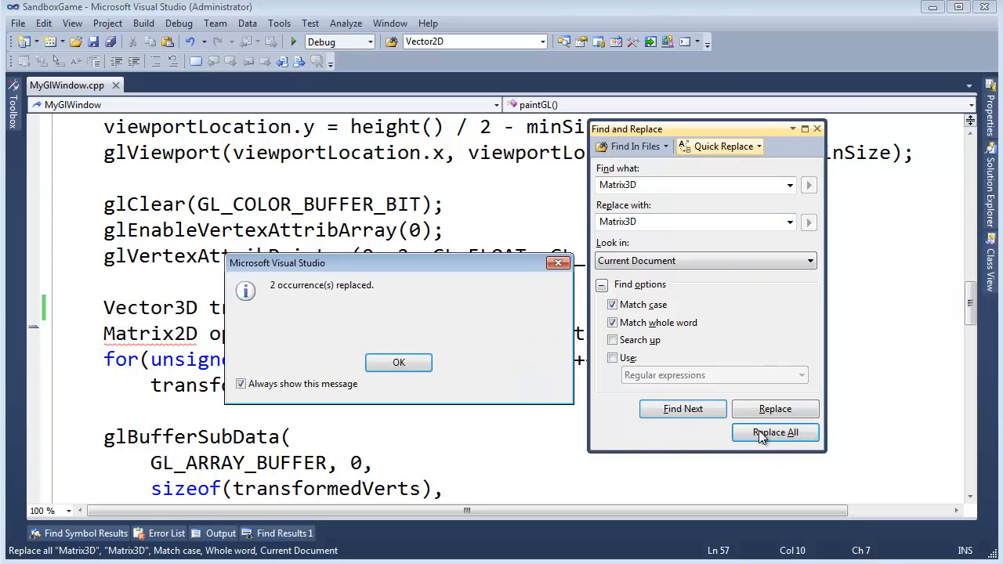
{"action": "left_click", "coordinate": [398, 362]}
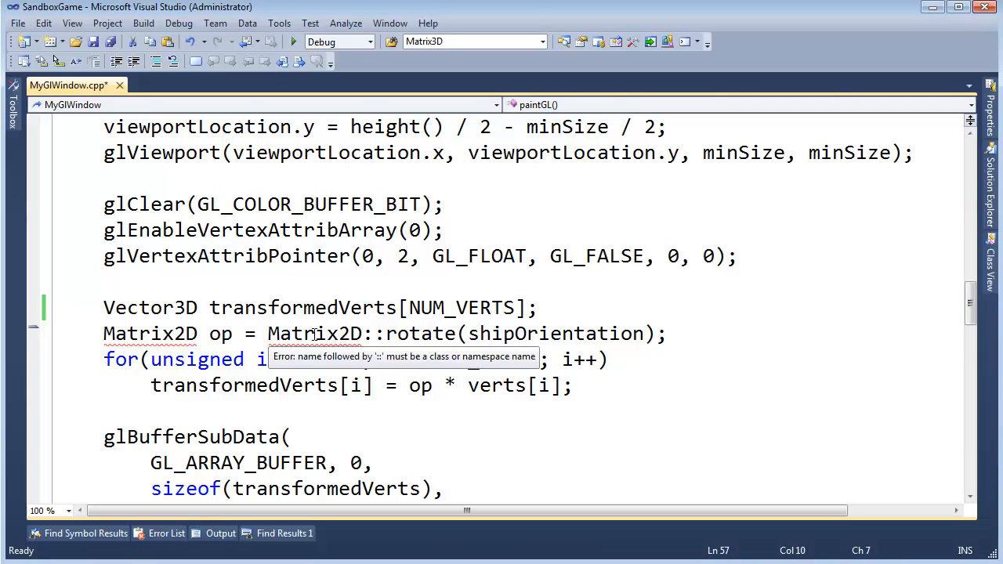
- Replace every Matrix2D with Matrix3D in MyGlWindow.cpp
{"action": "key", "text": "ctrl+h"}
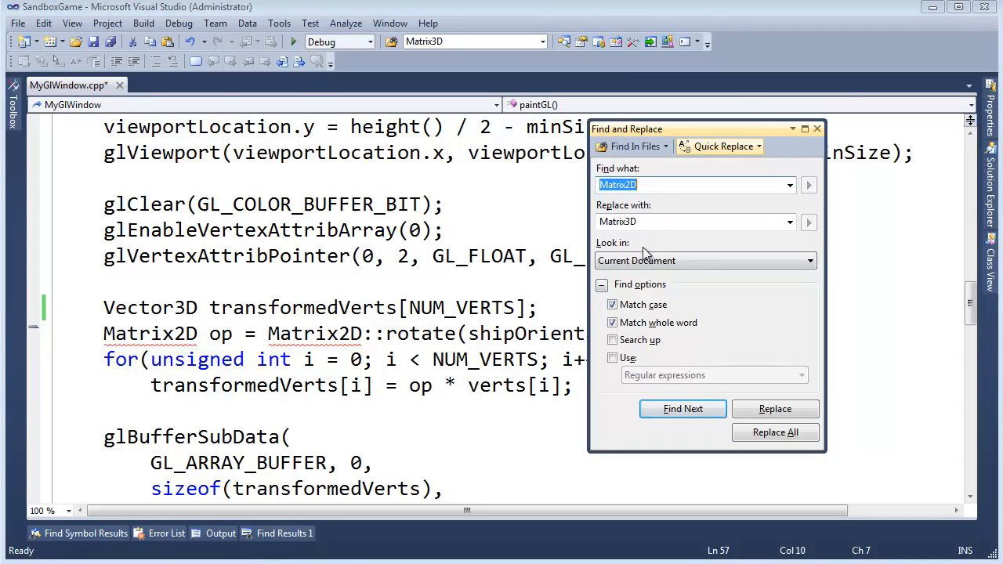
{"action": "left_click", "coordinate": [774, 433]}
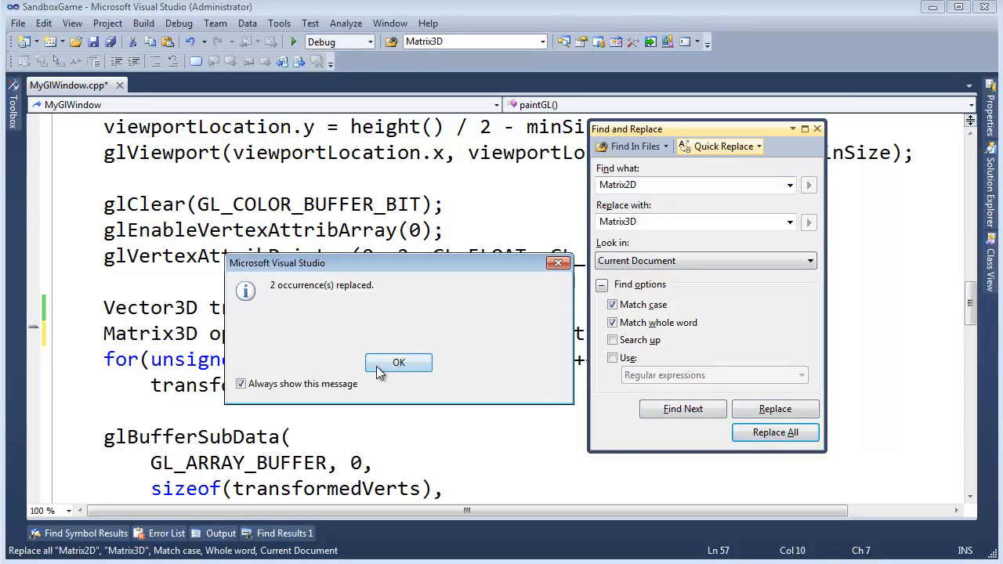
{"action": "left_click", "coordinate": [398, 362]}
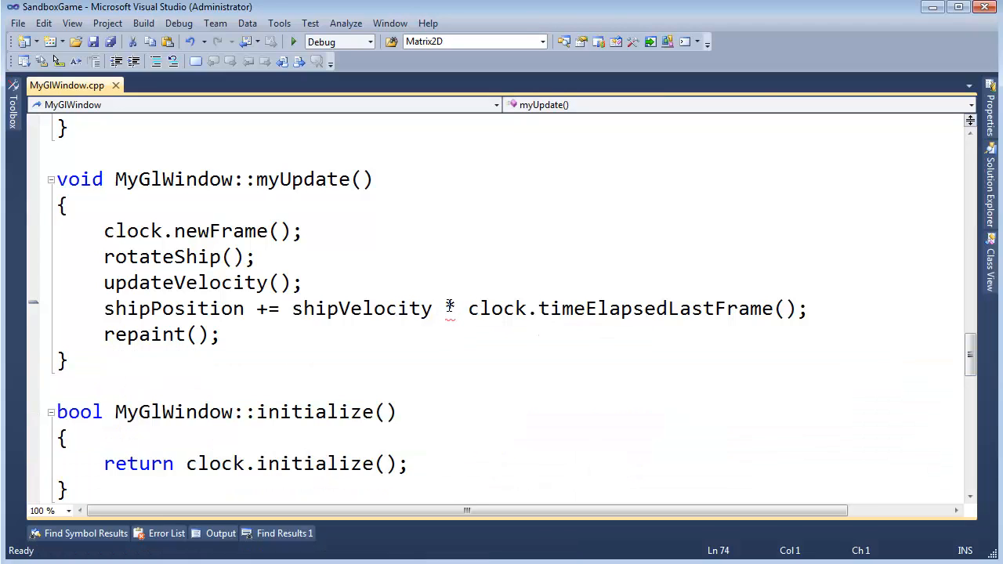
{"action": "mouse_move", "coordinate": [384, 312]}
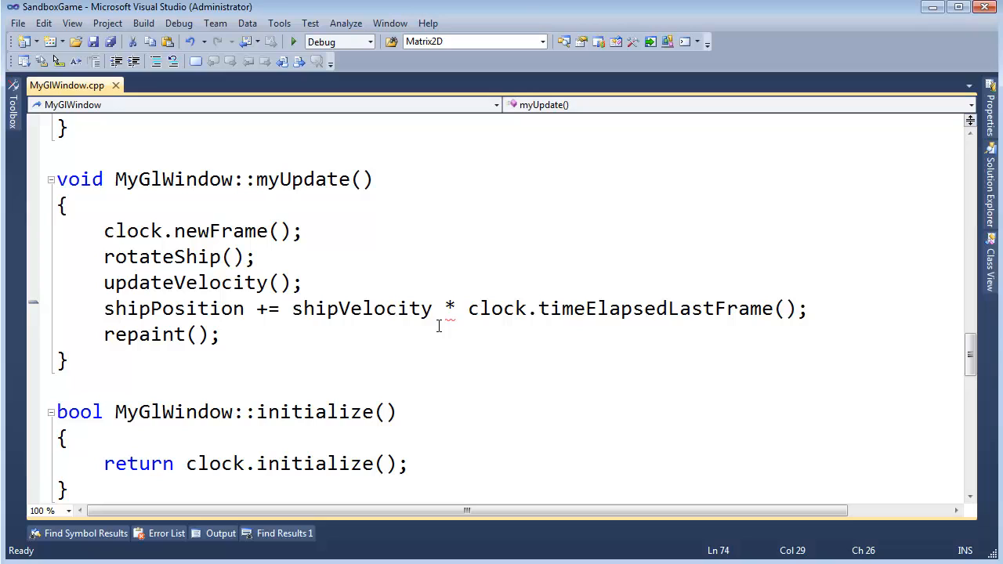
{"action": "mouse_move", "coordinate": [360, 307]}
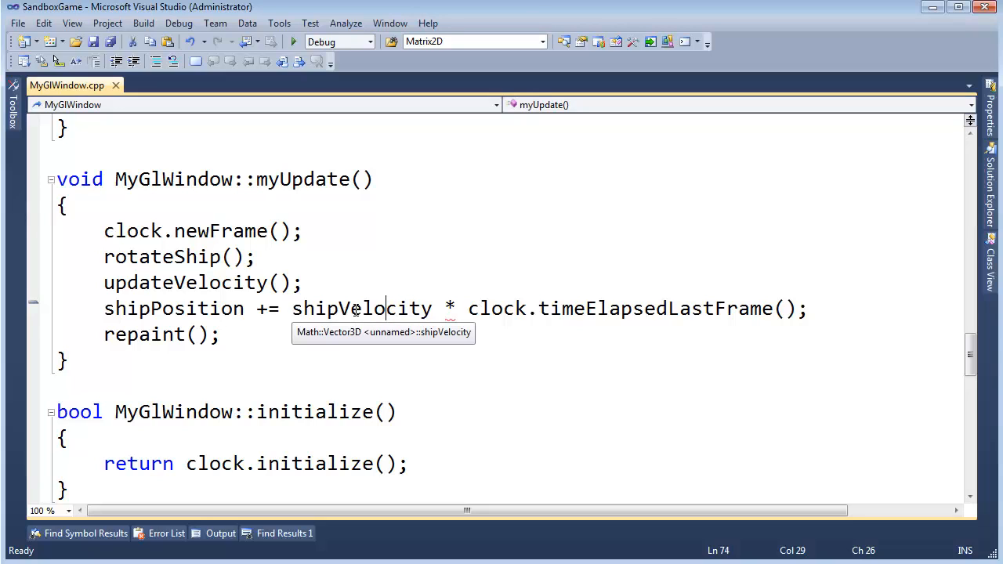
{"action": "mouse_move", "coordinate": [498, 307]}
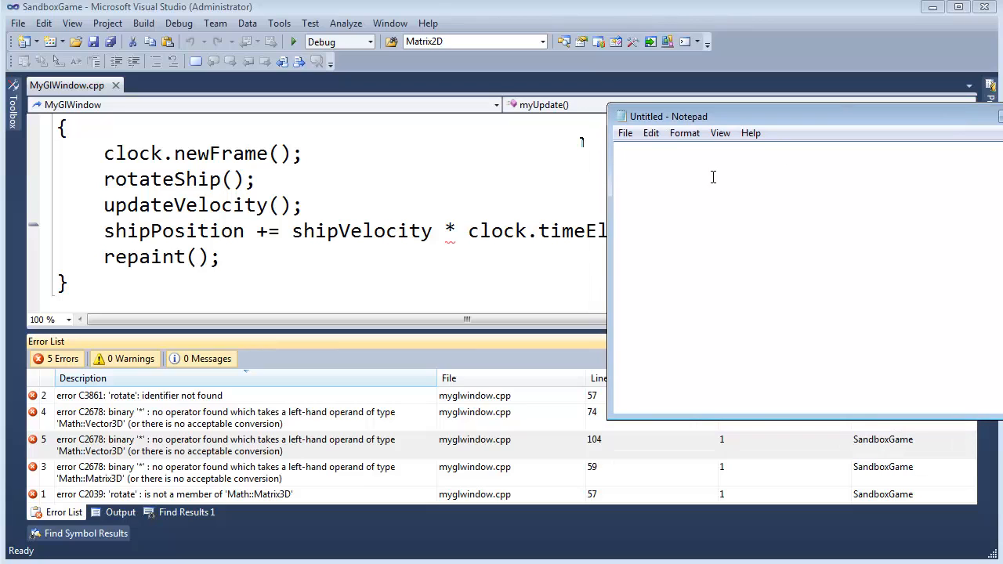
- Write the task list: Matrix3D::rotate(), float * Vector3D, and Matrix3D * Vector3D
{"action": "type", "text": "rotate("}
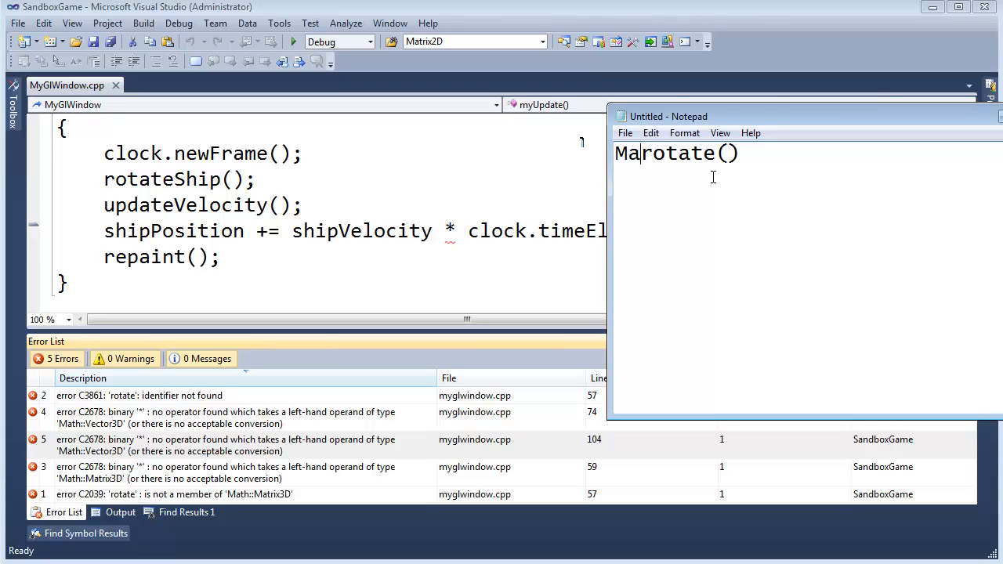
{"action": "type", "text": "trix3D"}
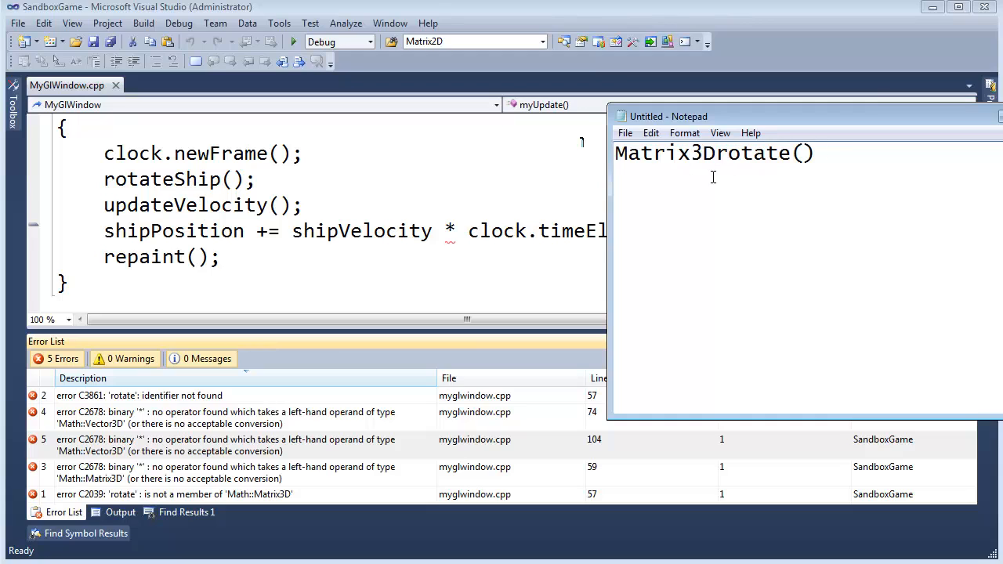
{"action": "type", "text": "::"}
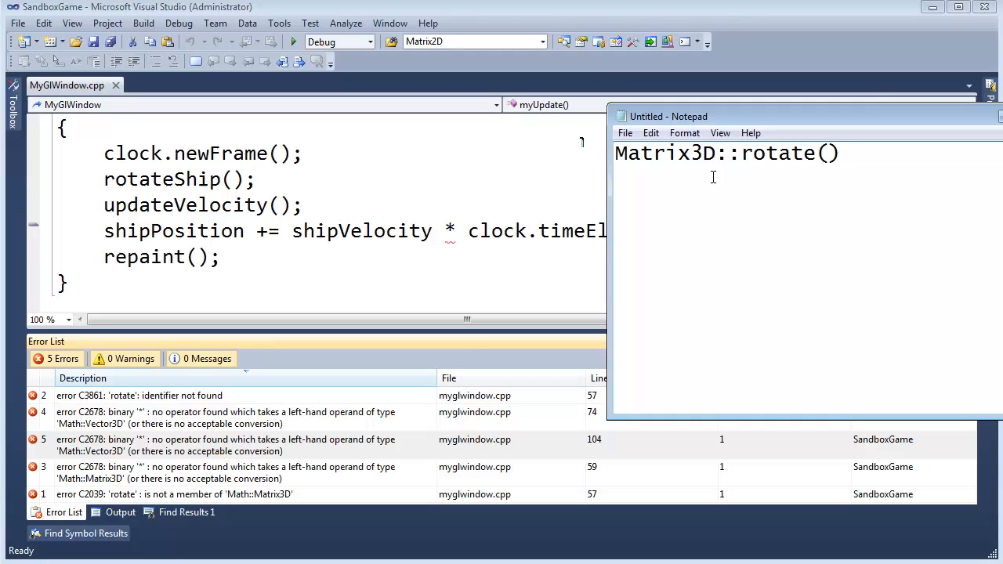
{"action": "type", "text": "*"}
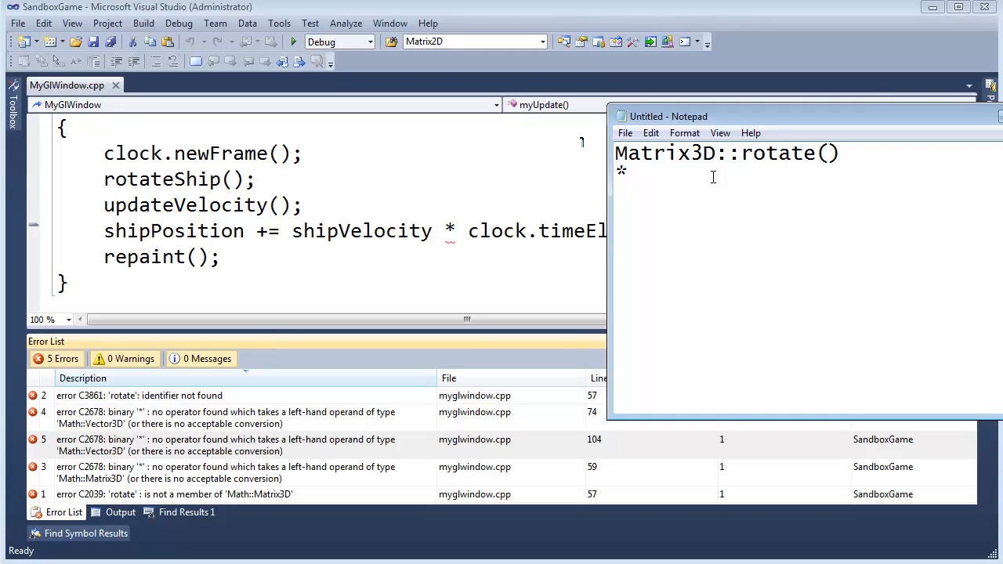
{"action": "type", "text": "float a"}
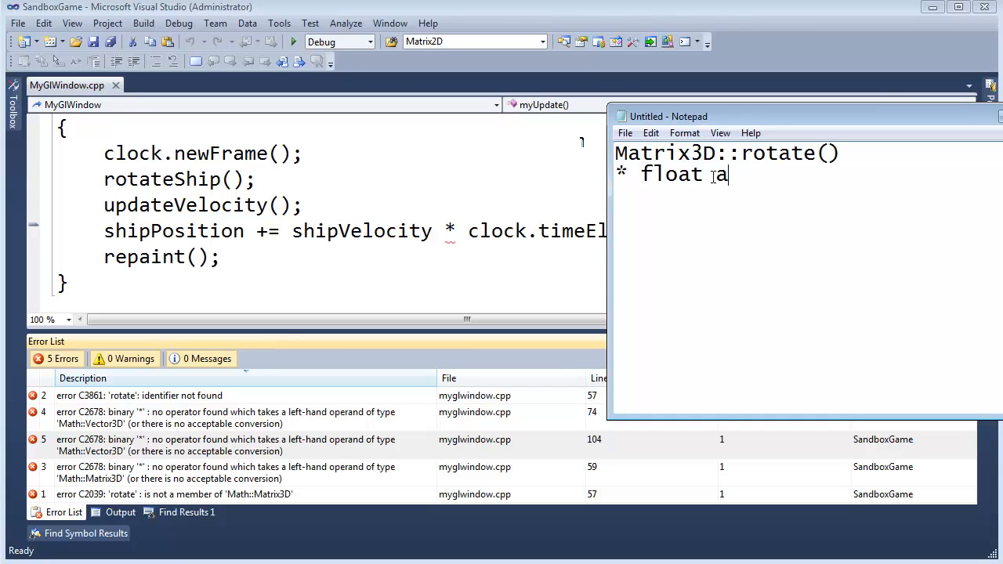
{"action": "type", "text": "ector3D"}
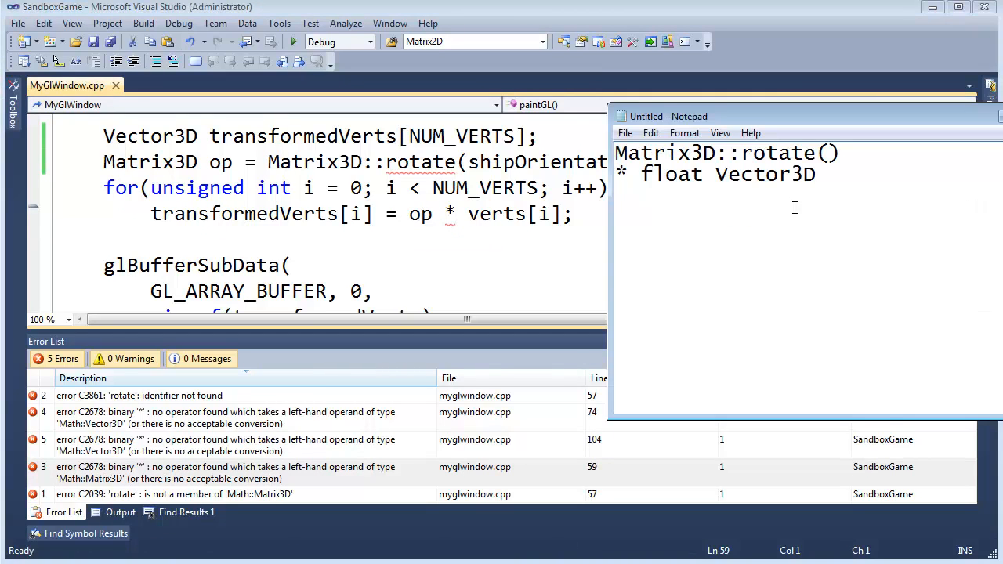
{"action": "type", "text": "Matrix"}
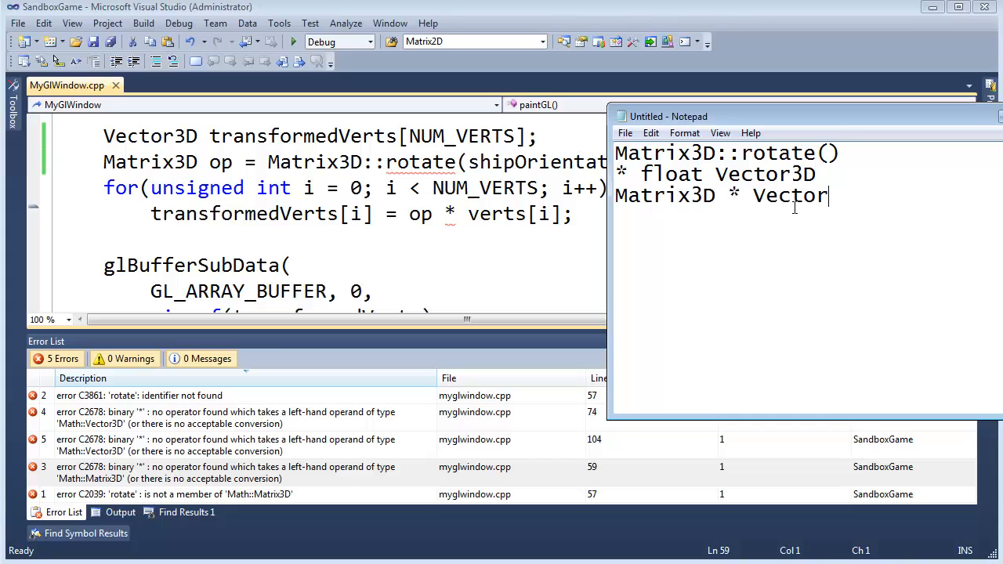
{"action": "type", "text": "3D"}
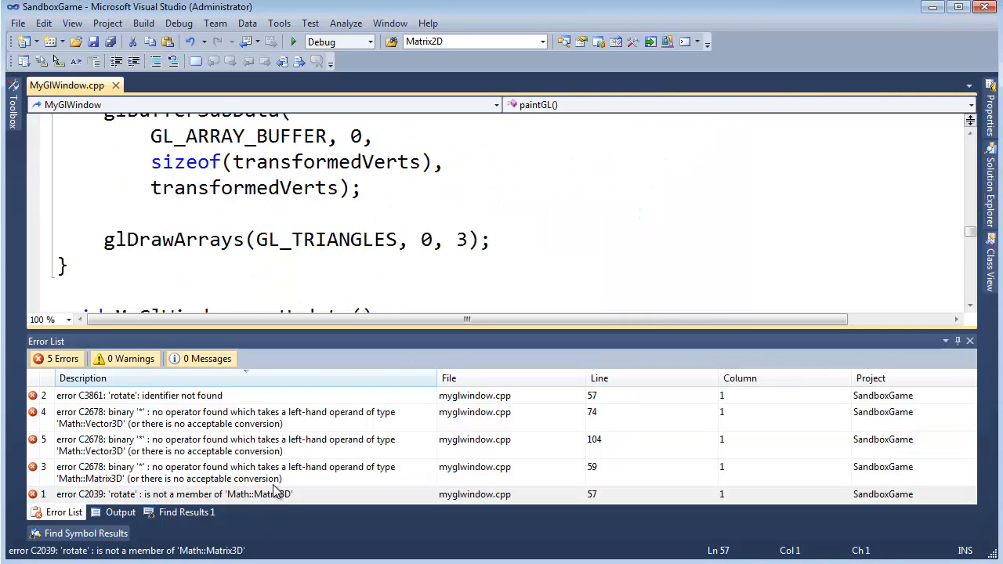
- Back in Visual Studio, untick SandboxGame from the solution build in the Configuration Manager
{"action": "left_click", "coordinate": [172, 494]}
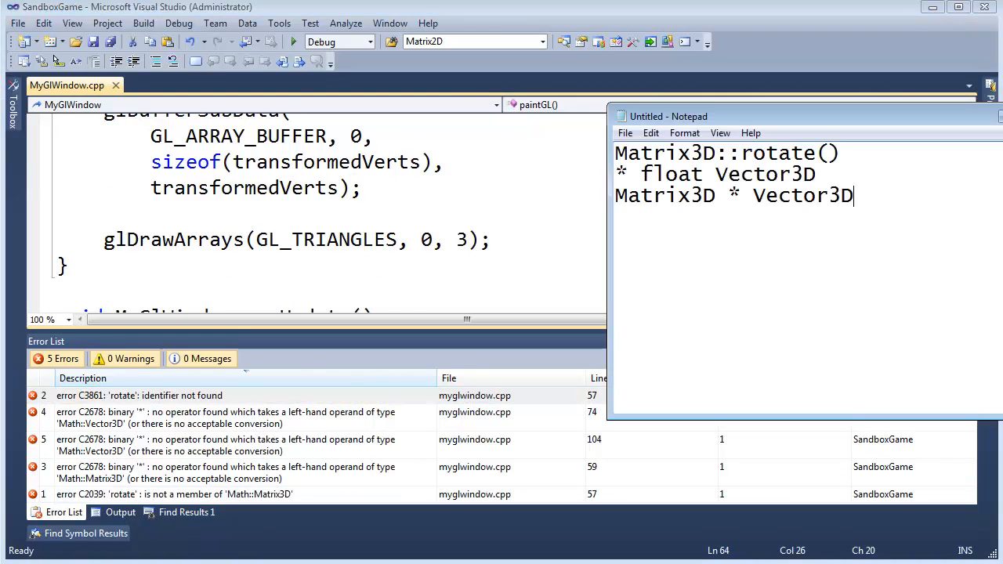
{"action": "key", "text": "ctrl+a"}
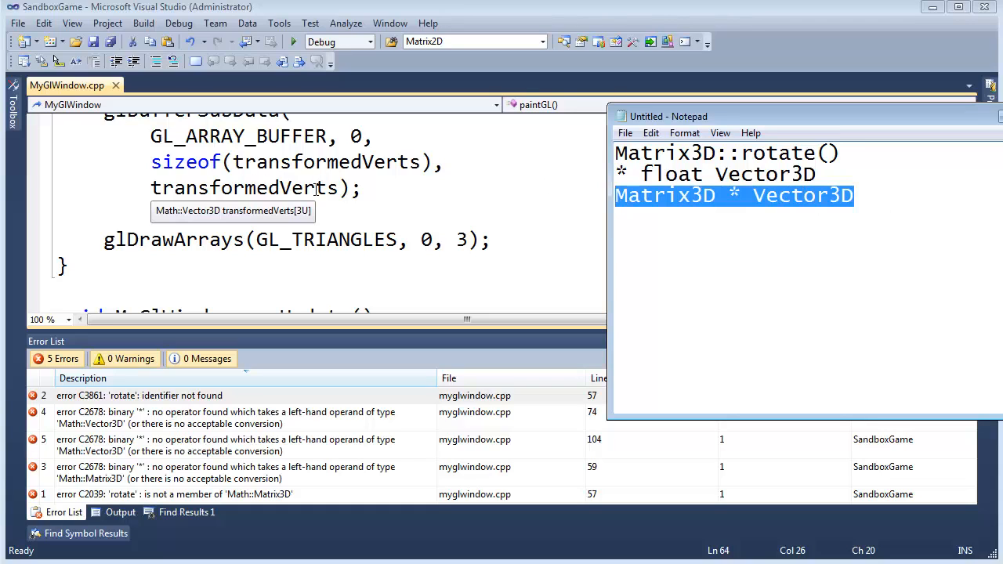
{"action": "left_click", "coordinate": [889, 279]}
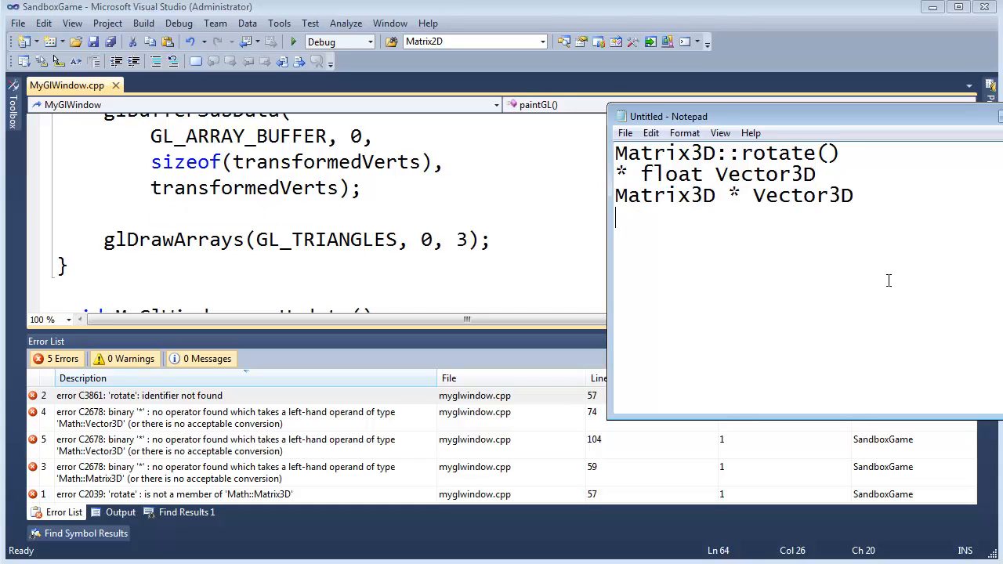
{"action": "triple_click", "coordinate": [713, 174]}
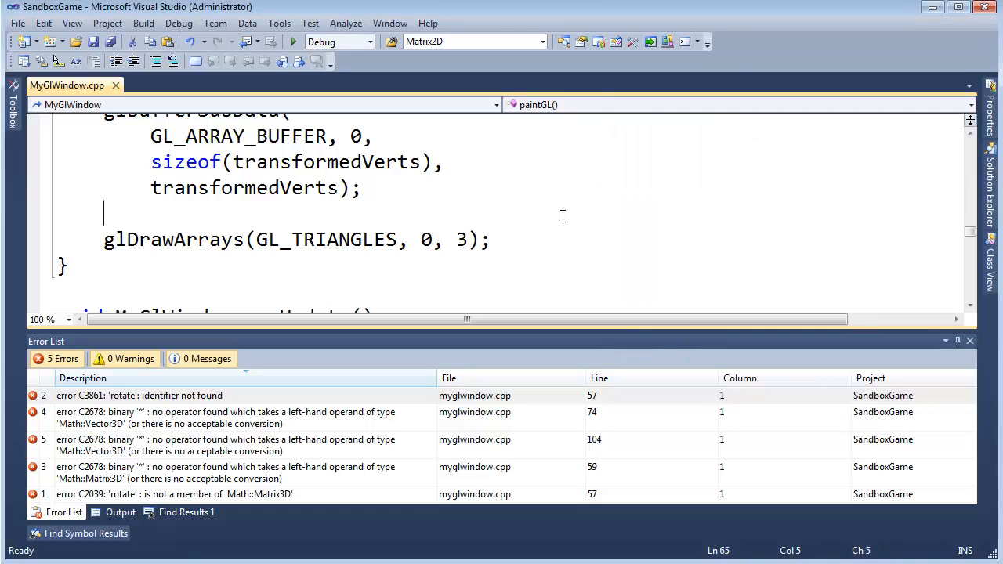
{"action": "mouse_move", "coordinate": [149, 22]}
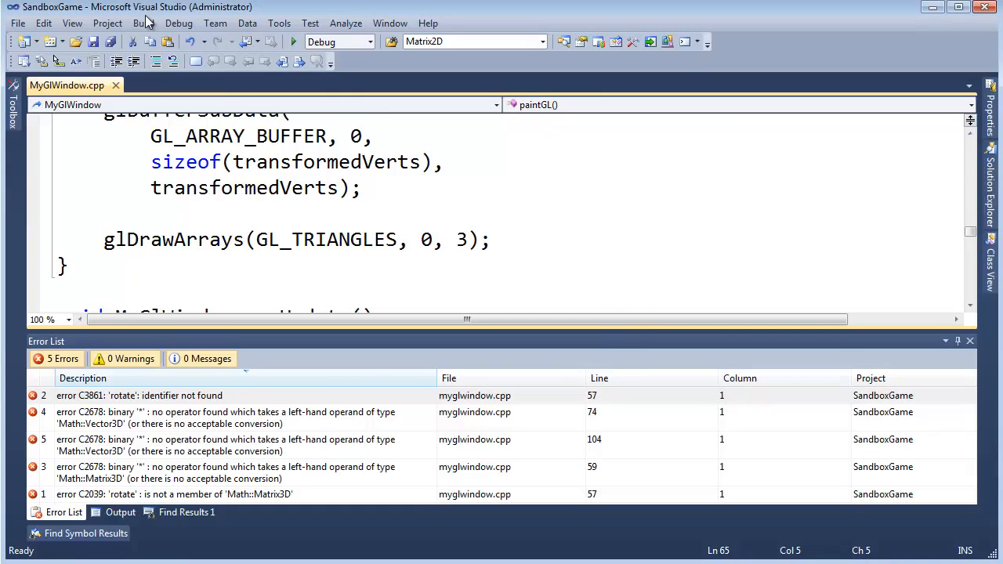
{"action": "left_click", "coordinate": [142, 24]}
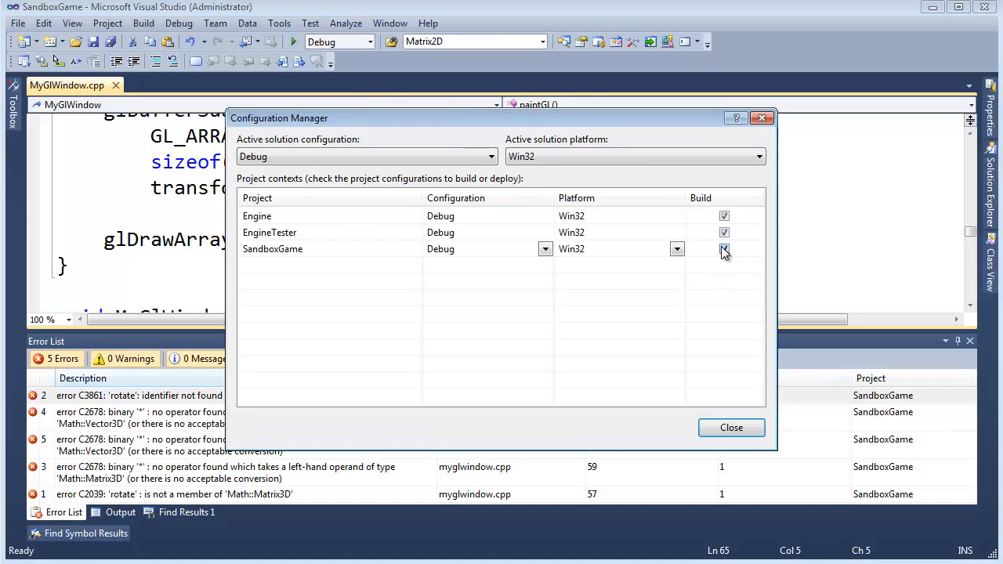
{"action": "left_click", "coordinate": [730, 427]}
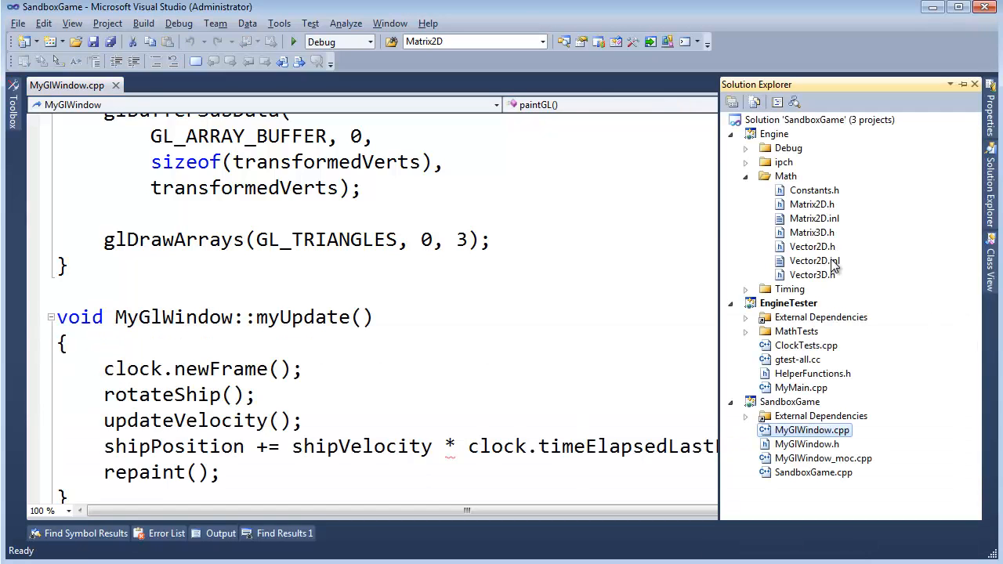
- Collapse Engine > Math and expand EngineTester > MathTests to list the vector and matrix test files
{"action": "left_click", "coordinate": [746, 176]}
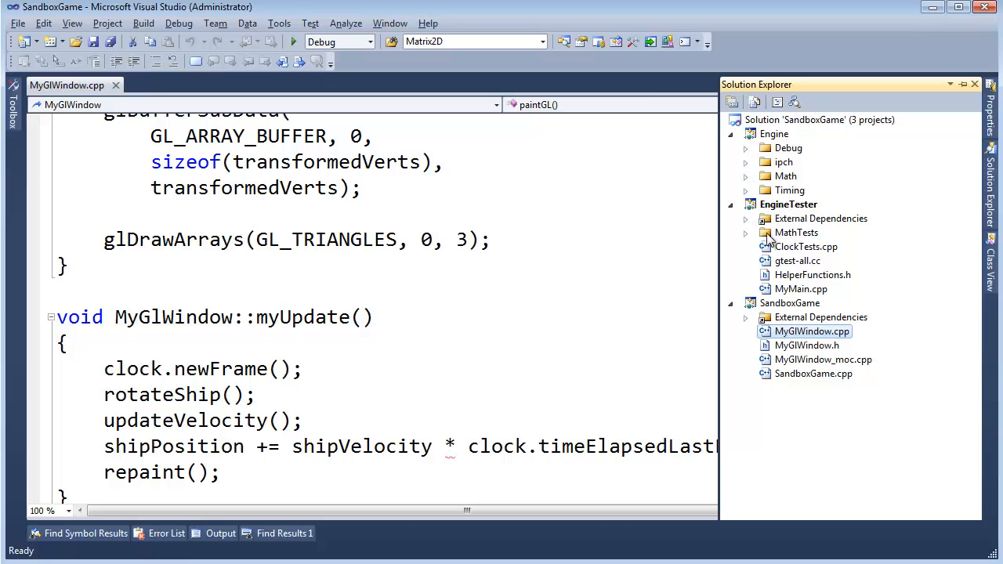
{"action": "left_click", "coordinate": [746, 232]}
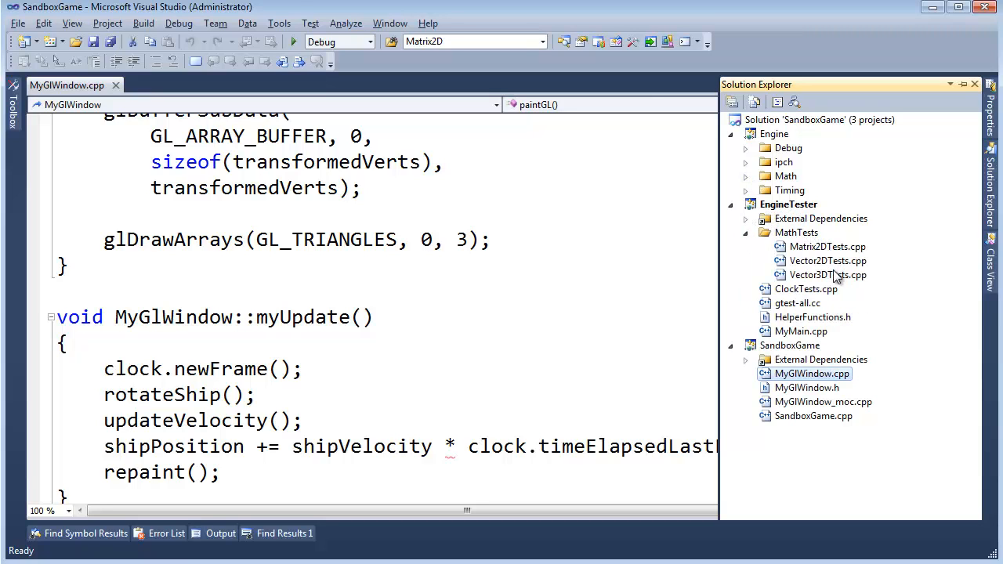
- In Vector3DTests.cpp, add TEST(Vector3D_ScalarMultiplication) below the Construction test
{"action": "double_click", "coordinate": [827, 274]}
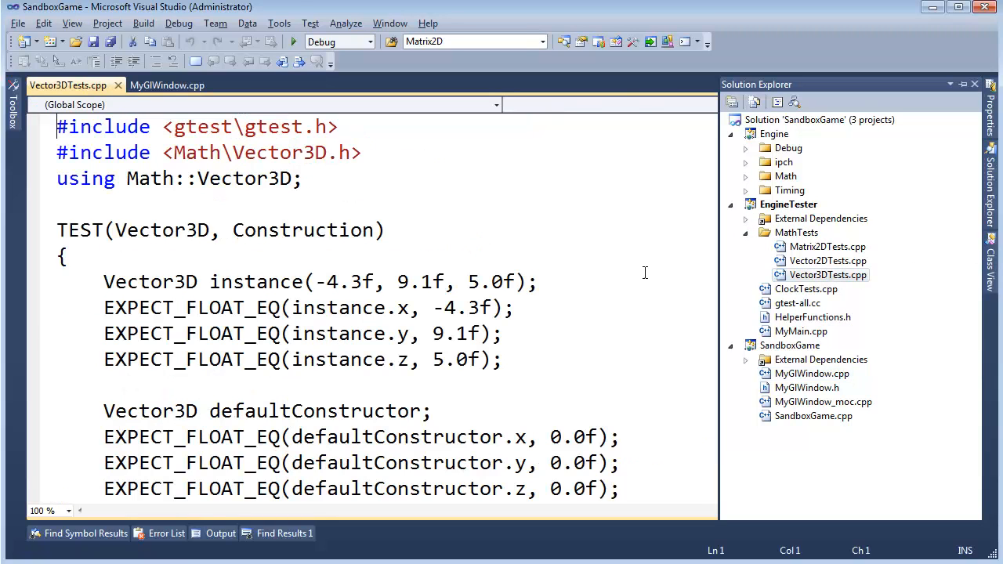
{"action": "scroll", "scroll_direction": "down", "scroll_amount": 3}
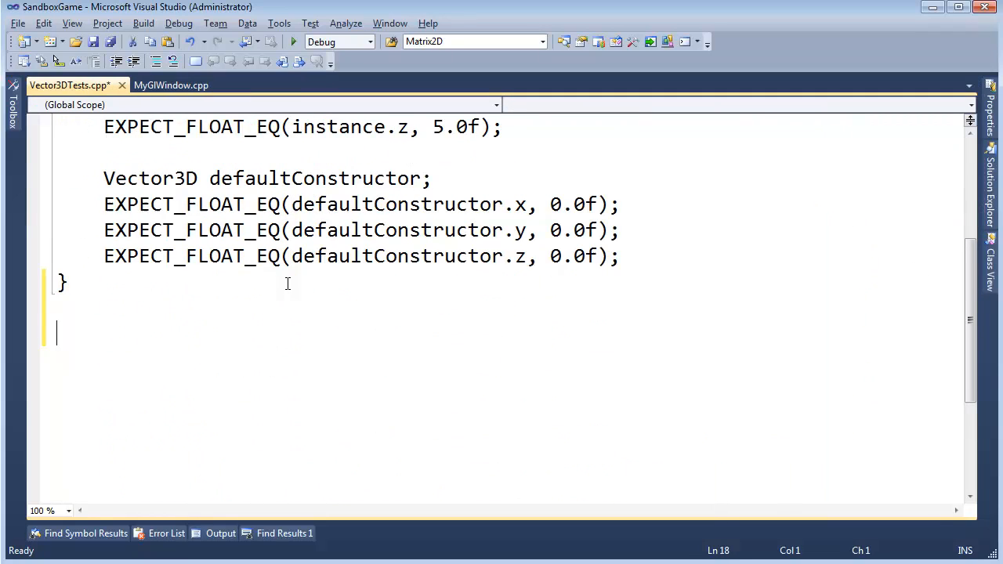
{"action": "type", "text": "TE"}
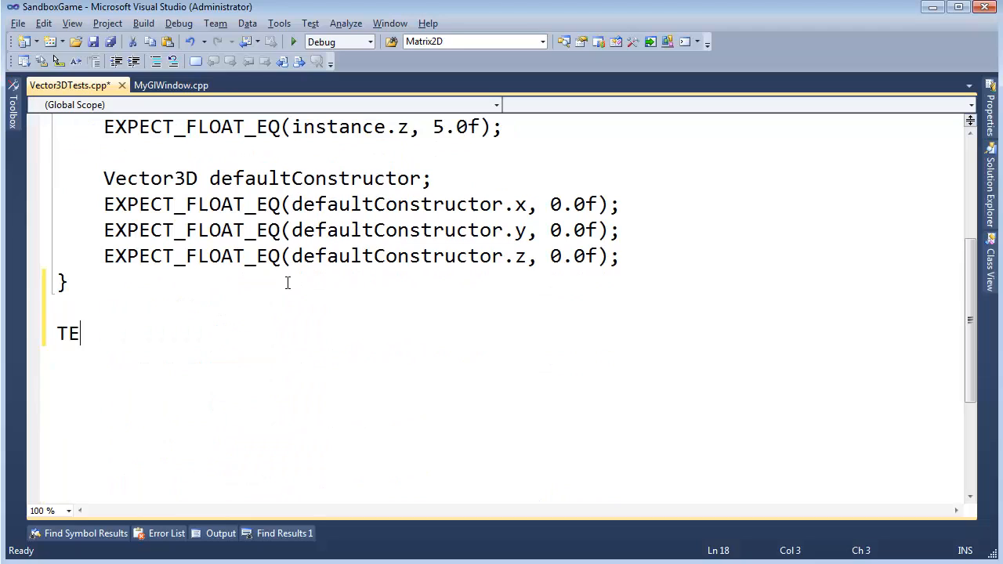
{"action": "type", "text": "ST(Ve"}
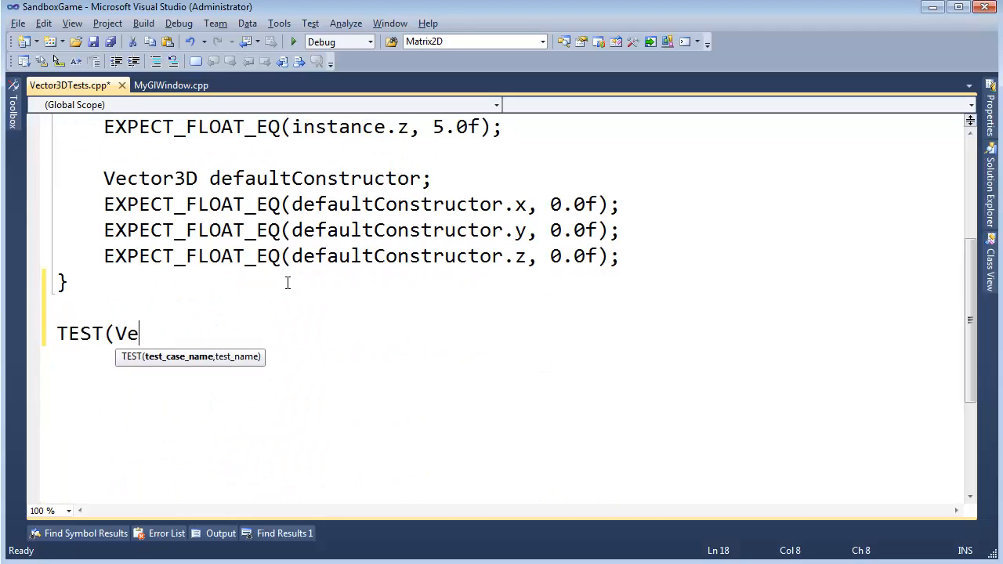
{"action": "type", "text": "ctor3D"}
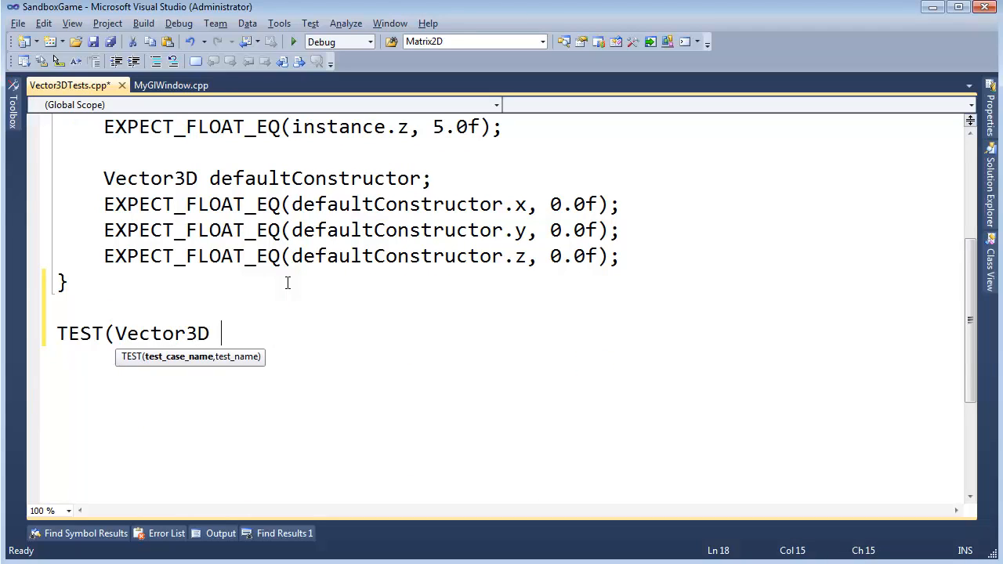
{"action": "key", "text": "backspace"}
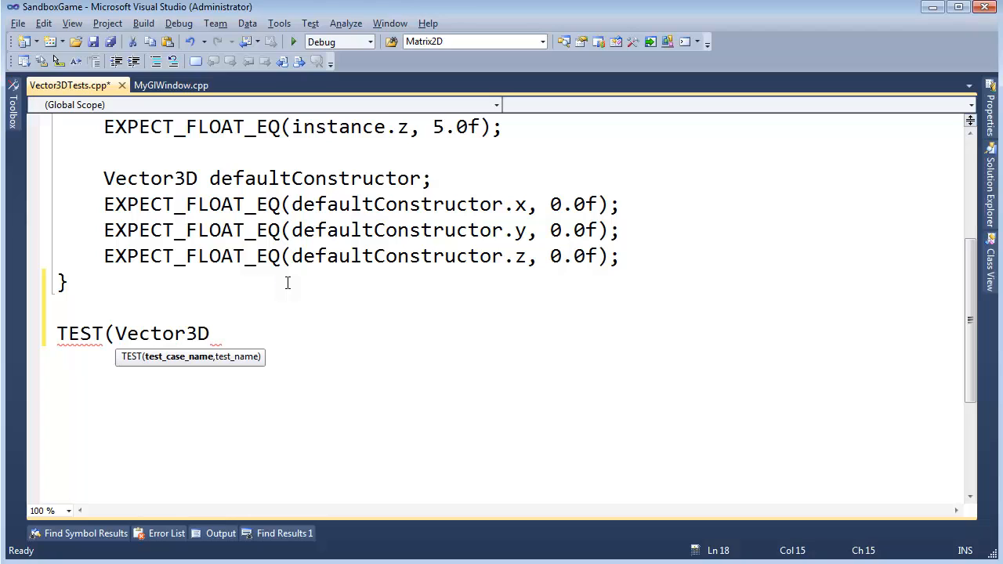
{"action": "type", "text": "Scal"}
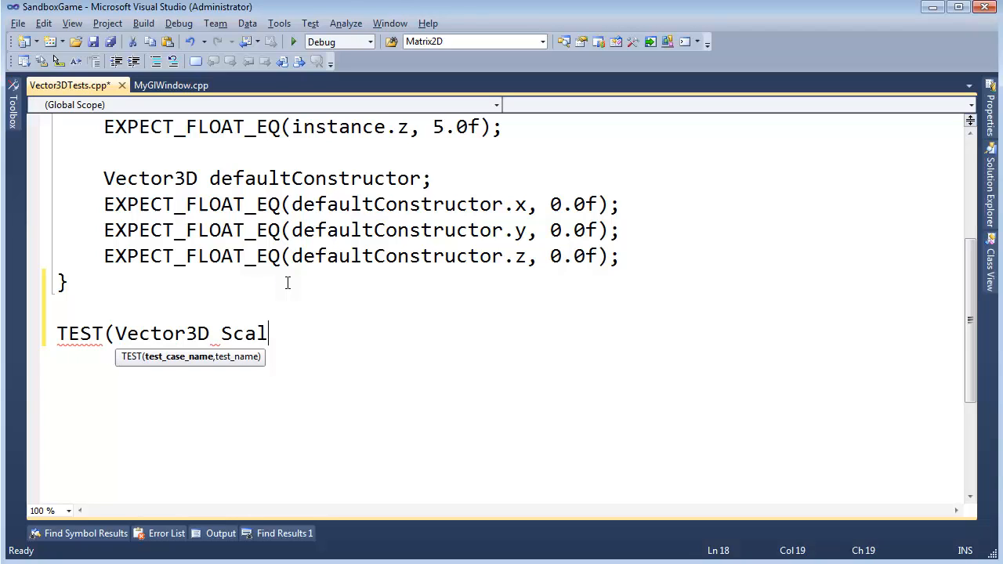
{"action": "type", "text": "arMult"}
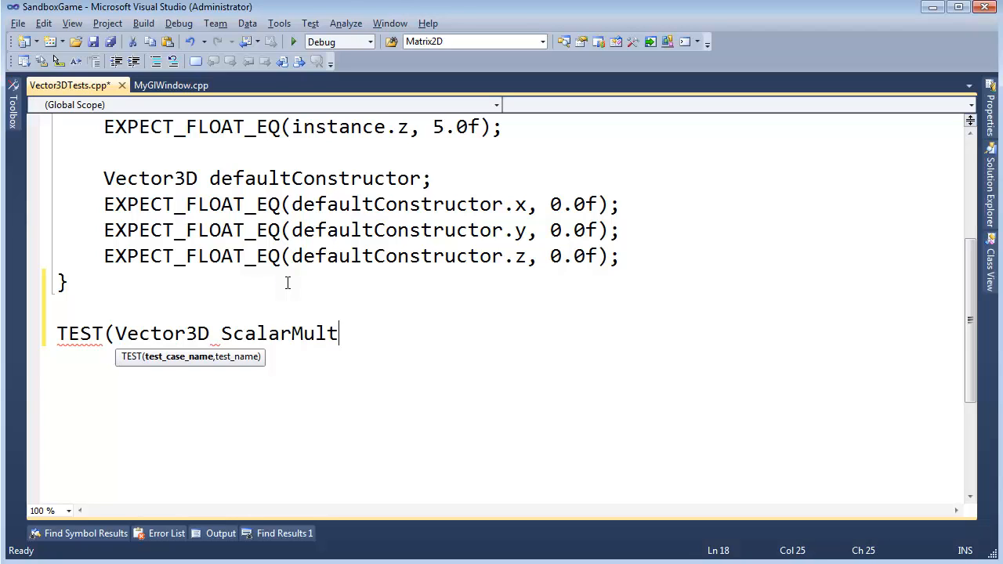
{"action": "type", "text": "iplication)"}
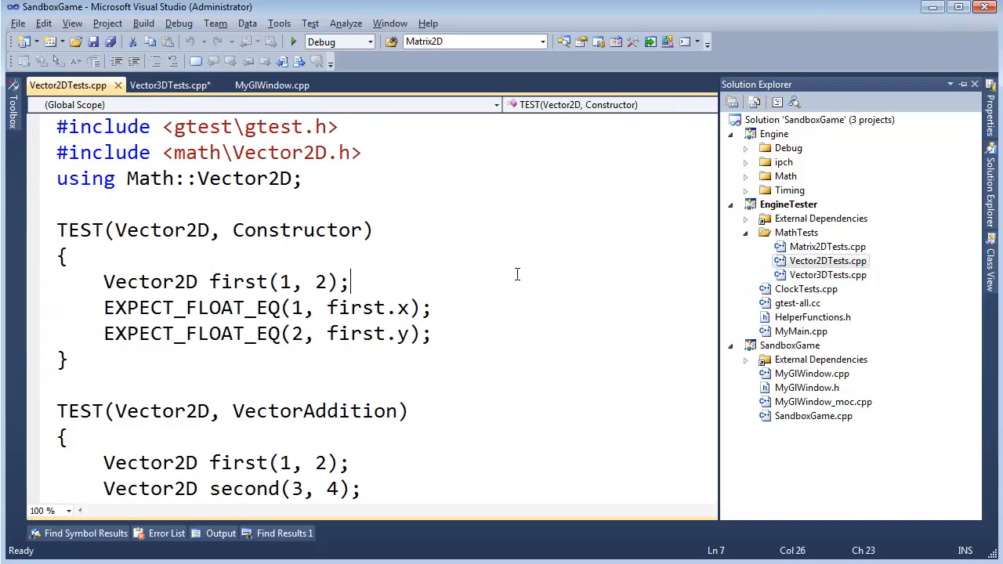
- Rename Construction to Constructor and rewrite the new test as TEST(Vector3D, ScalarMultiplication) with braces
{"action": "left_click", "coordinate": [169, 84]}
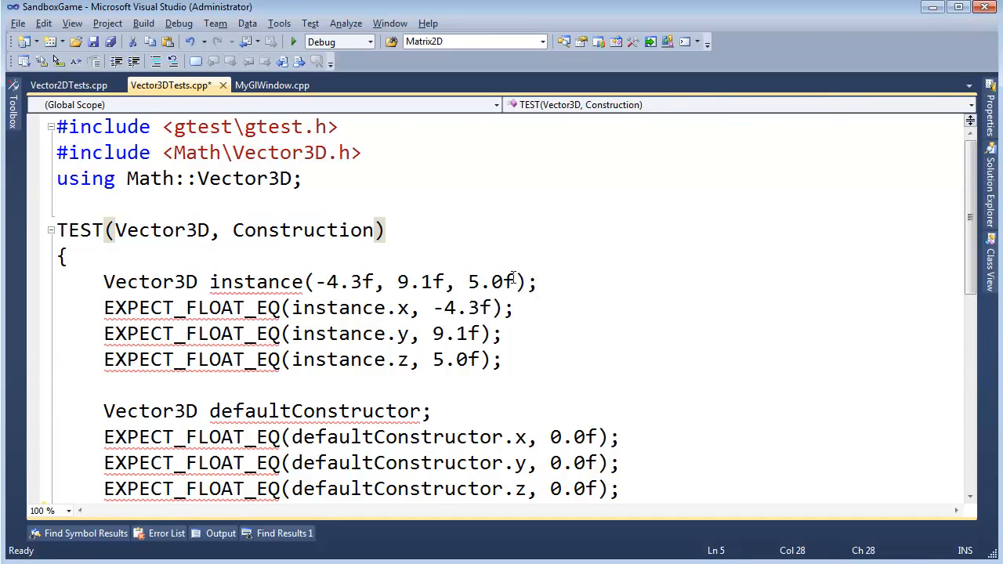
{"action": "key", "text": "Backspace"}
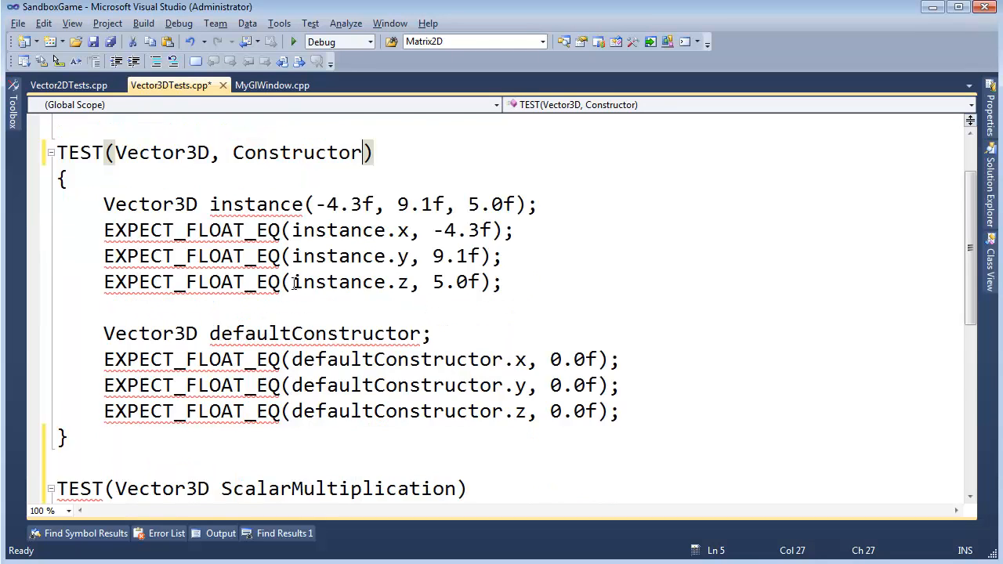
{"action": "left_click", "coordinate": [69, 85]}
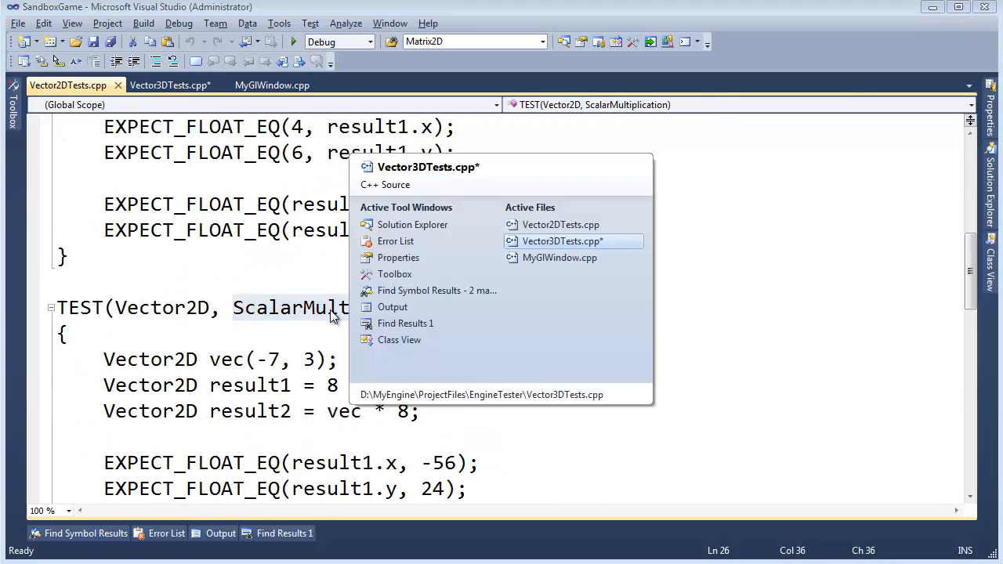
{"action": "left_click", "coordinate": [561, 241]}
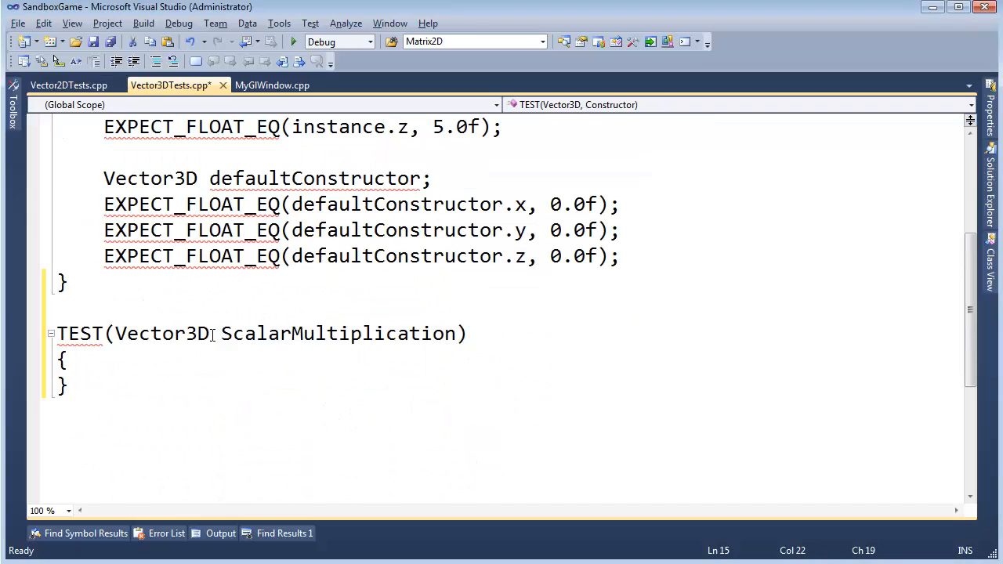
{"action": "type", "text": ","}
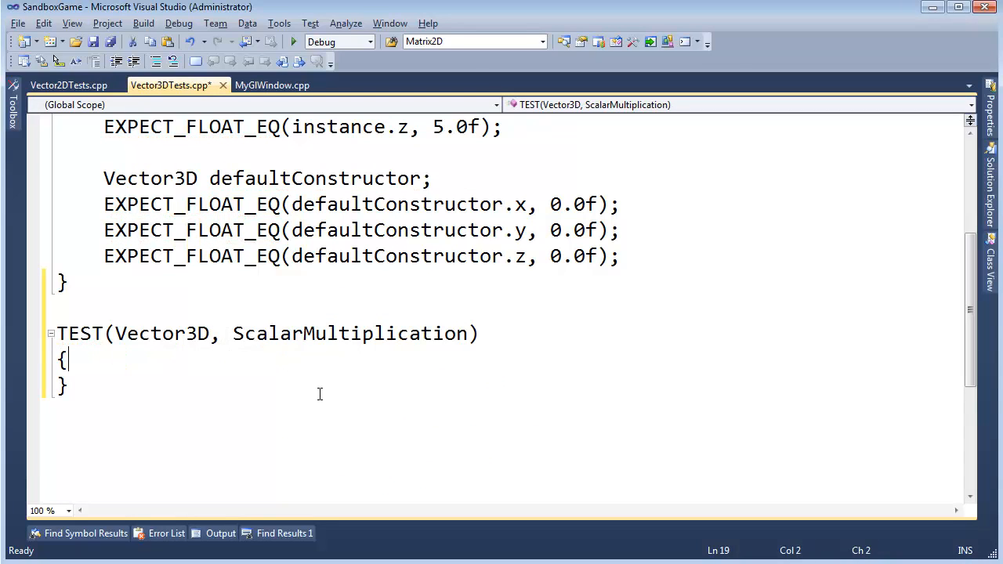
{"action": "scroll", "scroll_direction": "down", "scroll_amount": 3}
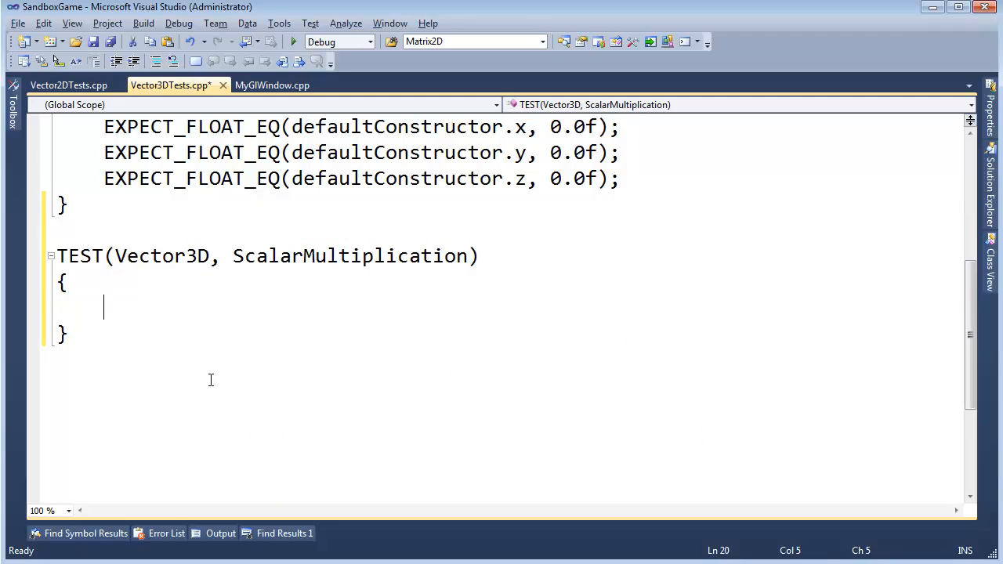
{"action": "left_click", "coordinate": [69, 85]}
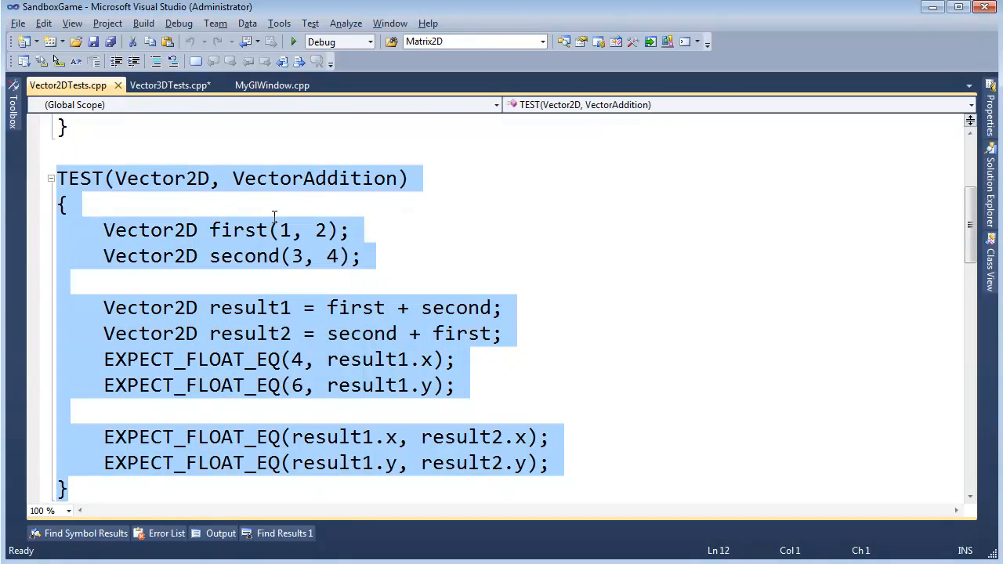
{"action": "left_click", "coordinate": [103, 282]}
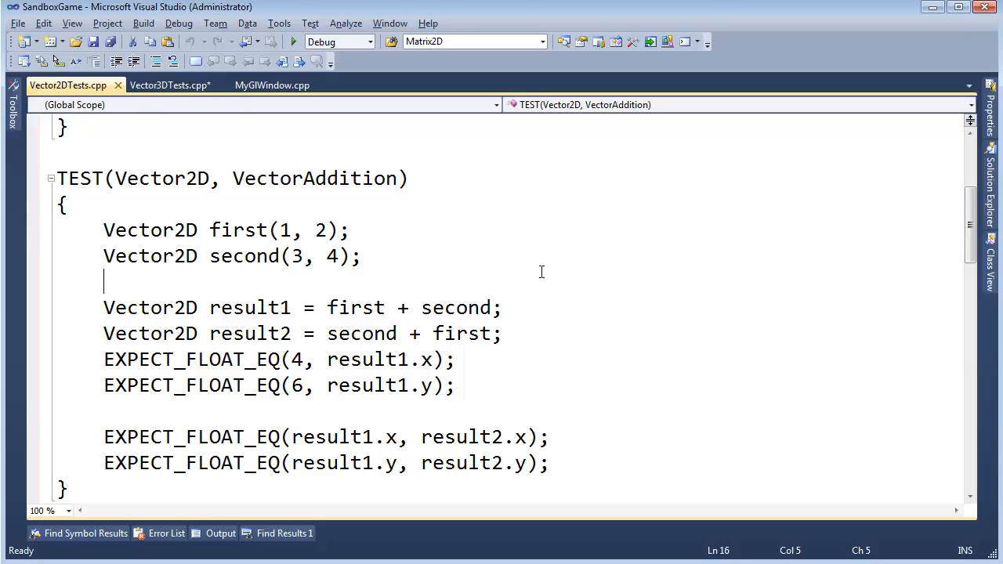
{"action": "left_click", "coordinate": [169, 84]}
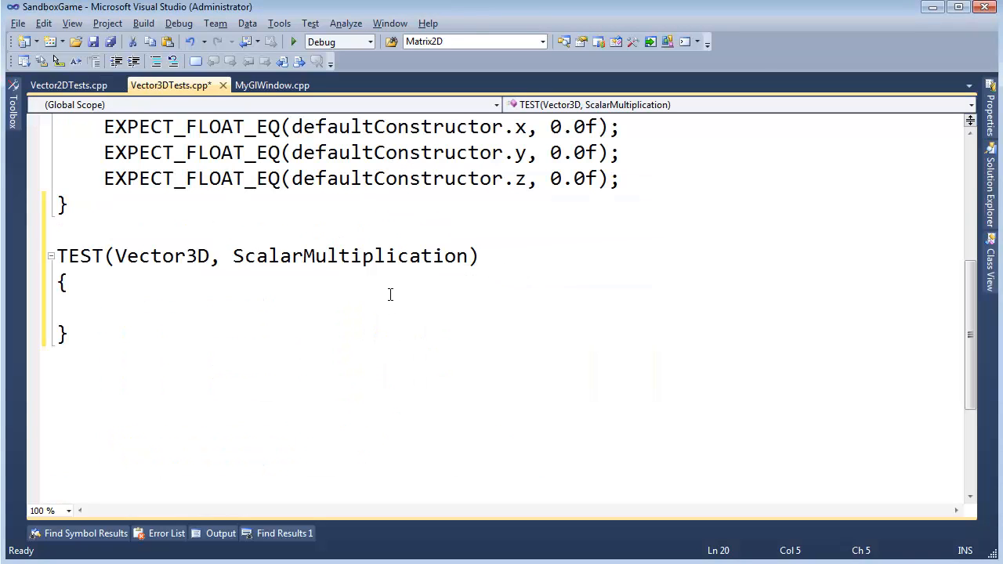
{"action": "mouse_move", "coordinate": [276, 304]}
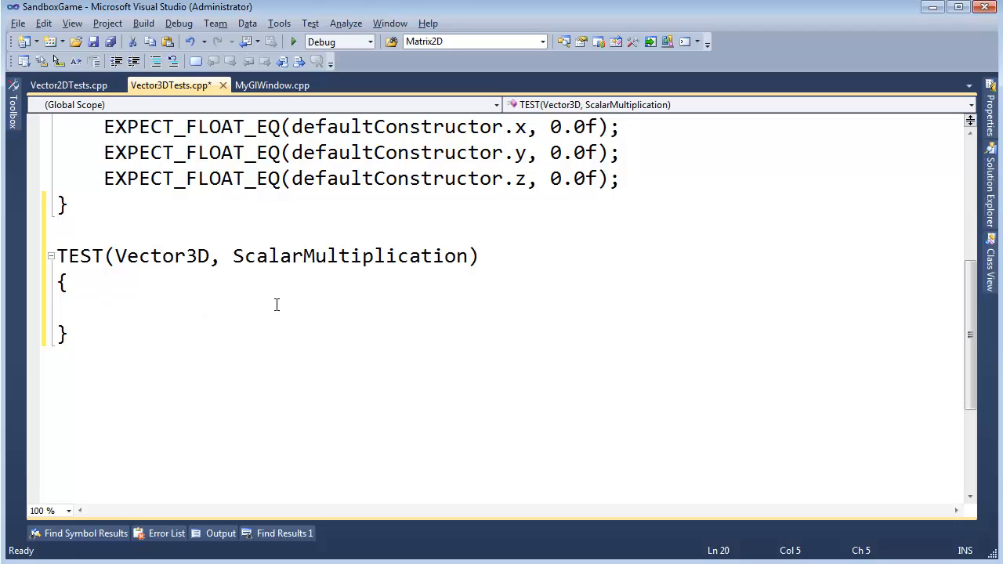
{"action": "mouse_move", "coordinate": [351, 261]}
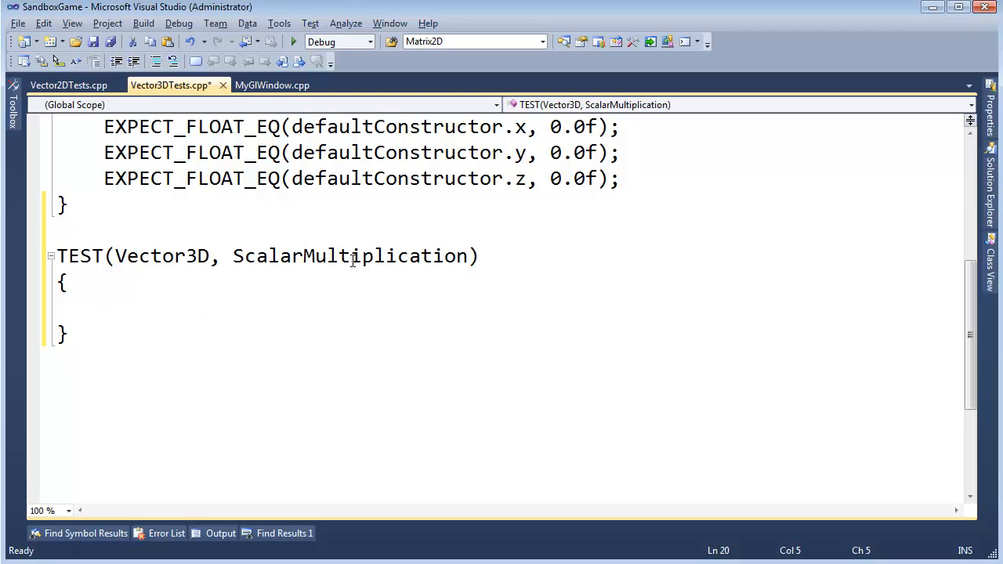
- Declare Vector3D instance(1, 2, 3) inside the ScalarMultiplication test
{"action": "type", "text": "V"}
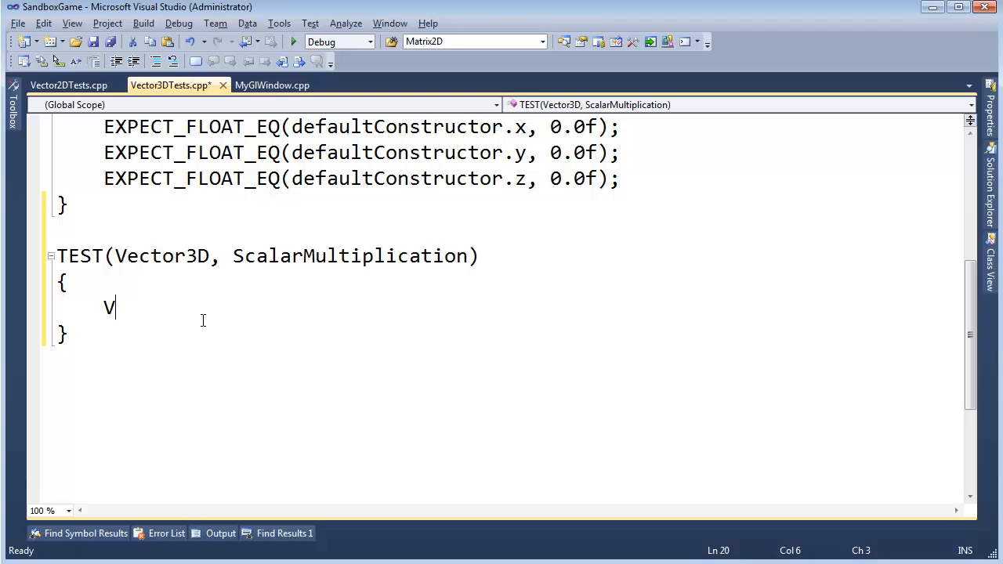
{"action": "type", "text": "ector3d"}
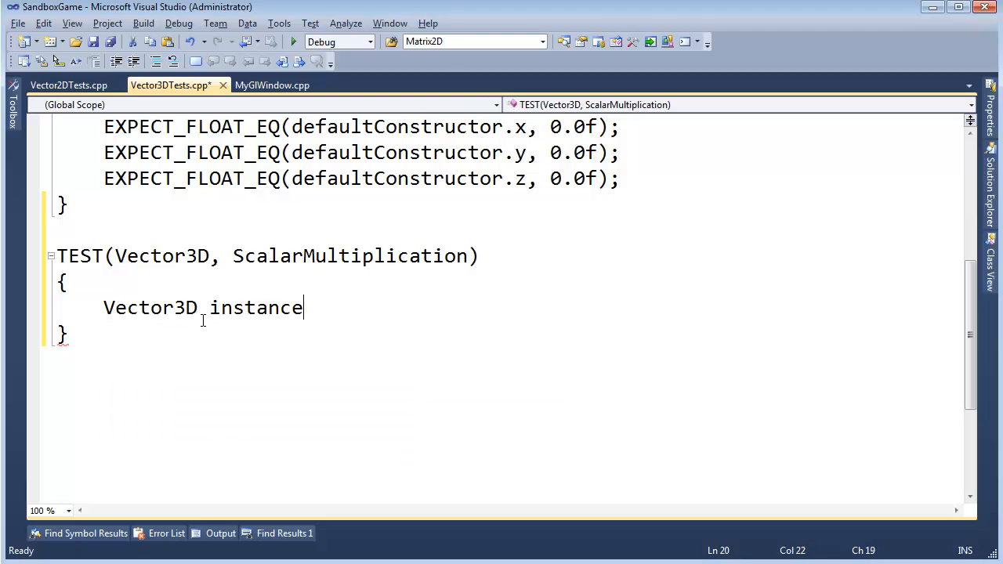
{"action": "type", "text": "(1,"}
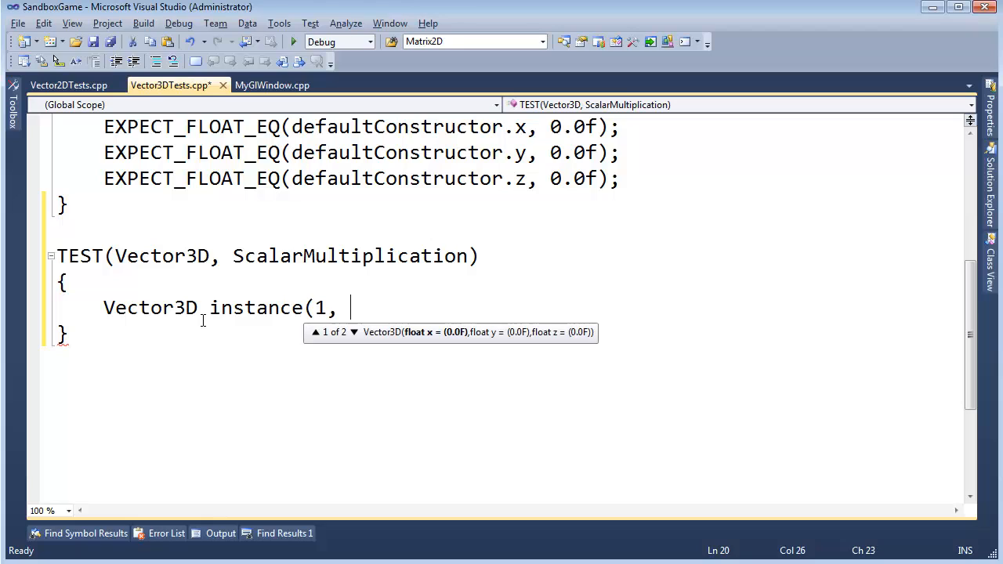
{"action": "type", "text": "2, 3"}
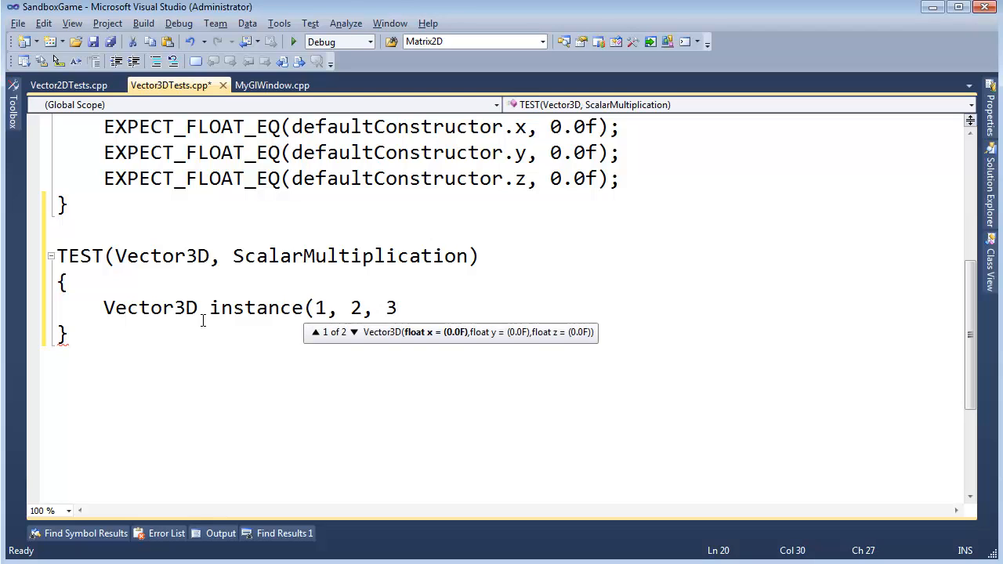
{"action": "type", "text": ");"}
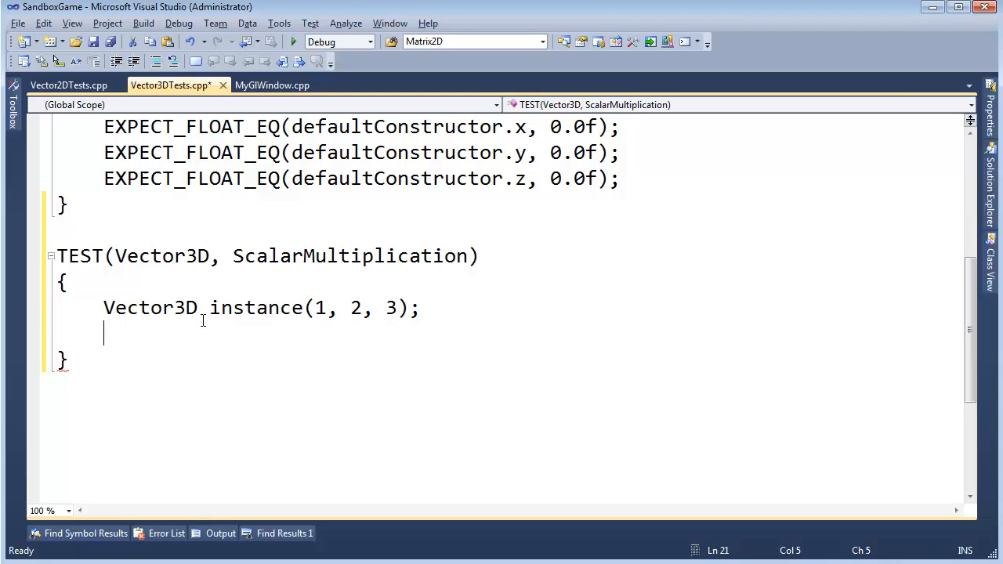
- Add multiplied1 = 5 * instance and multiplied2 = instance * 5
{"action": "type", "text": "Vector3D multipli"}
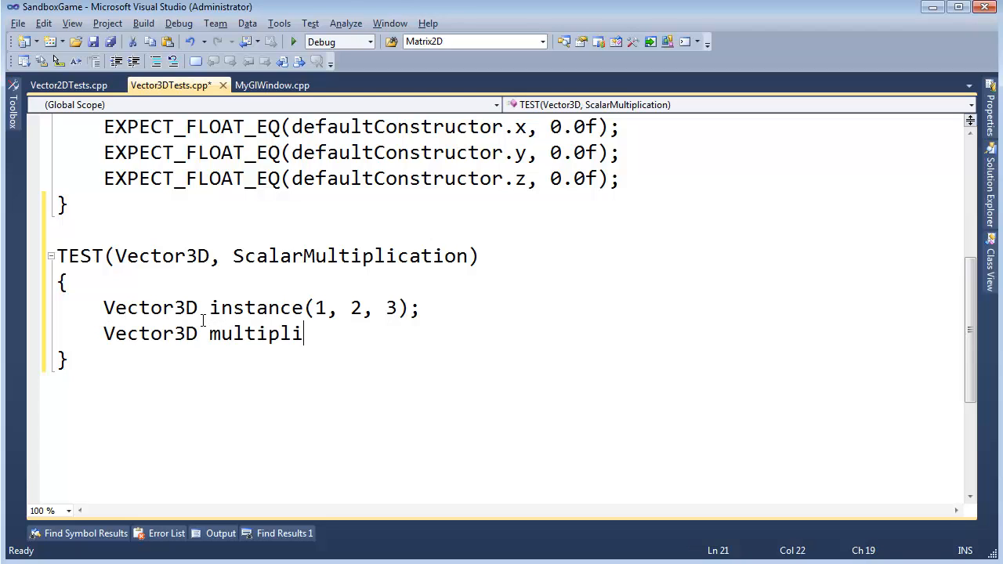
{"action": "type", "text": "ed"}
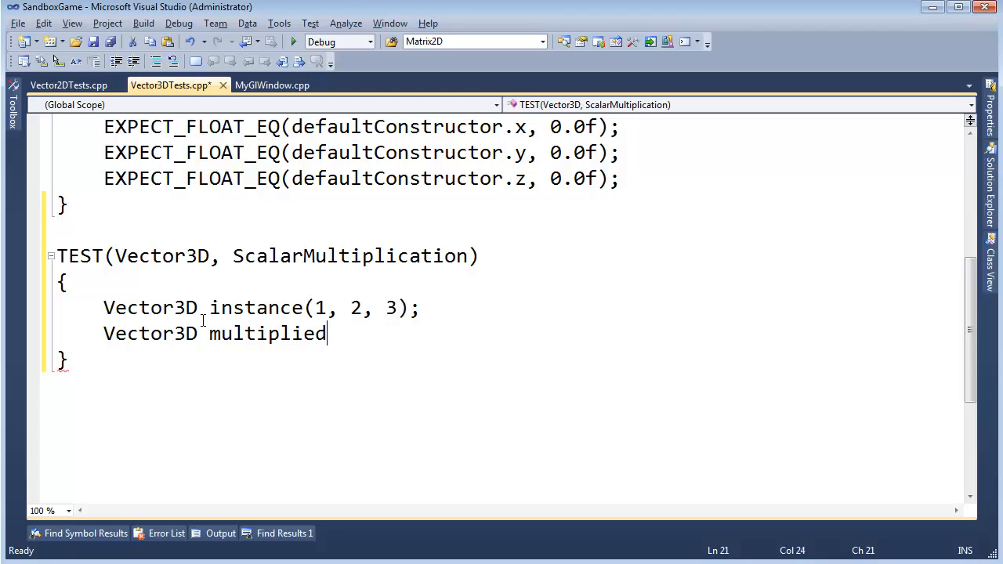
{"action": "type", "text": "="}
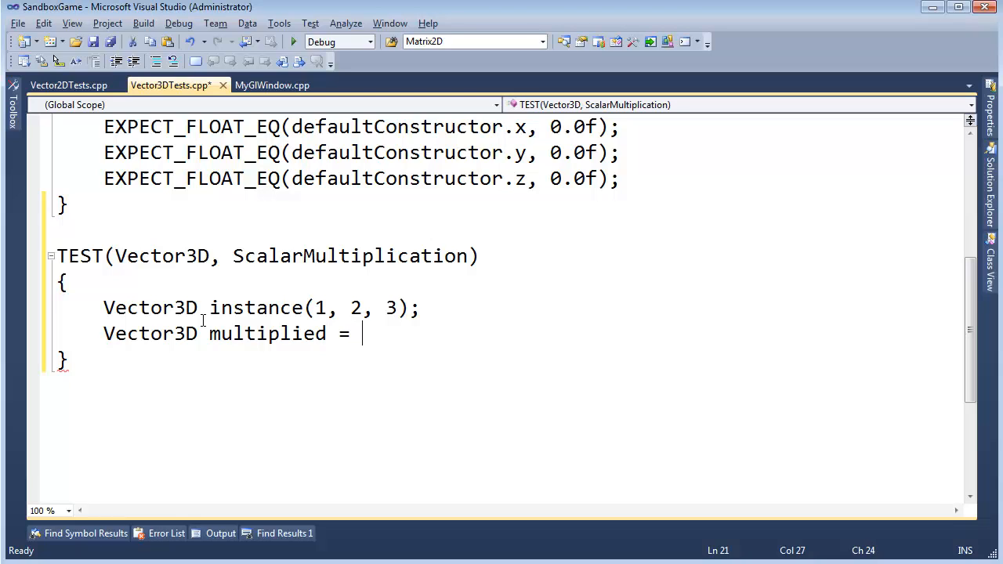
{"action": "type", "text": "5 * instan"}
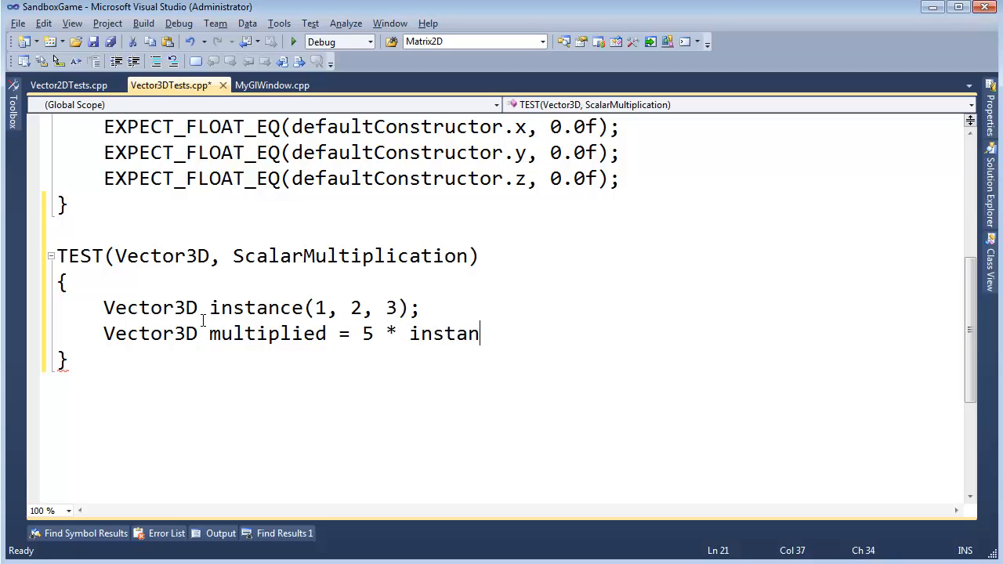
{"action": "type", "text": "ce;"}
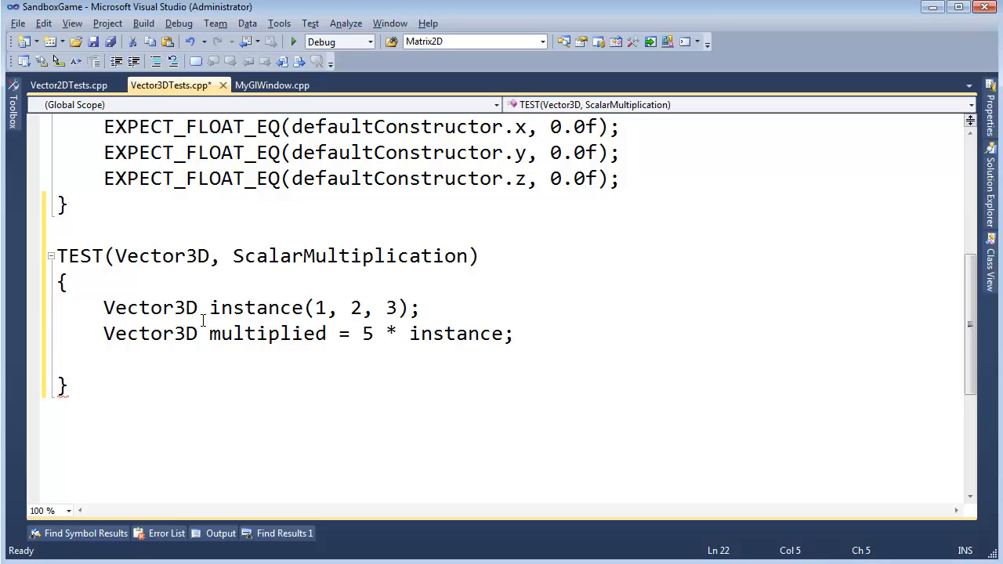
{"action": "type", "text": "1"}
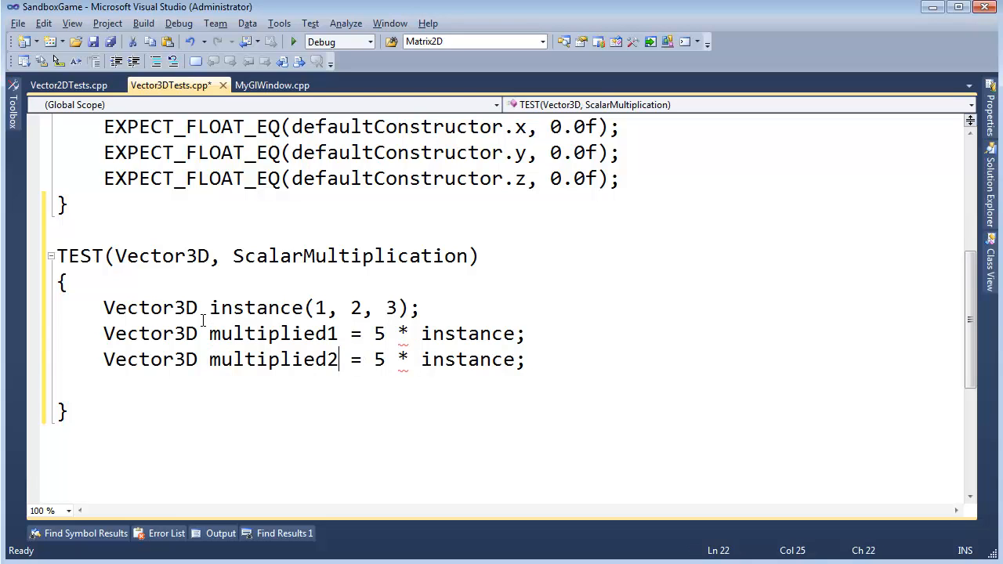
{"action": "type", "text": "instance"}
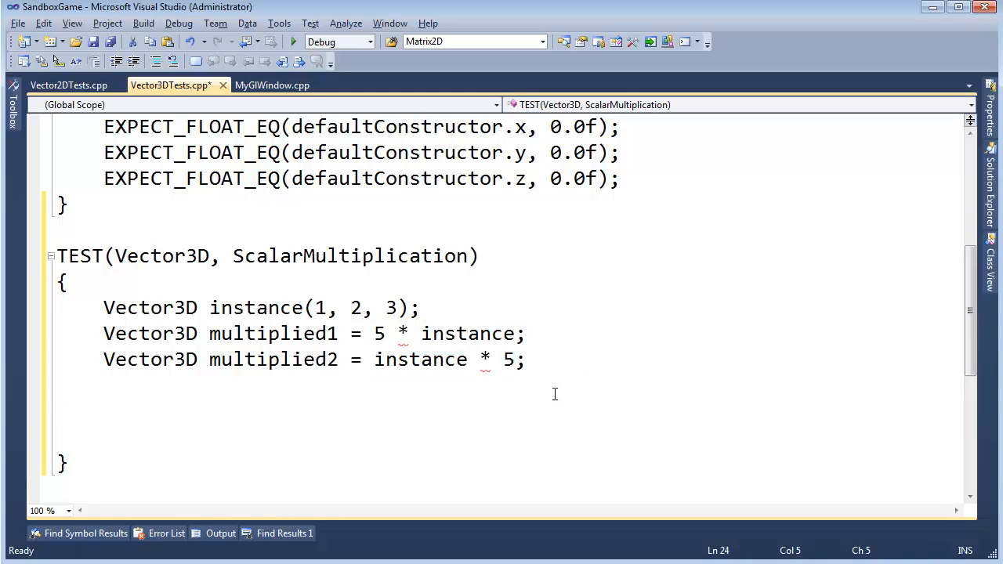
- Write EXPECT_FLOAT_EQ checks on x, y, z of multiplied1, then duplicate them for multiplied2, values blank
{"action": "type", "text": "EXPECT_"}
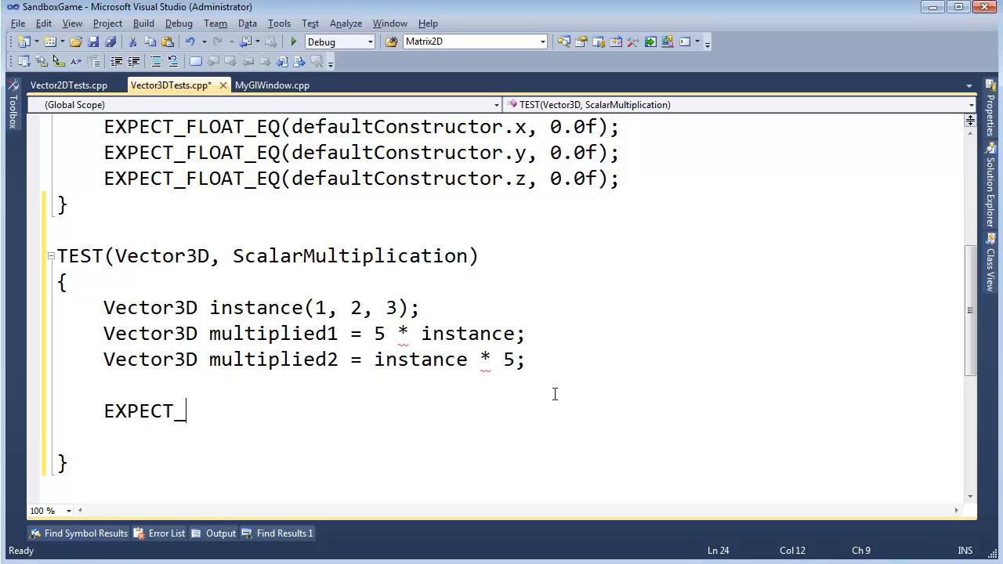
{"action": "type", "text": "FLOAT_EQ(ins"}
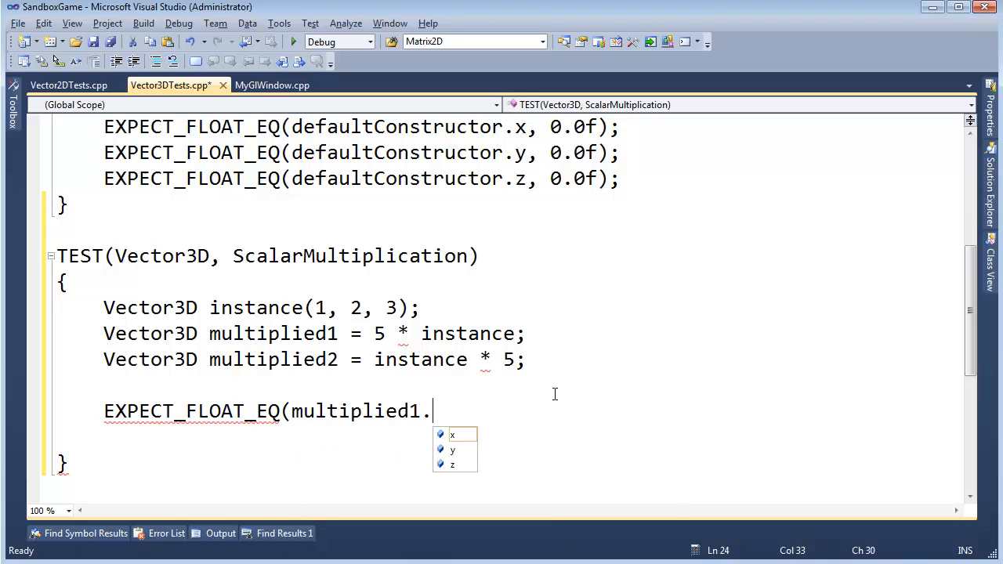
{"action": "type", "text": "x, );"}
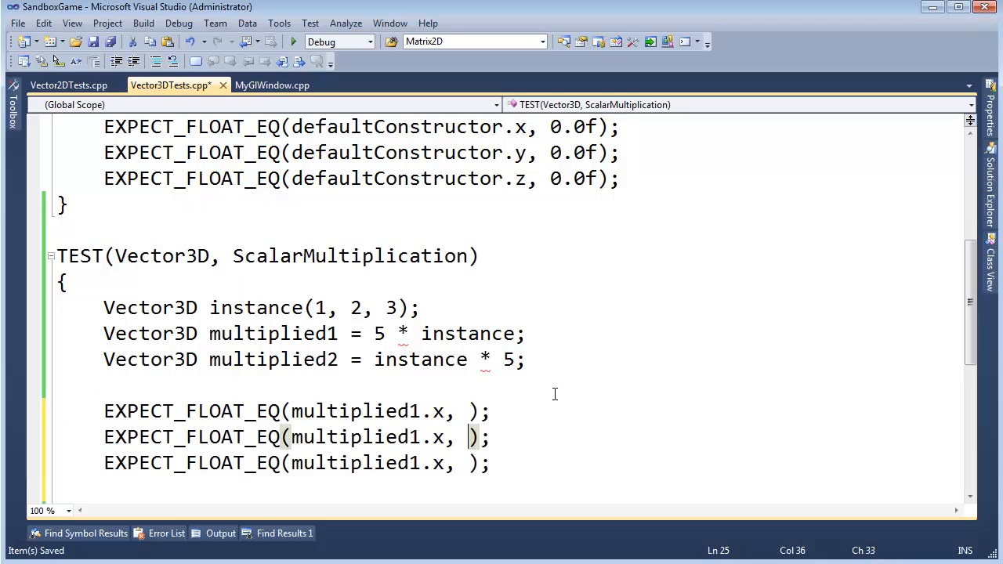
{"action": "key", "text": "Backspace"}
{"action": "type", "text": "z"}
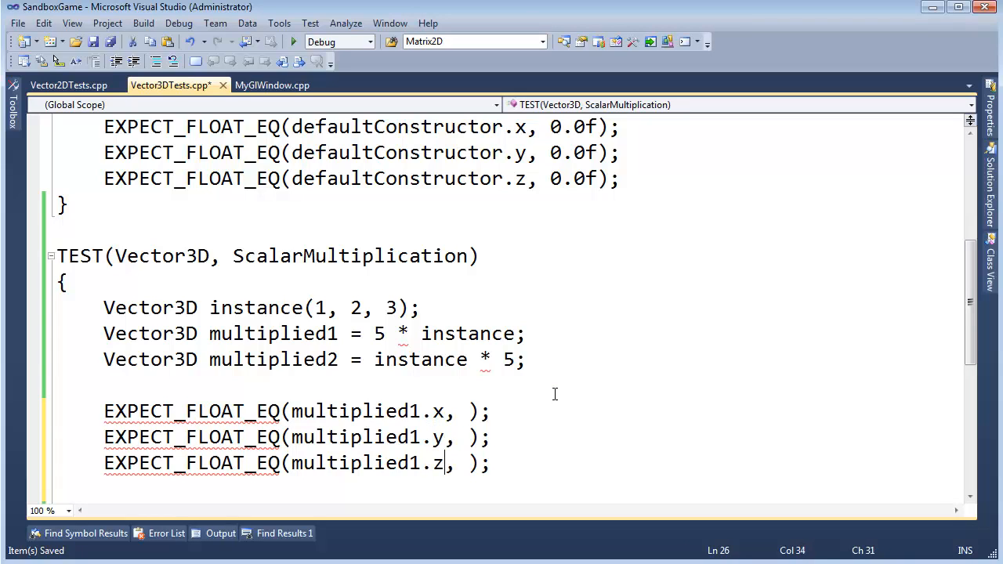
{"action": "key", "text": "enter"}
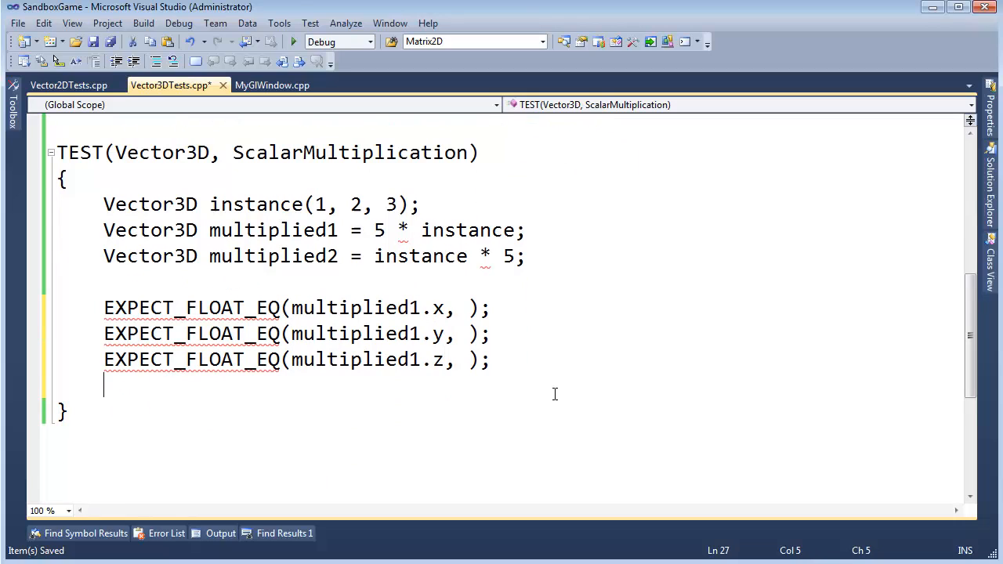
{"action": "left_click_drag", "start_coordinate": [103, 307], "coordinate": [104, 386]}
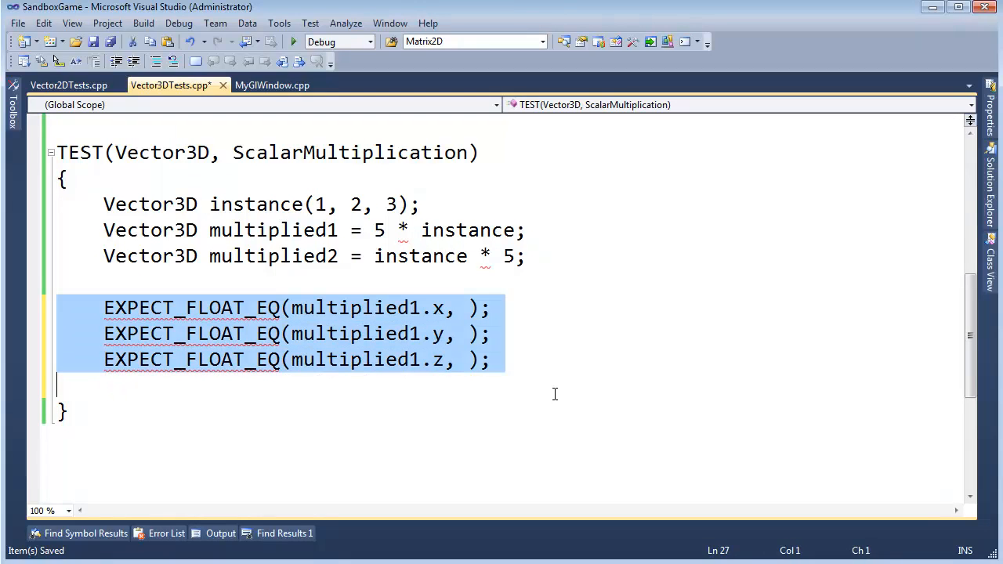
{"action": "key", "text": "ctrl+v"}
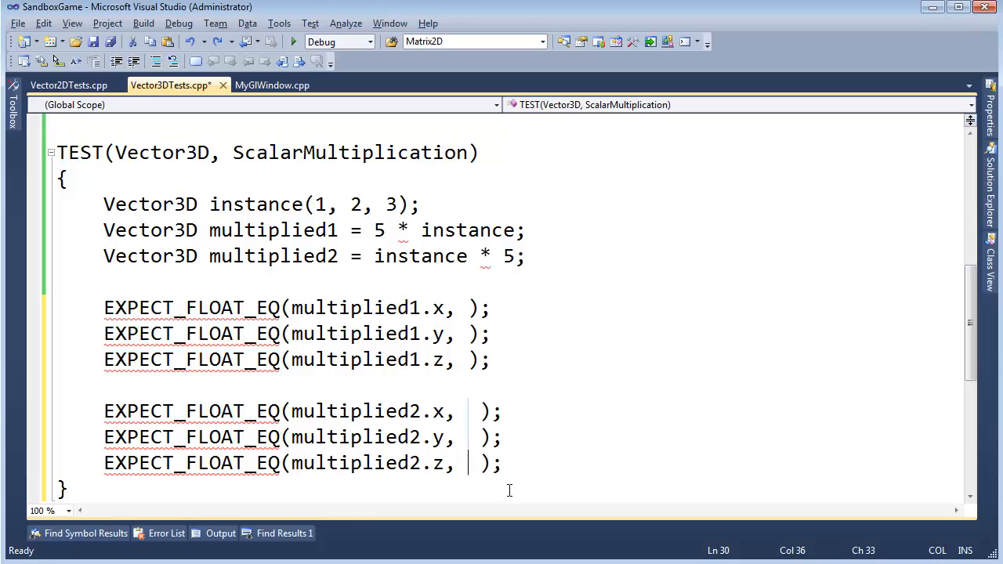
- Compare multiplied2's x, y and z against multiplied1.x, multiplied1.y and multiplied1.z
{"action": "type", "text": "multiplied1.x"}
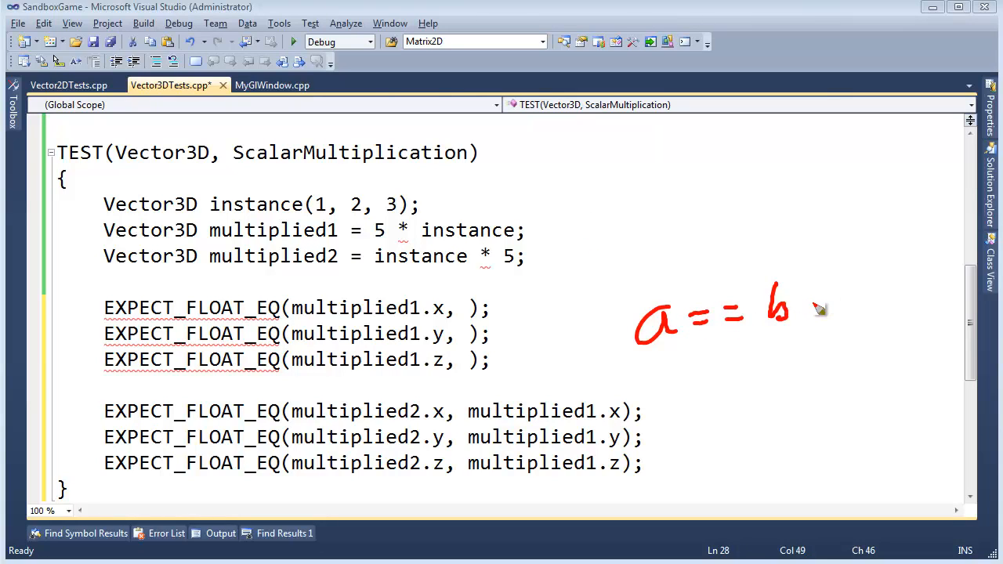
{"action": "left_click_drag", "start_coordinate": [807, 314], "coordinate": [862, 313]}
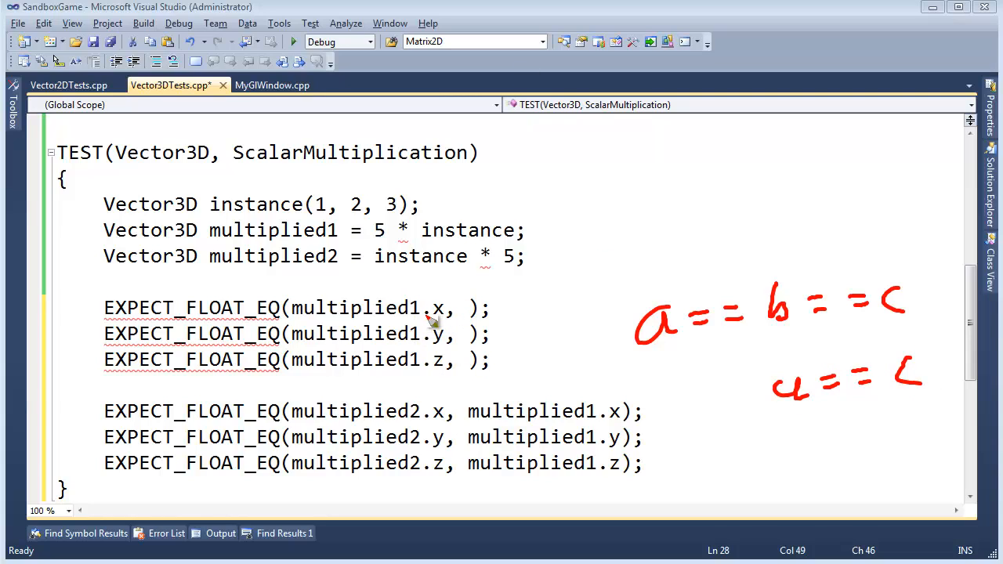
{"action": "mouse_move", "coordinate": [399, 435]}
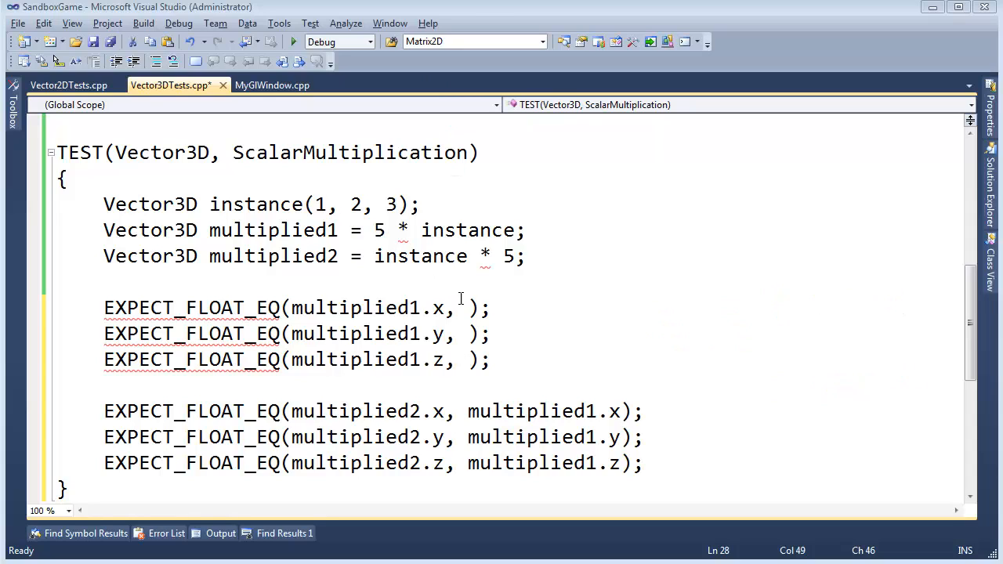
- Fill in 5, 10 and 15 as the expected x, y and z of multiplied1
{"action": "type", "text": "5"}
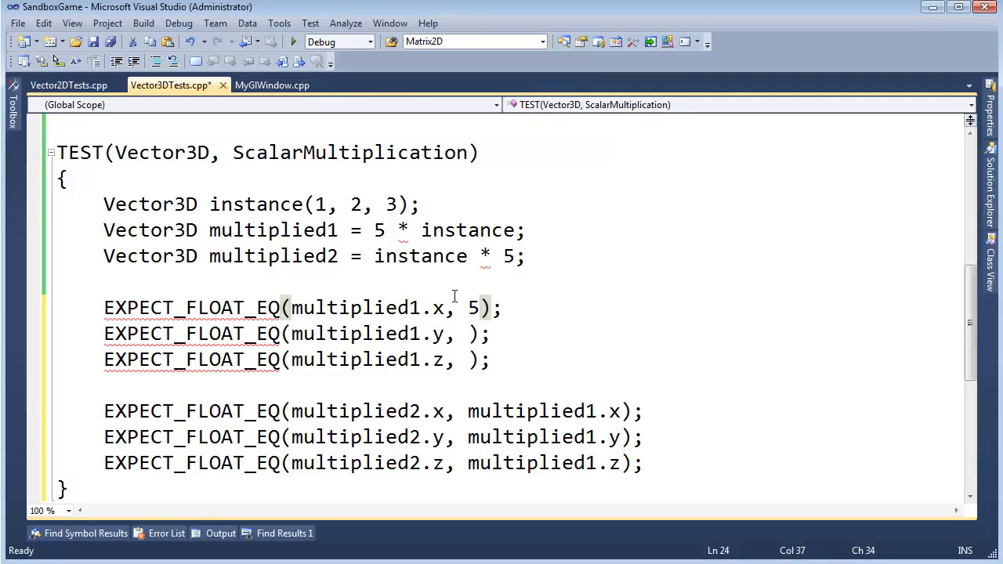
{"action": "type", "text": "10"}
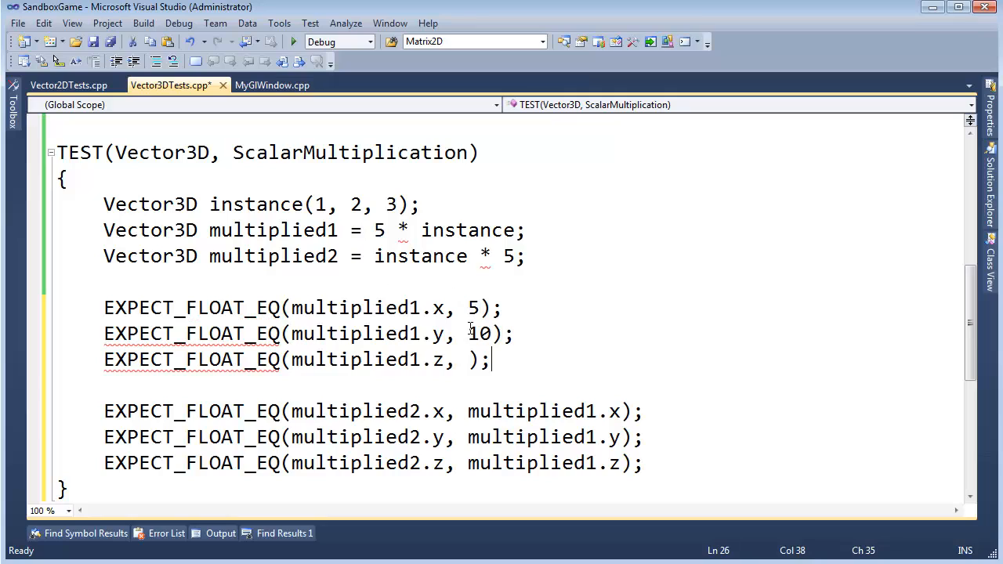
{"action": "type", "text": "15"}
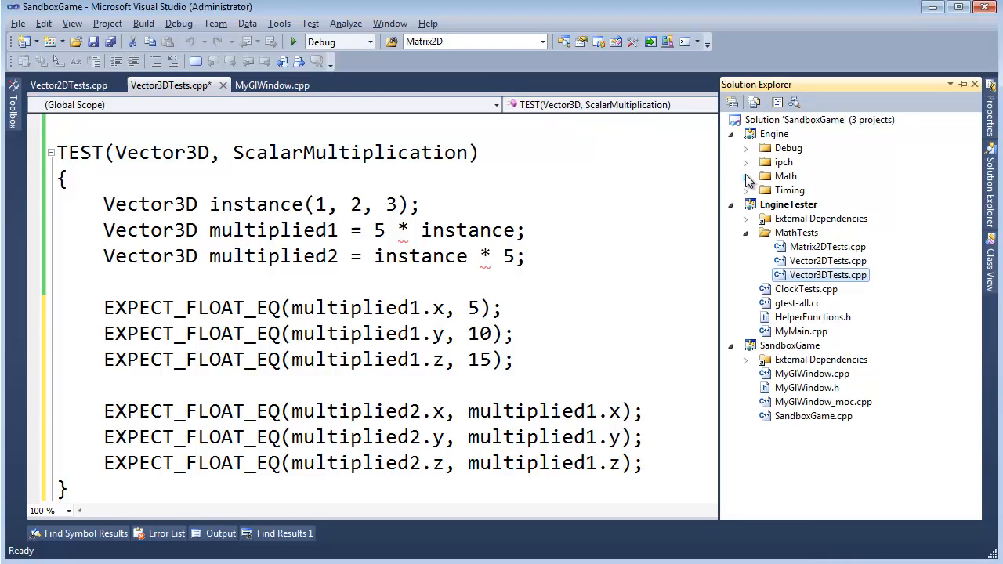
- Expand Engine's Math folder in Solution Explorer to show its matrix and vector headers
{"action": "left_click", "coordinate": [746, 176]}
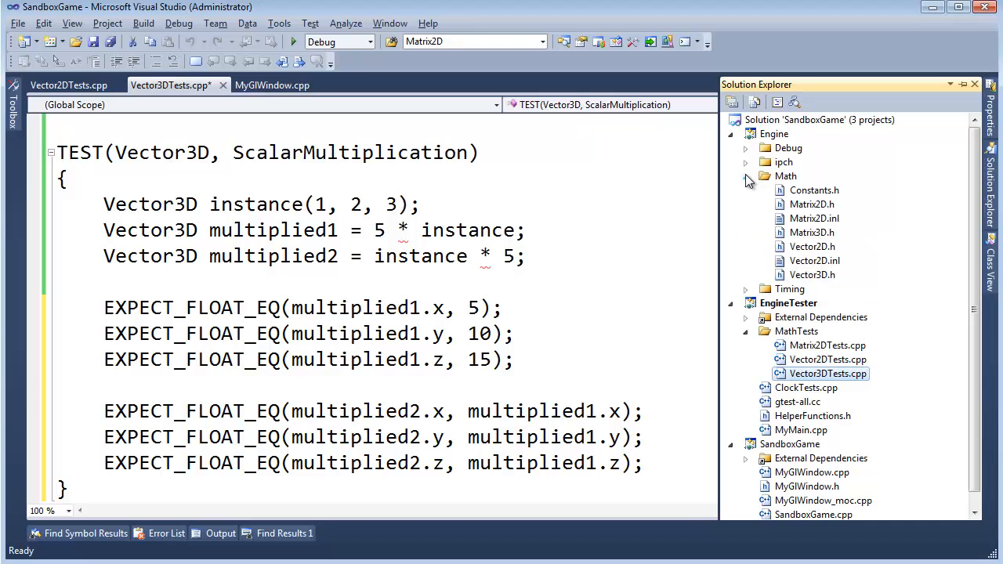
{"action": "mouse_move", "coordinate": [768, 173]}
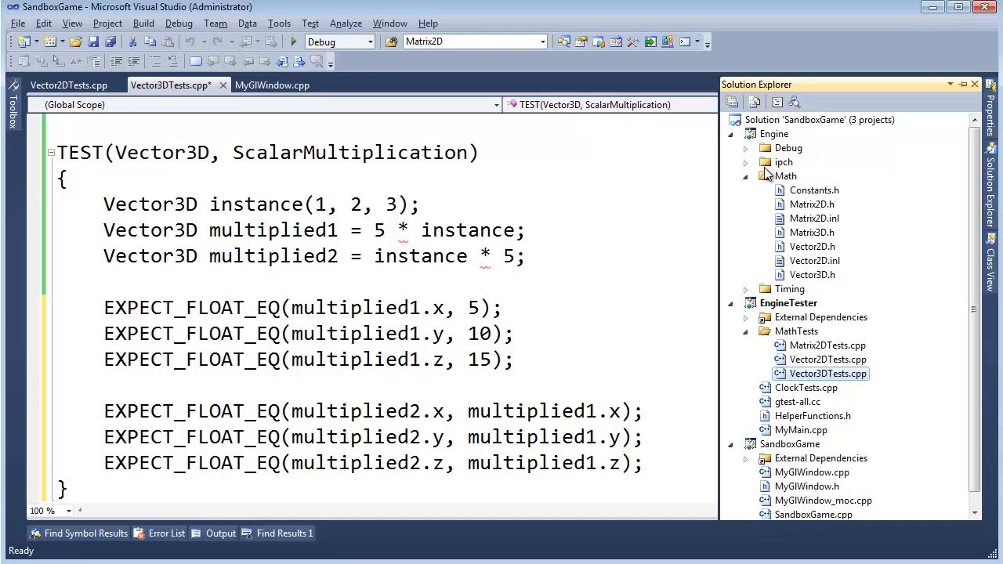
{"action": "mouse_move", "coordinate": [801, 219]}
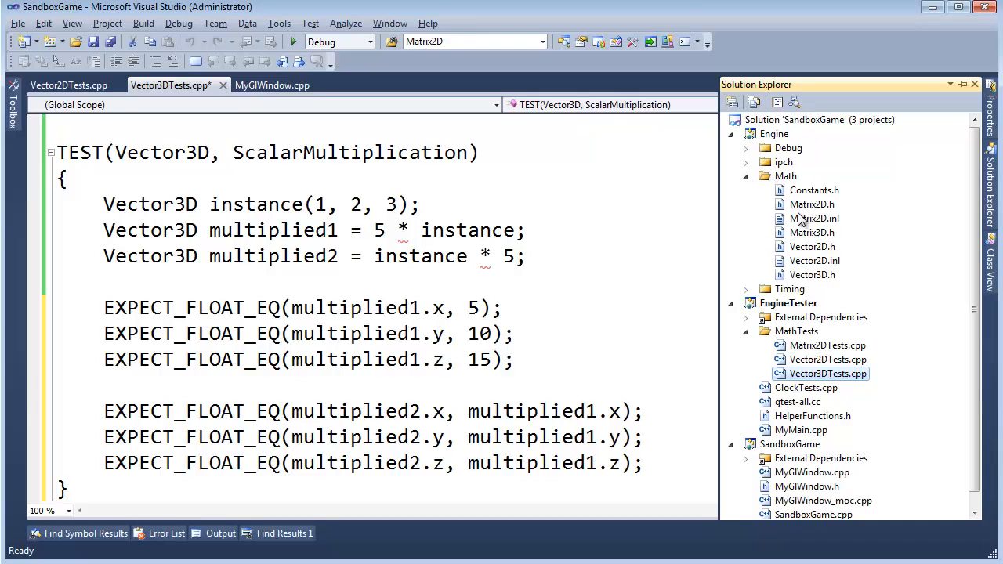
{"action": "double_click", "coordinate": [811, 246]}
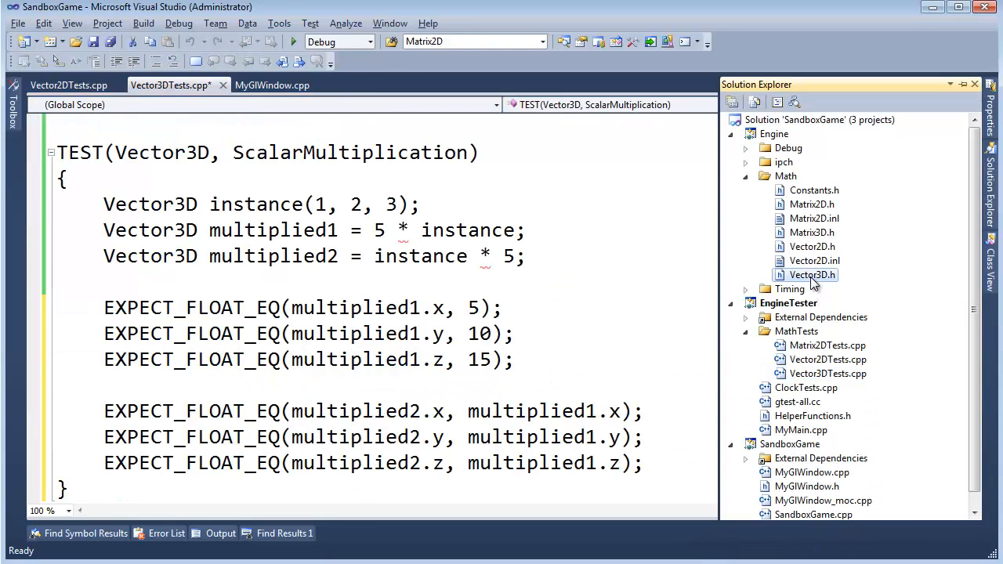
- In Vector3D.h, declare inline operator*(const Vector3D& left, float) below the class
{"action": "double_click", "coordinate": [811, 274]}
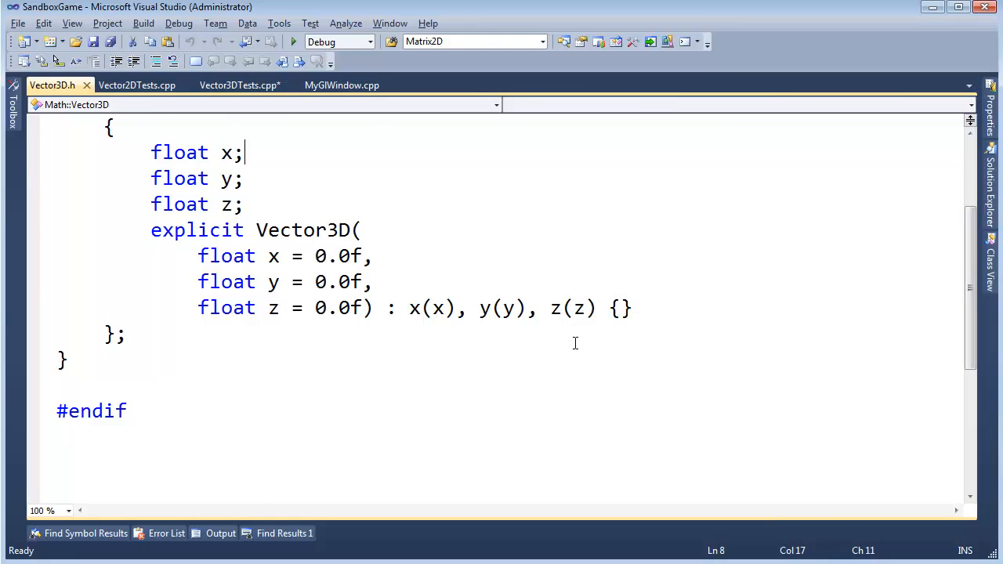
{"action": "type", "text": "inlin"}
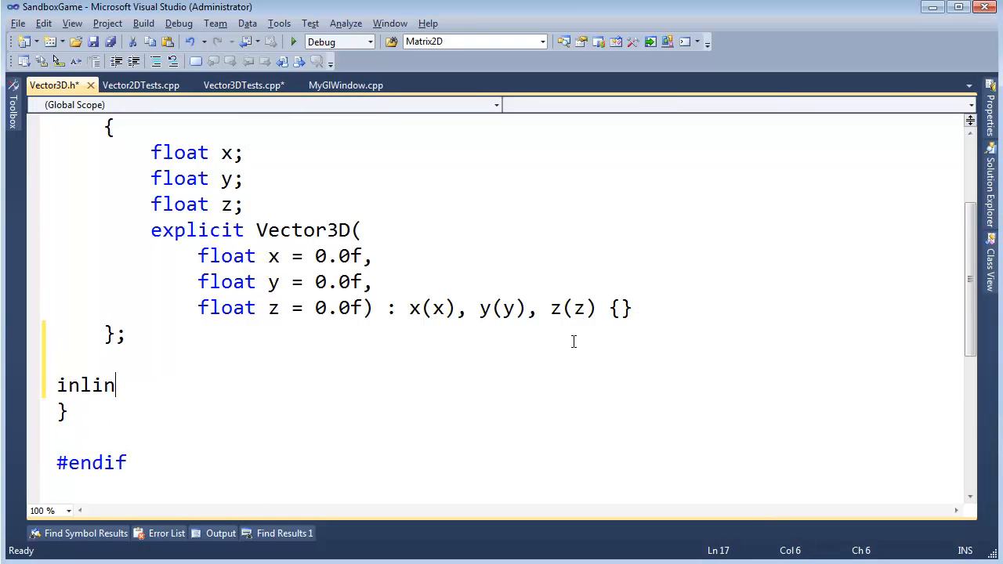
{"action": "type", "text": "e Vecto"}
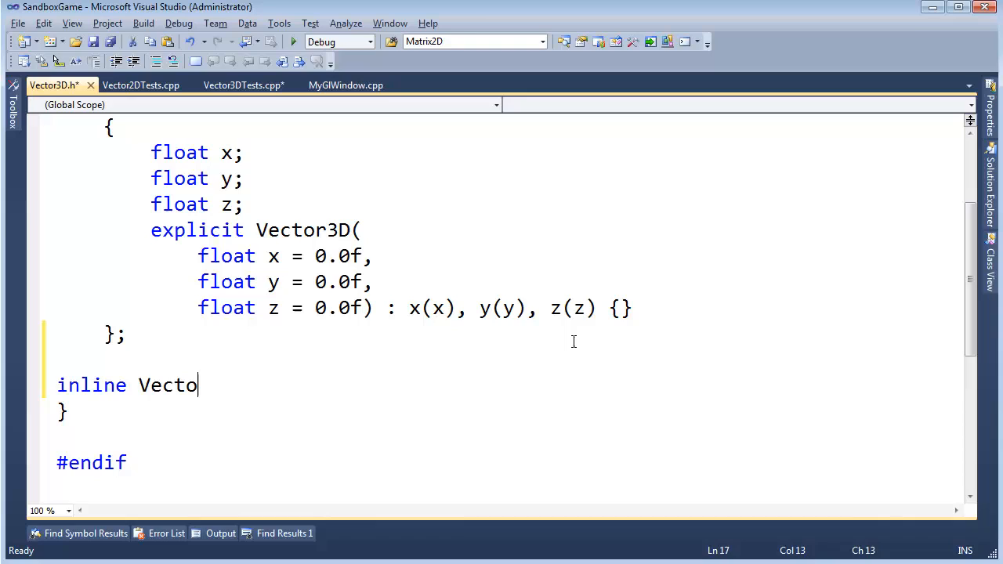
{"action": "type", "text": "r3D operator*"}
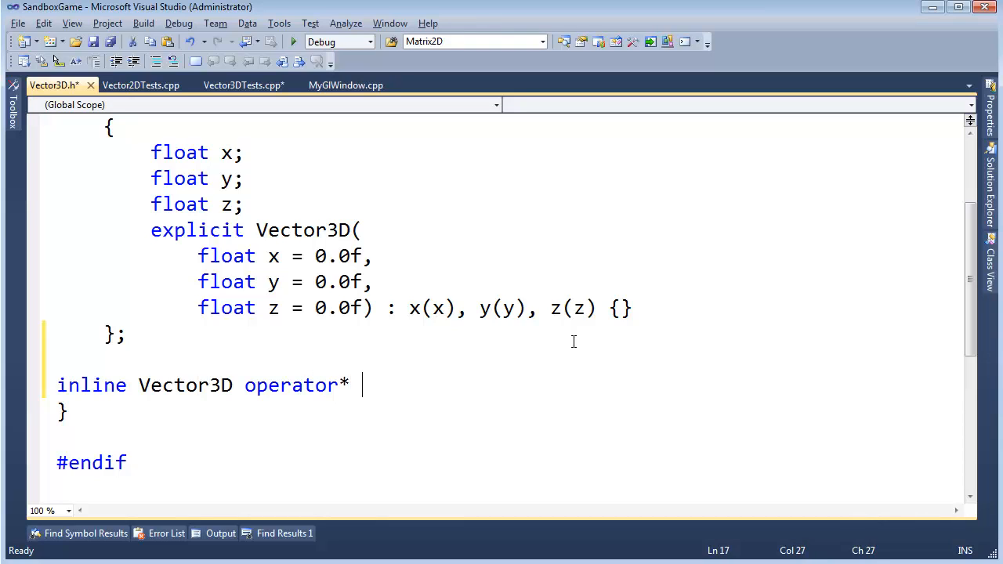
{"action": "type", "text": "(const"}
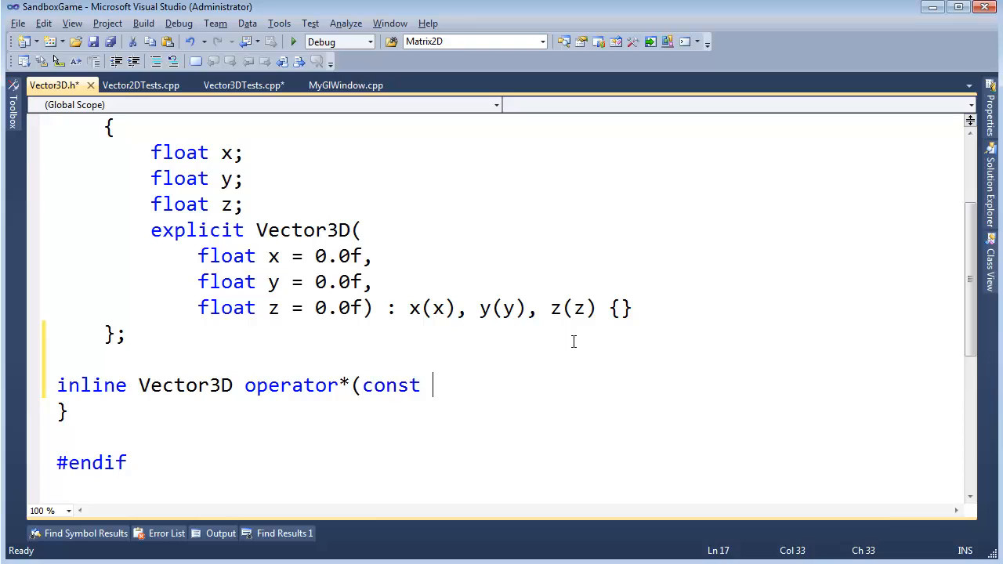
{"action": "type", "text": "Vector3"}
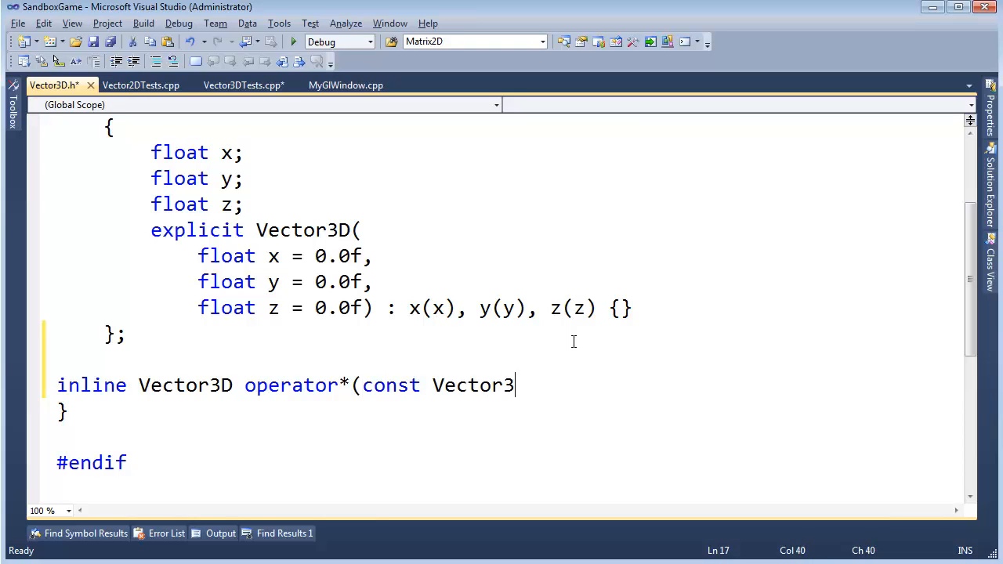
{"action": "type", "text": "D& left,"}
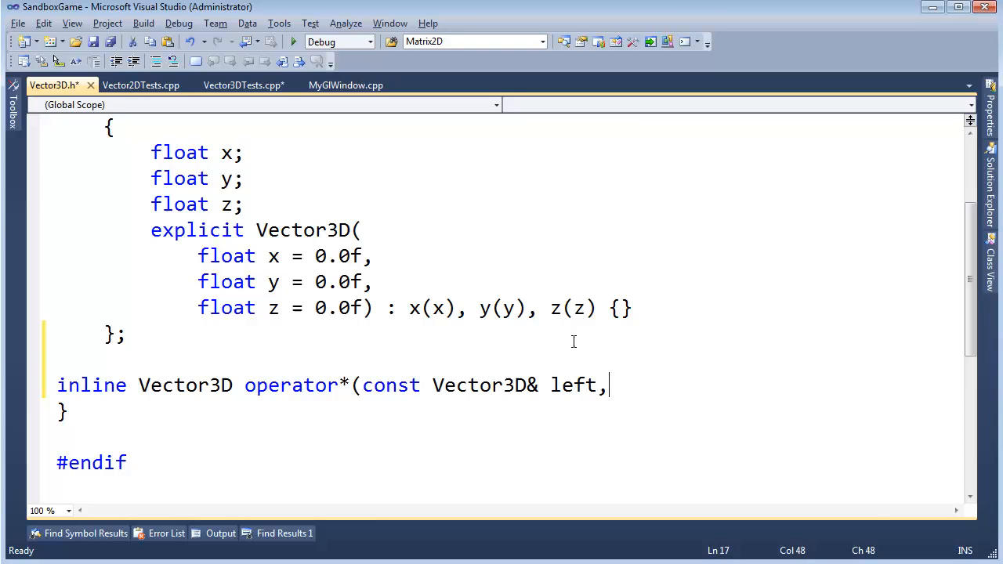
{"action": "type", "text": "float"}
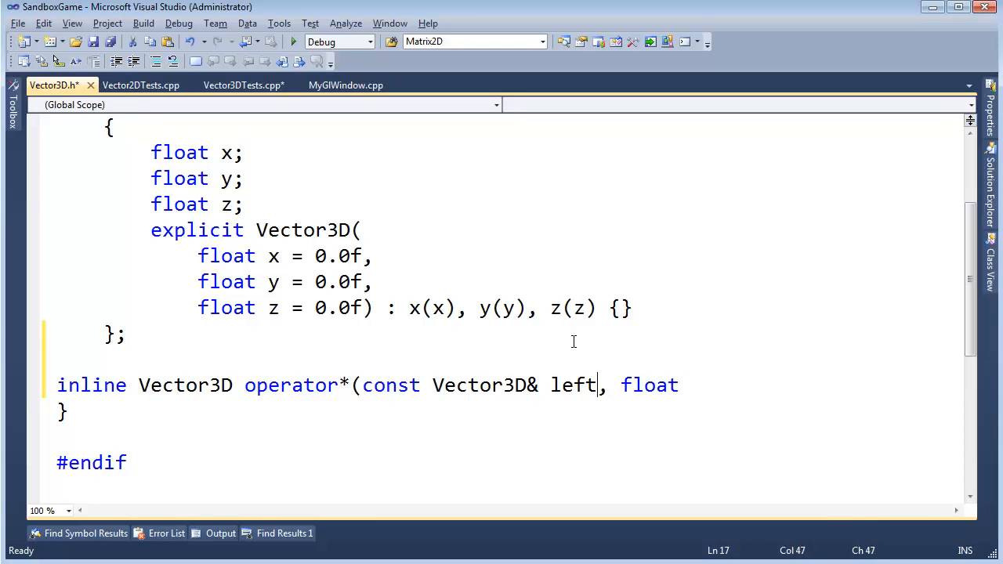
- Declare the second overload inline operator*(float scalar, const Vector3D& vector)
{"action": "type", "text": "vector"}
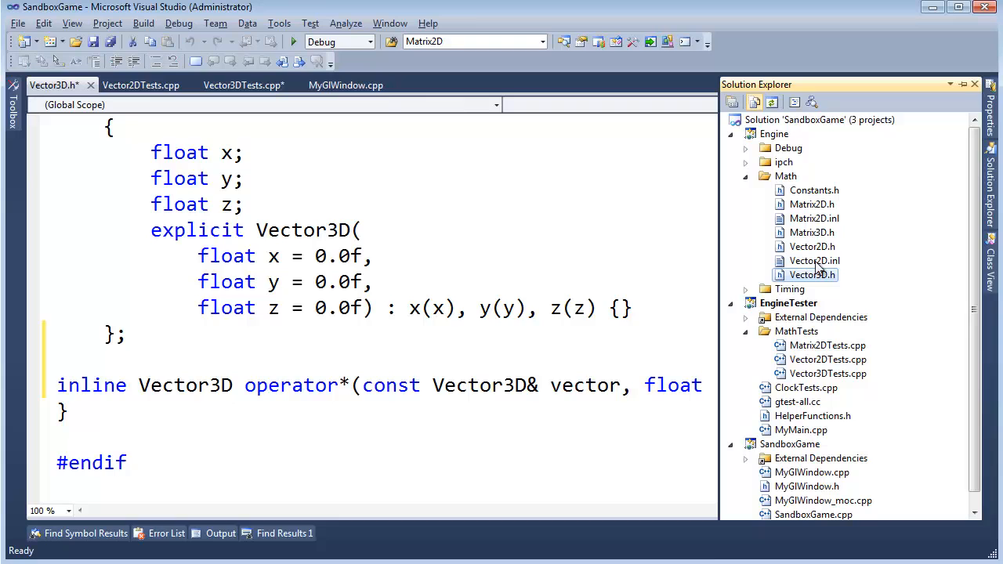
{"action": "double_click", "coordinate": [812, 246]}
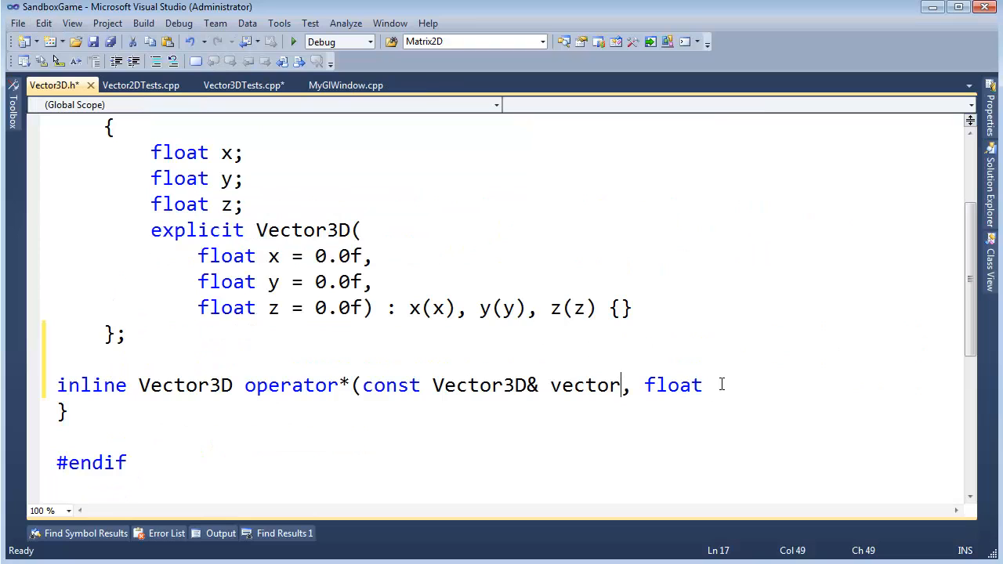
{"action": "type", "text": "scalar)("}
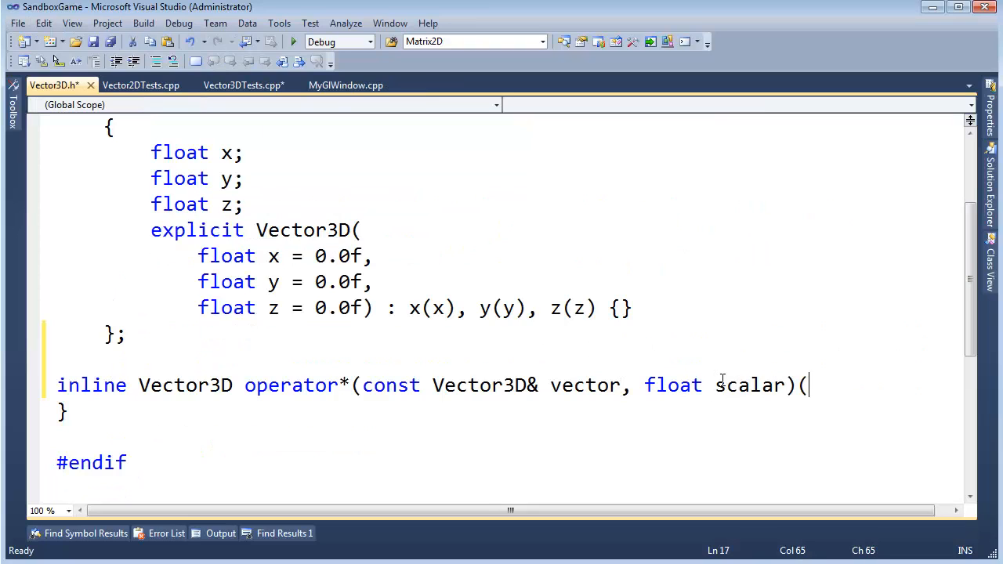
{"action": "type", "text": ");"}
{"action": "type", "text": "inline Vector3D operator*(float scalar, const Vector3D& vector);"}
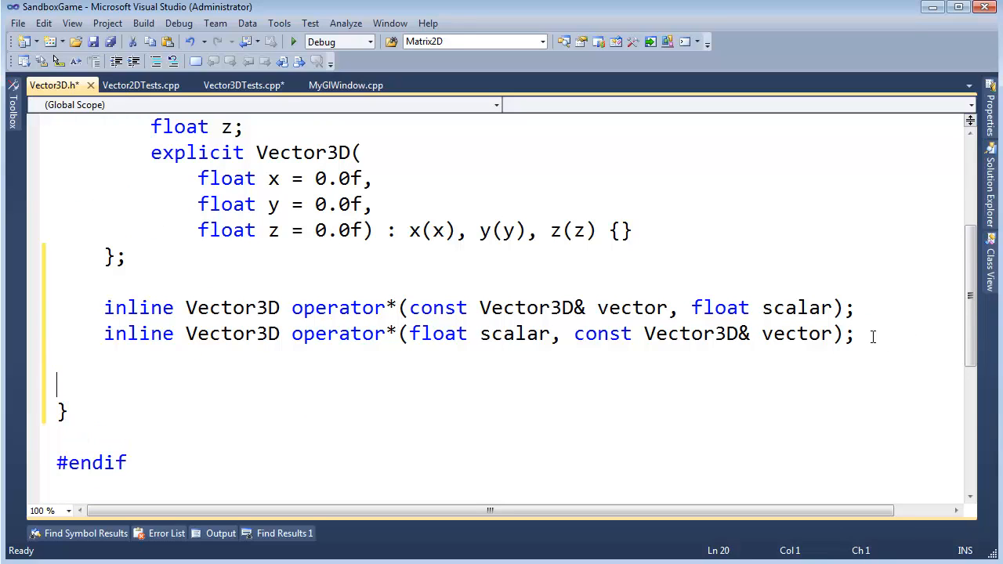
- Add #include "Vector3D.inl" below the operator declarations in Vector3D.h
{"action": "type", "text": "inclu"}
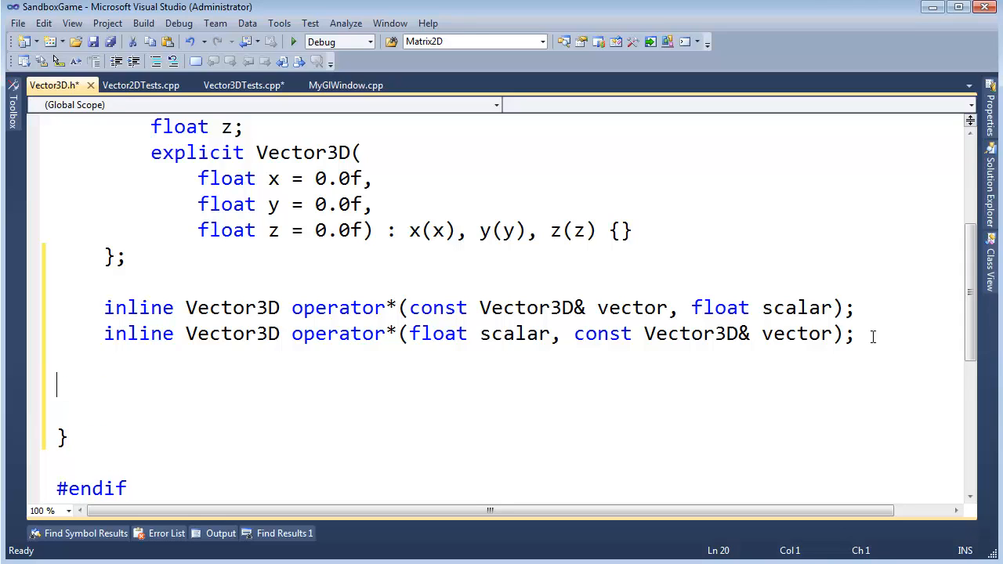
{"action": "type", "text": "#"}
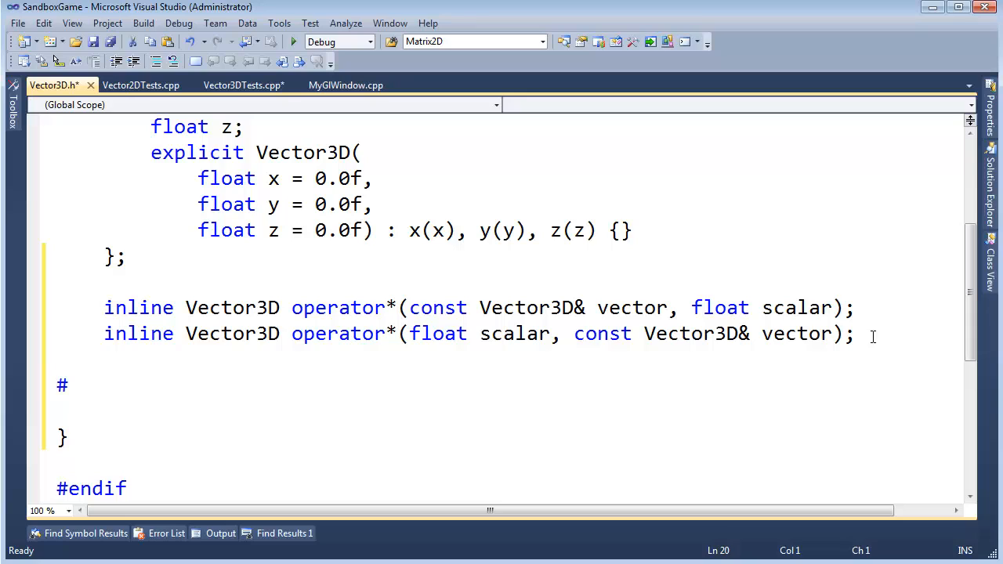
{"action": "key", "text": "Backspace"}
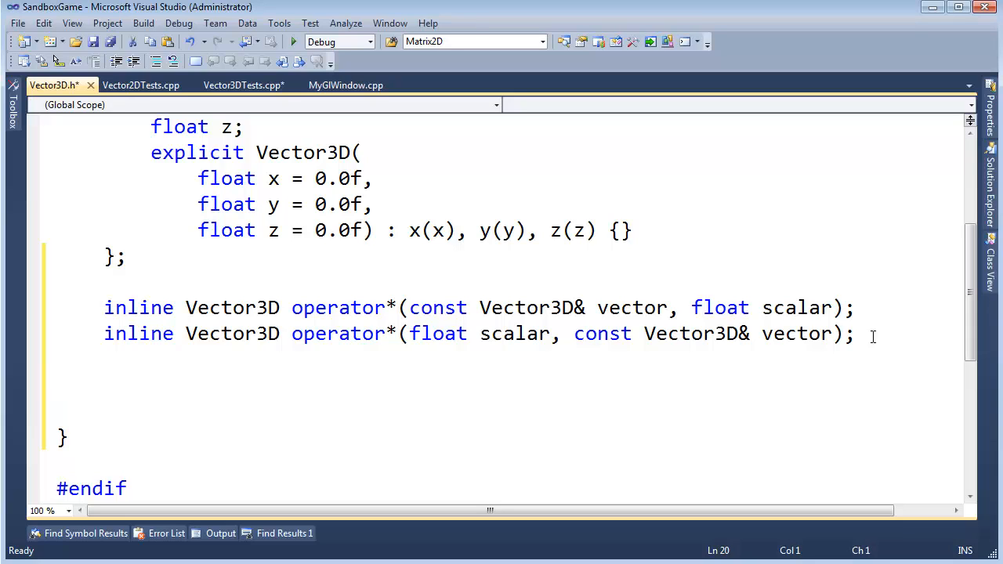
{"action": "type", "text": "#"}
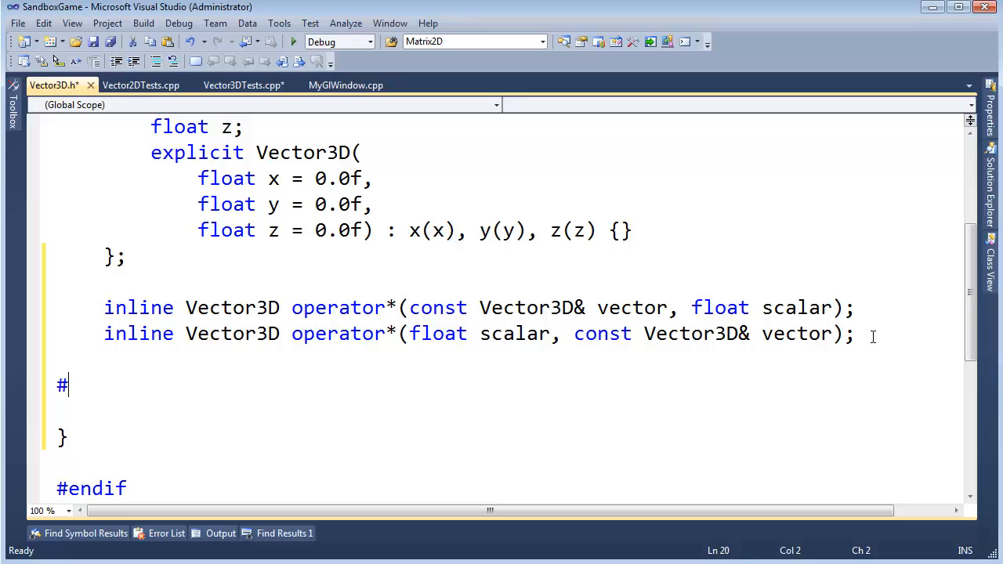
{"action": "type", "text": "include"}
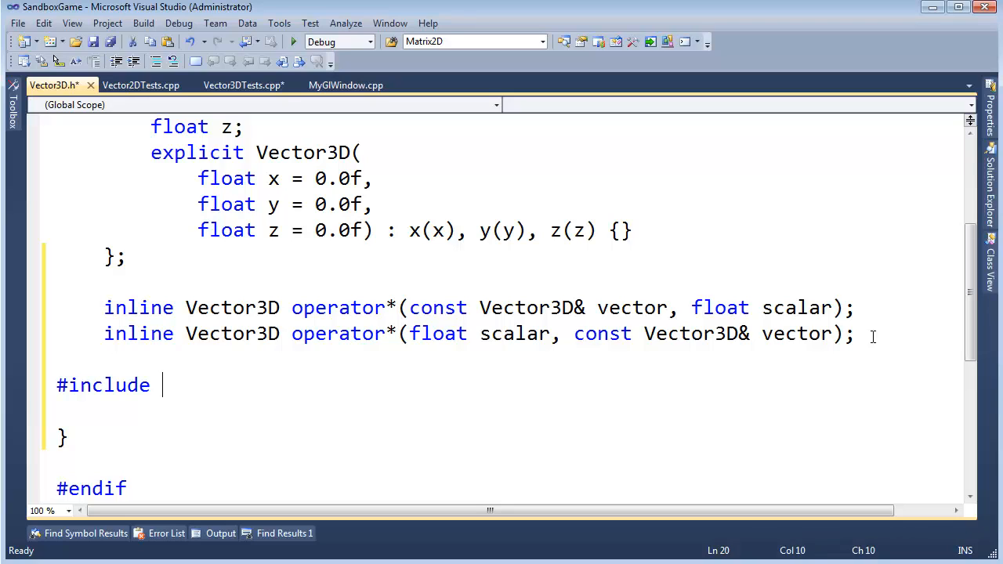
{"action": "type", "text": "Vector3"}
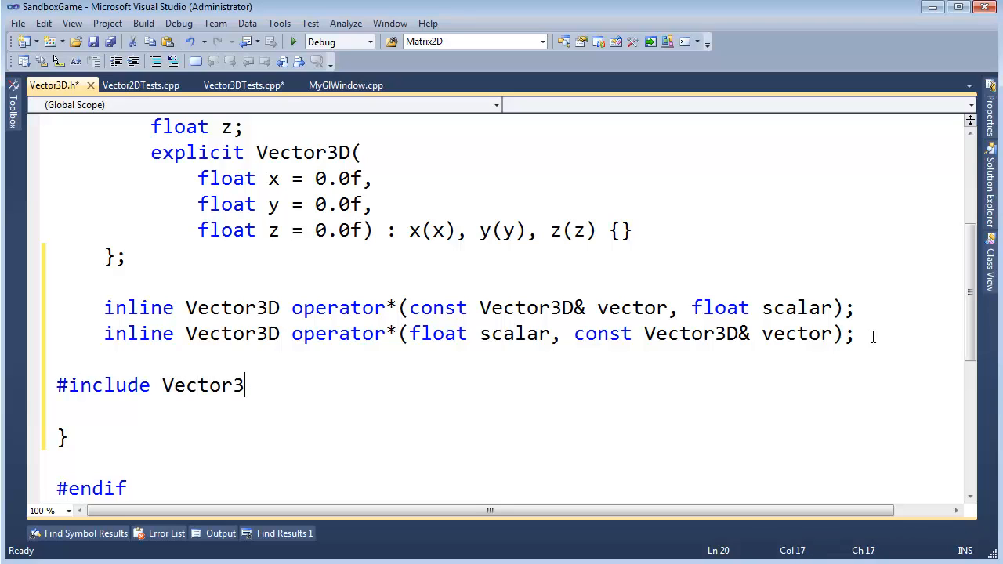
{"action": "type", "text": ".inl\""}
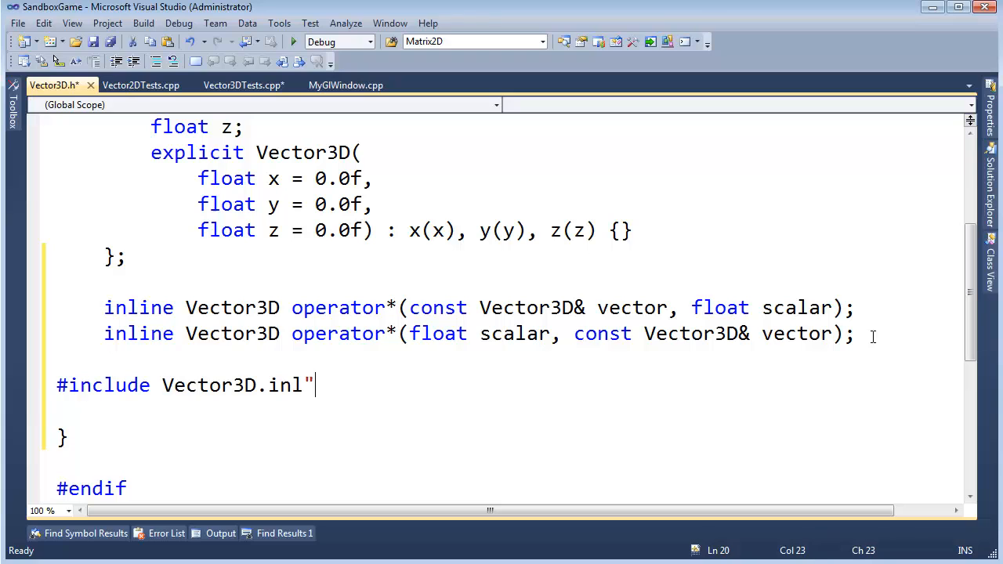
{"action": "type", "text": "\""}
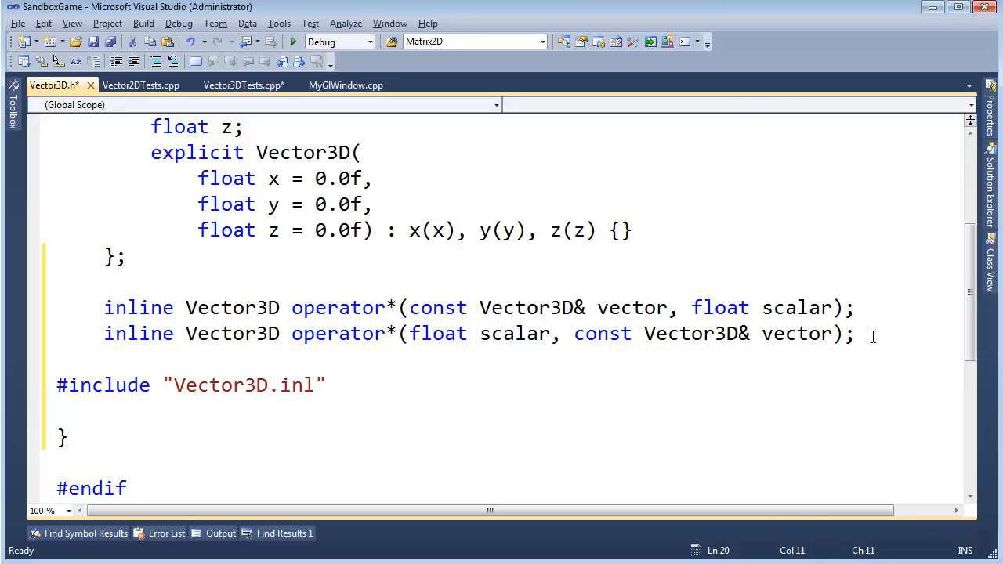
- Add a new item named Vector3D.inl to the Math folder of the Engine project
{"action": "right_click", "coordinate": [777, 175]}
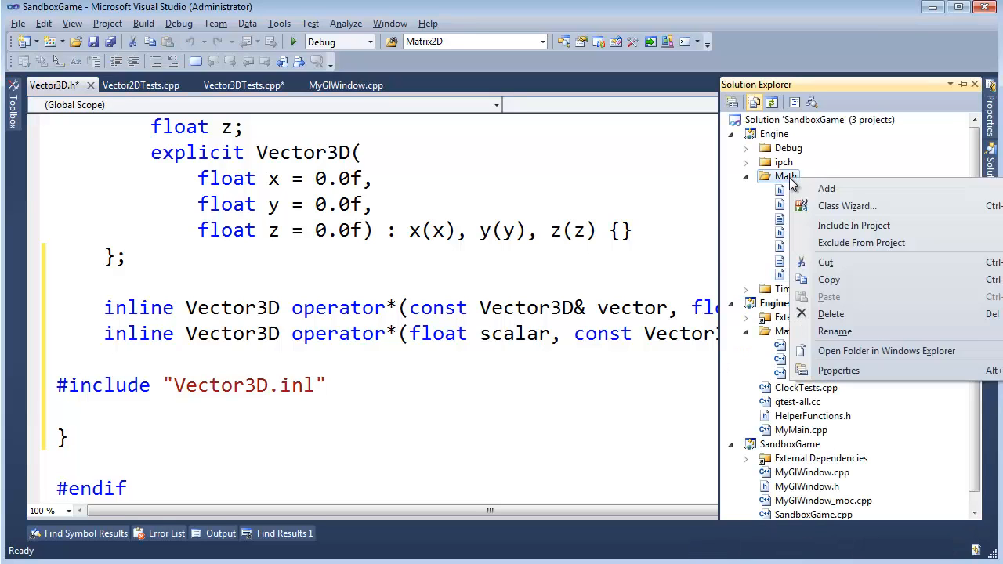
{"action": "left_click", "coordinate": [826, 188]}
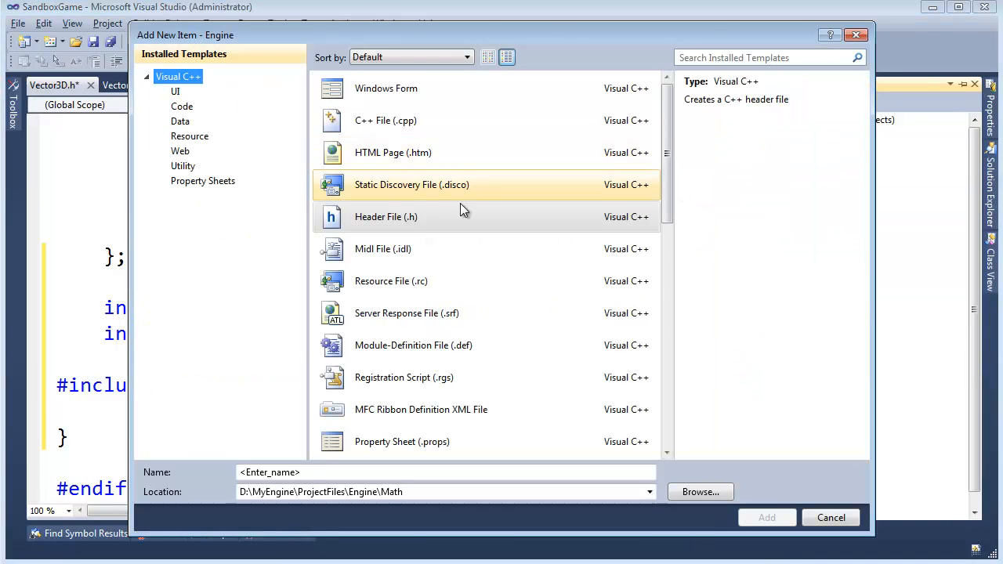
{"action": "type", "text": "V"}
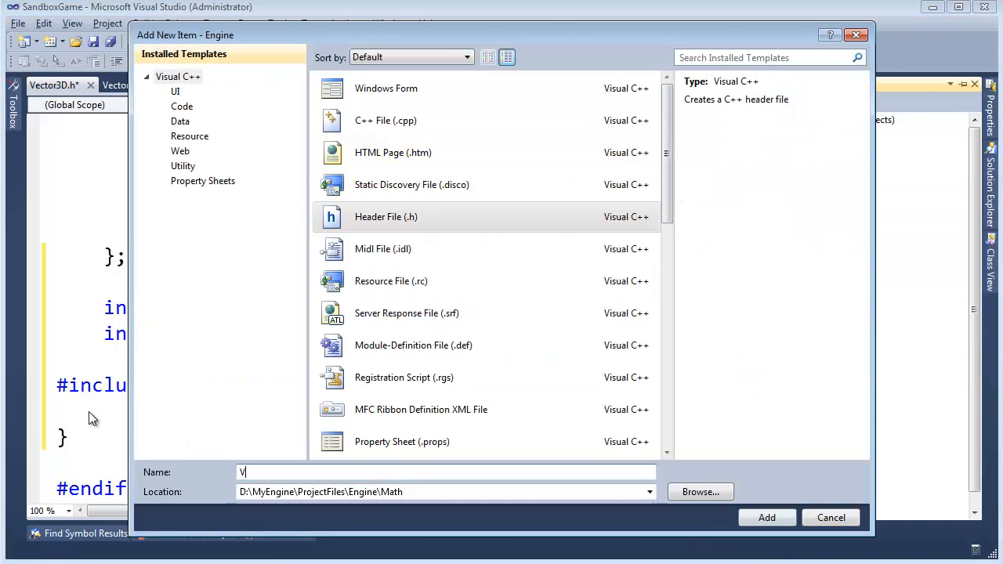
{"action": "type", "text": "ector3D"}
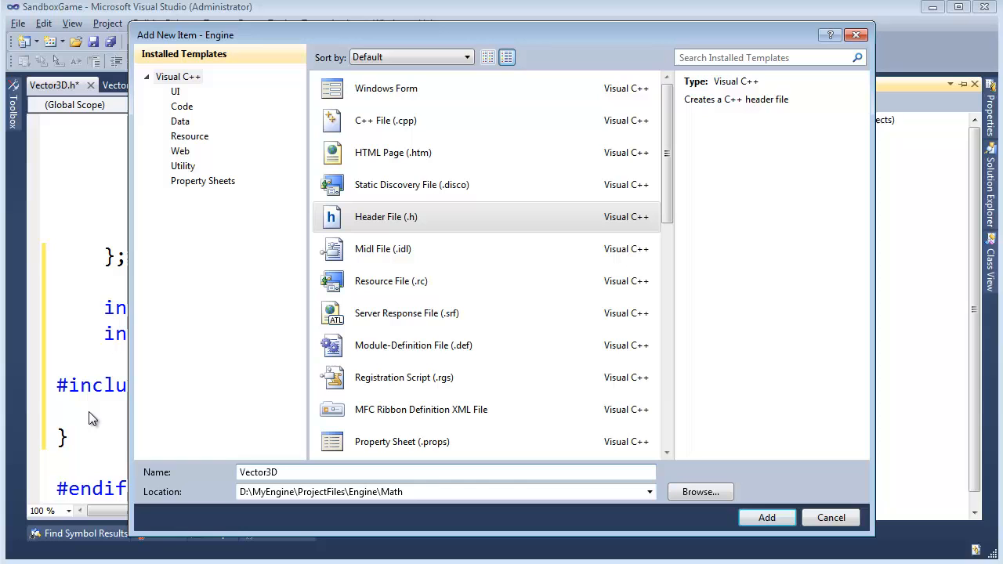
{"action": "left_click", "coordinate": [766, 517]}
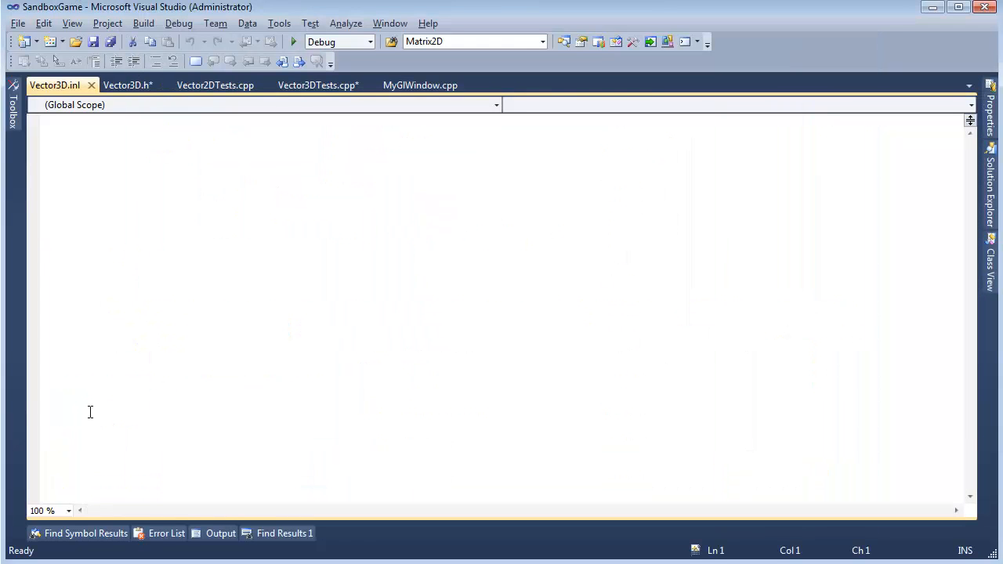
- Compare the .inl definitions against the header declarations and drop the inline keyword
{"action": "left_click", "coordinate": [129, 84]}
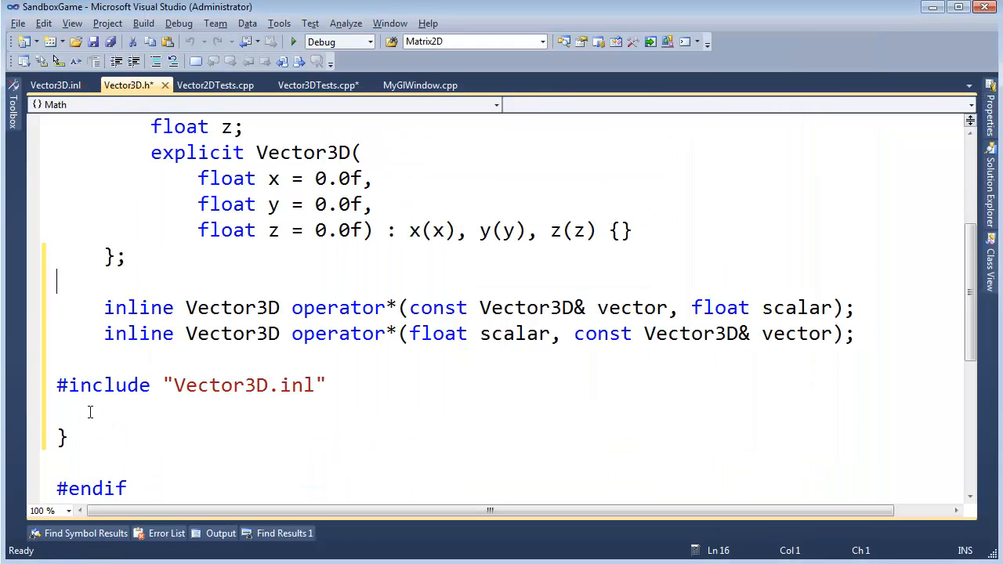
{"action": "left_click", "coordinate": [55, 85]}
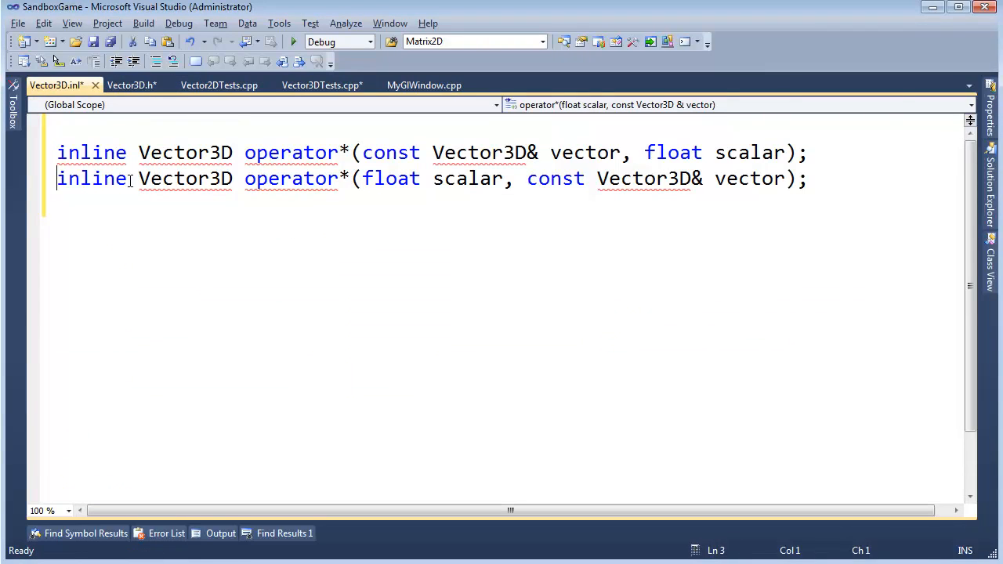
{"action": "key", "text": "ctrl+tab"}
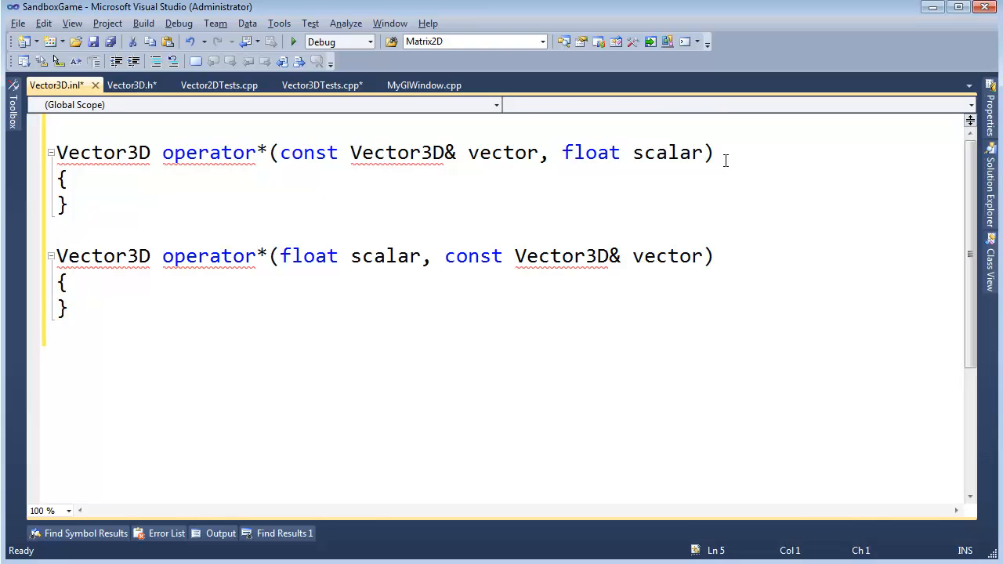
{"action": "mouse_move", "coordinate": [411, 152]}
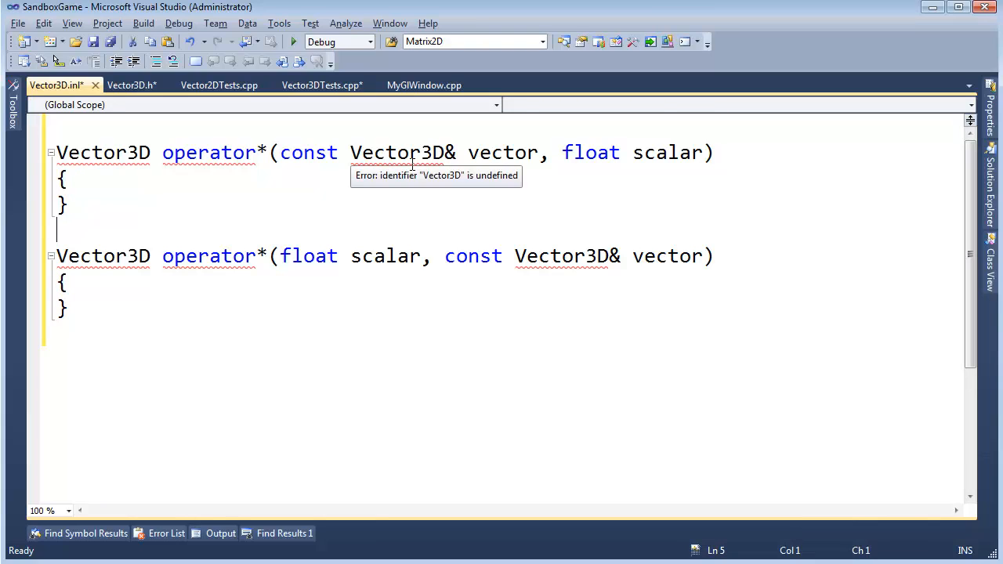
{"action": "left_click", "coordinate": [132, 84]}
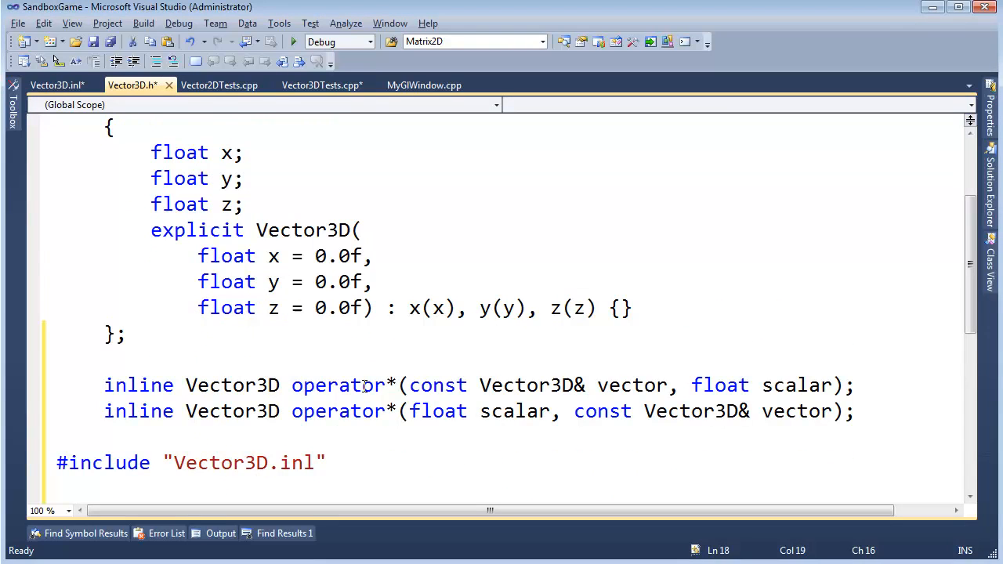
{"action": "left_click", "coordinate": [55, 85]}
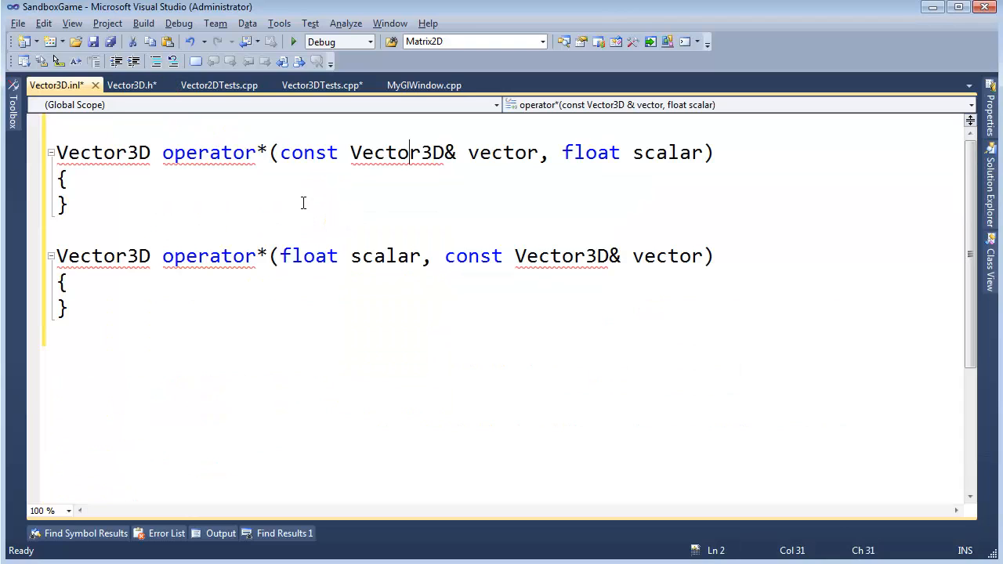
- Give both operator* bodies a placeholder 'return Vector3D();'
{"action": "type", "text": "return"}
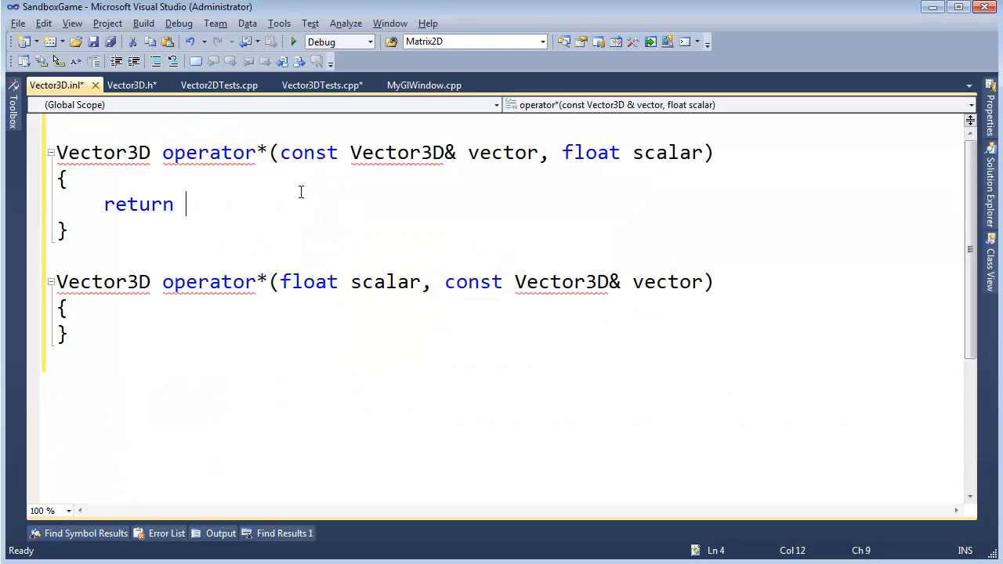
{"action": "type", "text": "Vector3"}
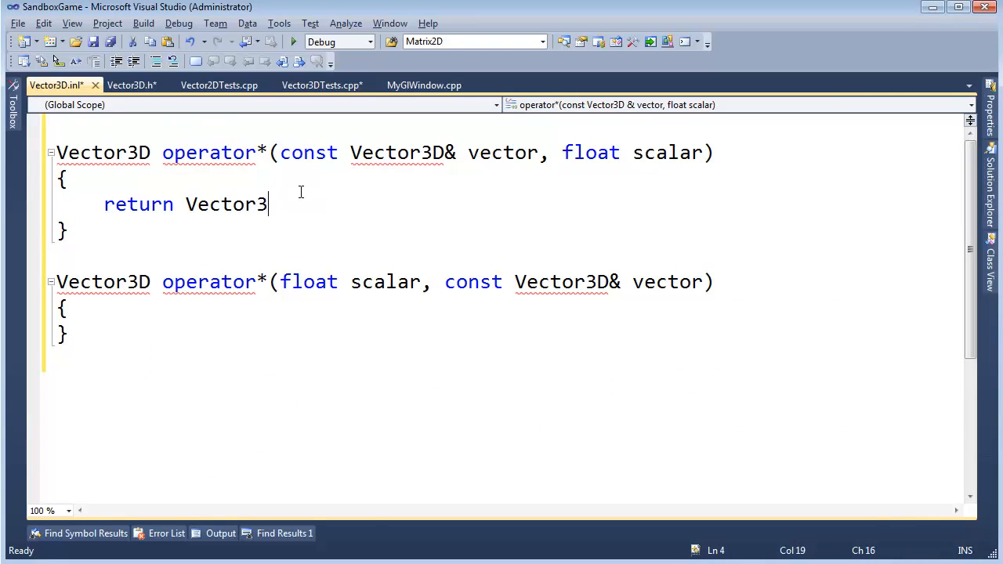
{"action": "type", "text": "D();"}
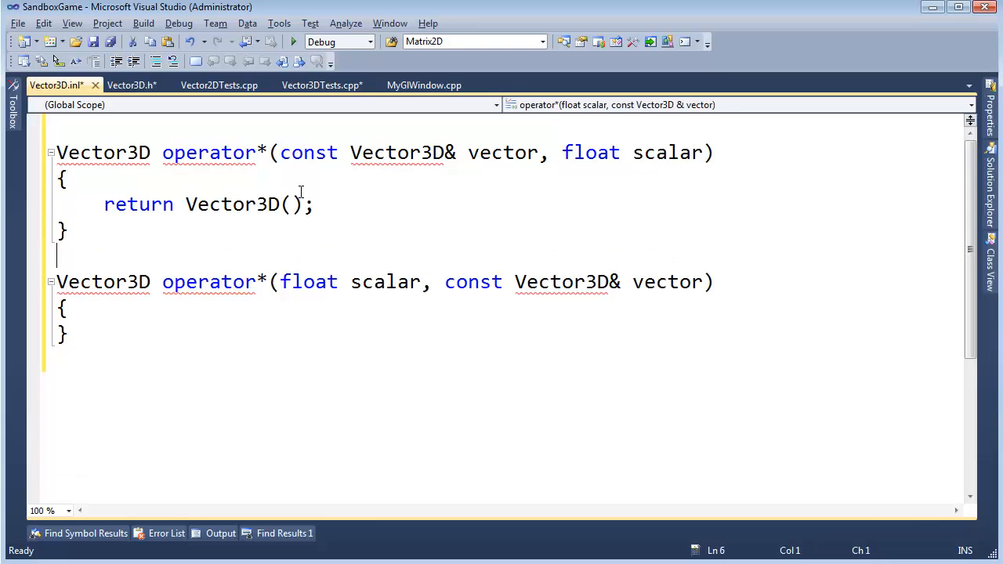
{"action": "type", "text": "return Vector3D();"}
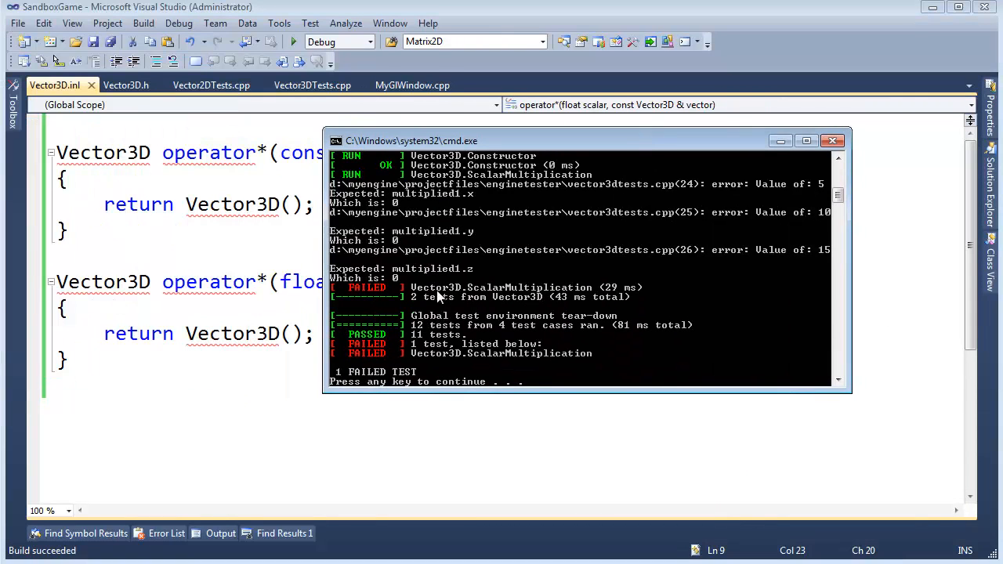
{"action": "mouse_move", "coordinate": [504, 297]}
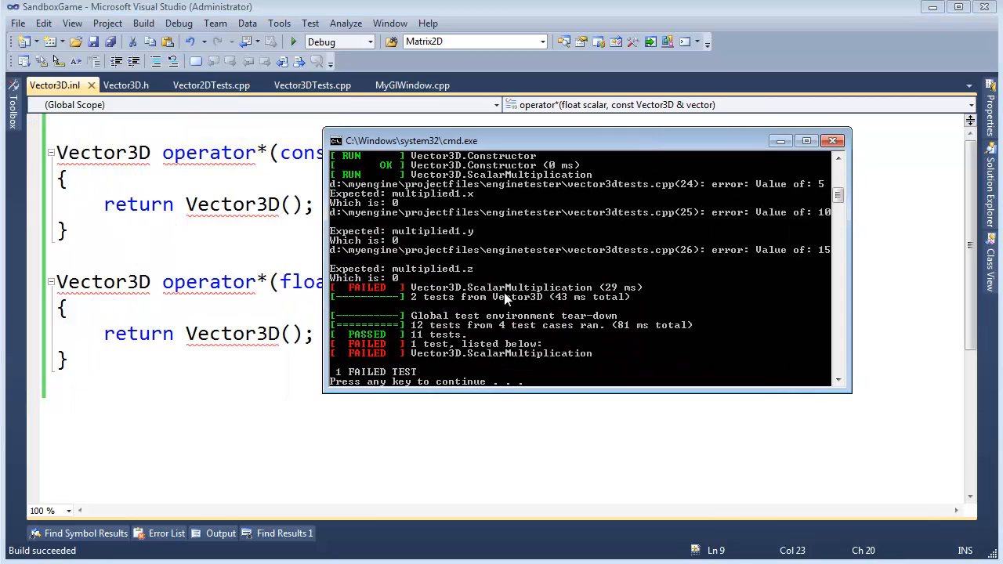
{"action": "mouse_move", "coordinate": [536, 233]}
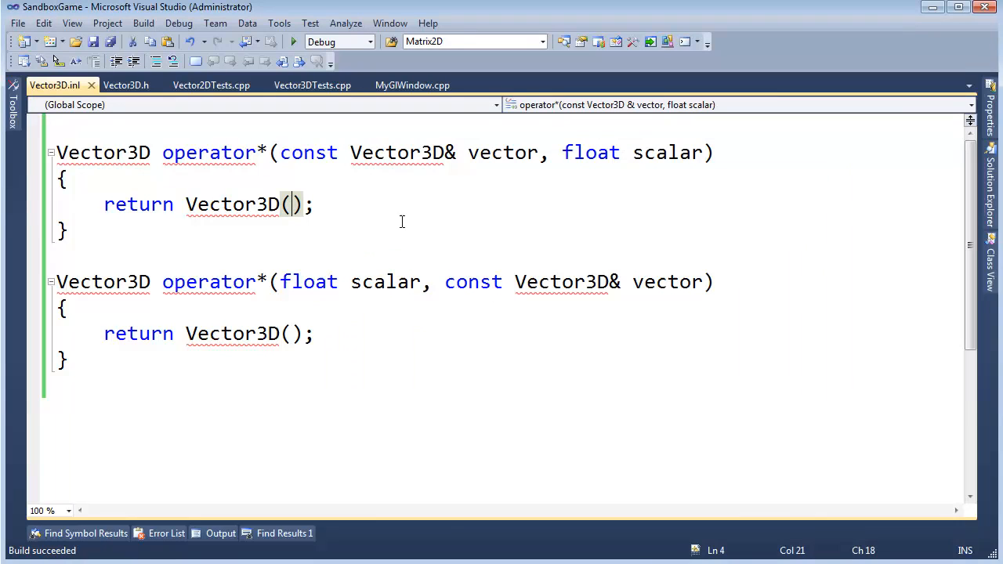
- Return Vector3D(vector.x * scalar, vector.y * scalar, vector.z * scalar) from the first operator*
{"action": "left_click", "coordinate": [291, 152]}
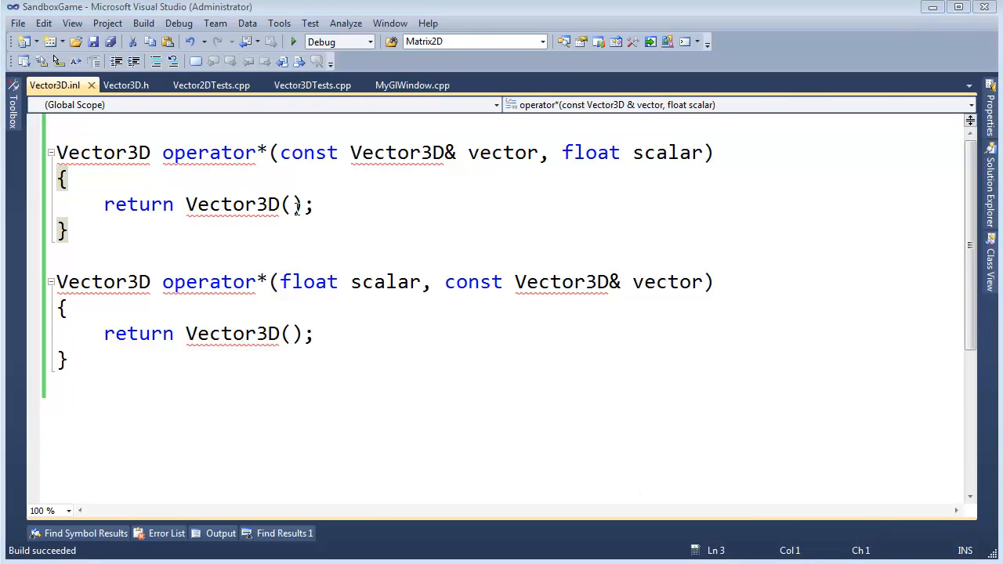
{"action": "type", "text": "ve"}
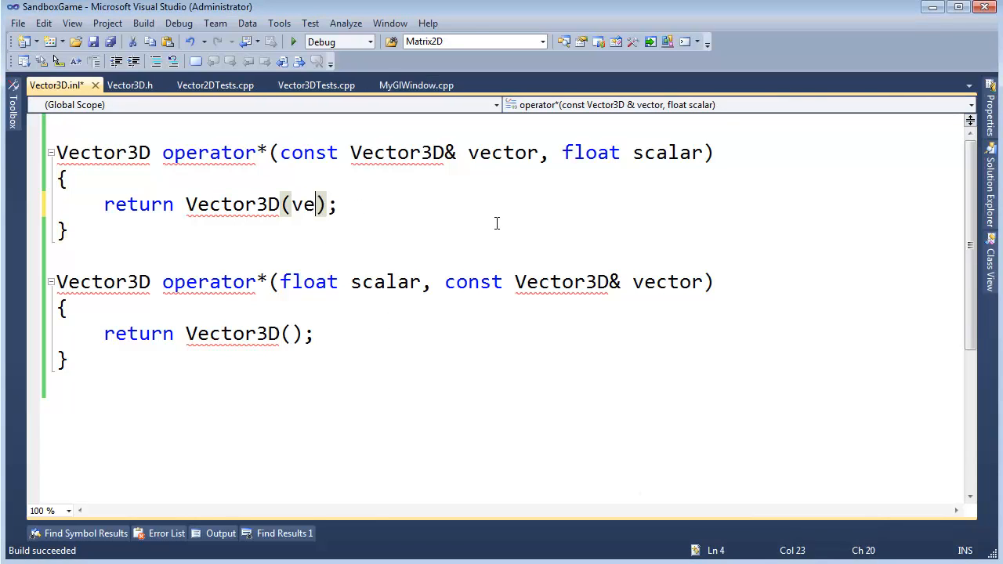
{"action": "type", "text": "ctor.x * s"}
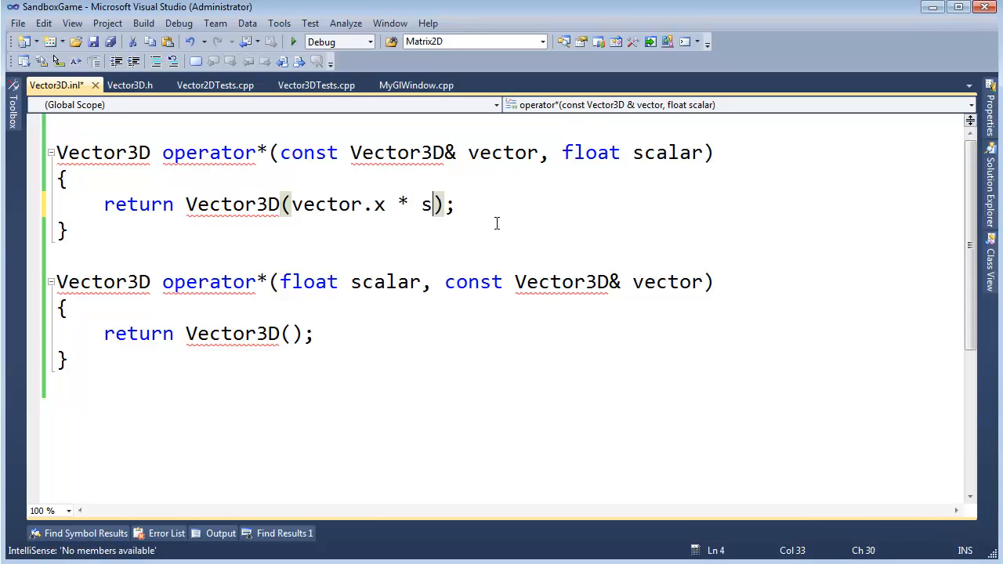
{"action": "type", "text": "calar, vector.y *"}
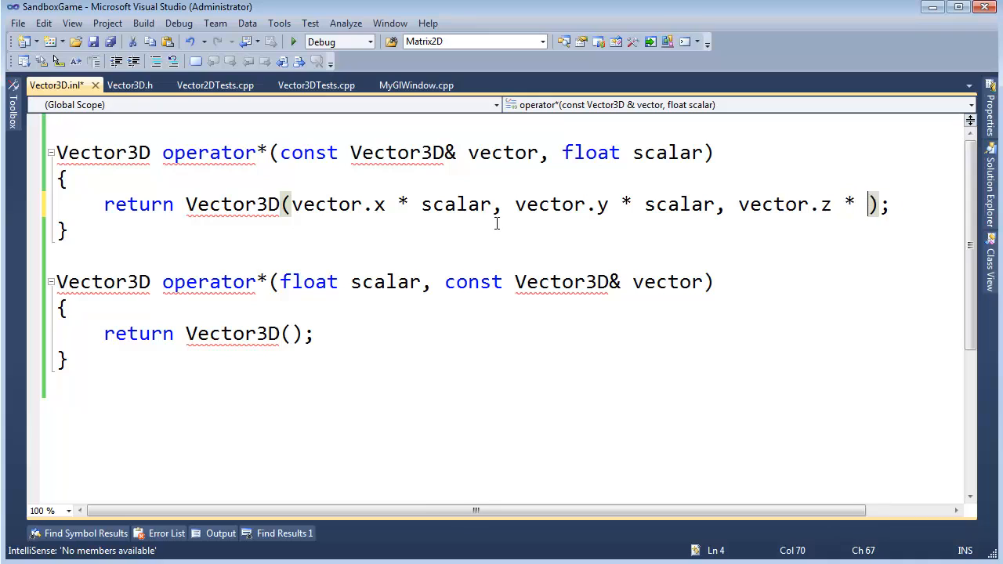
{"action": "type", "text": "scalar"}
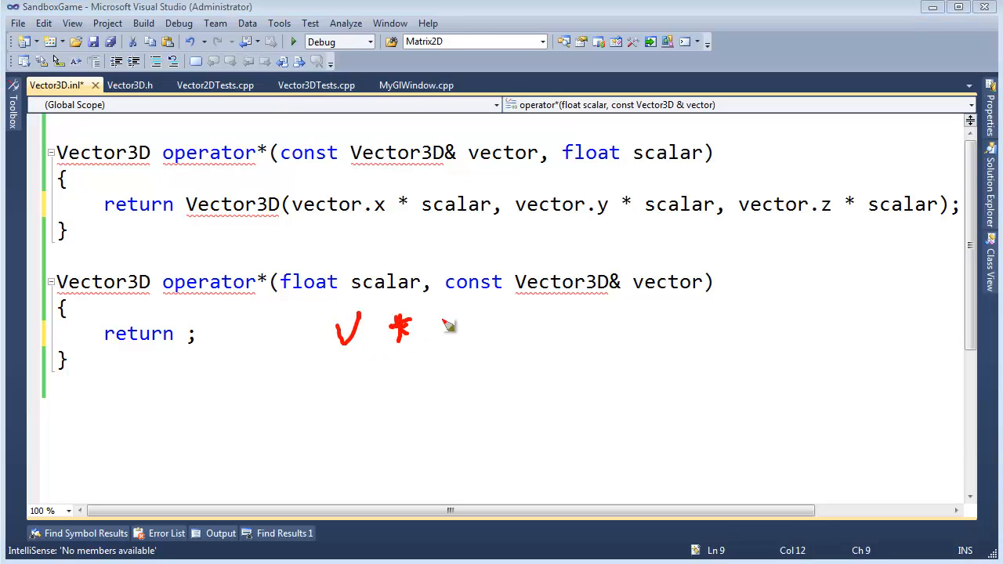
- Move the component-wise return into the scalar-first operator and split its arguments onto separate lines
{"action": "left_click_drag", "start_coordinate": [423, 324], "coordinate": [536, 329]}
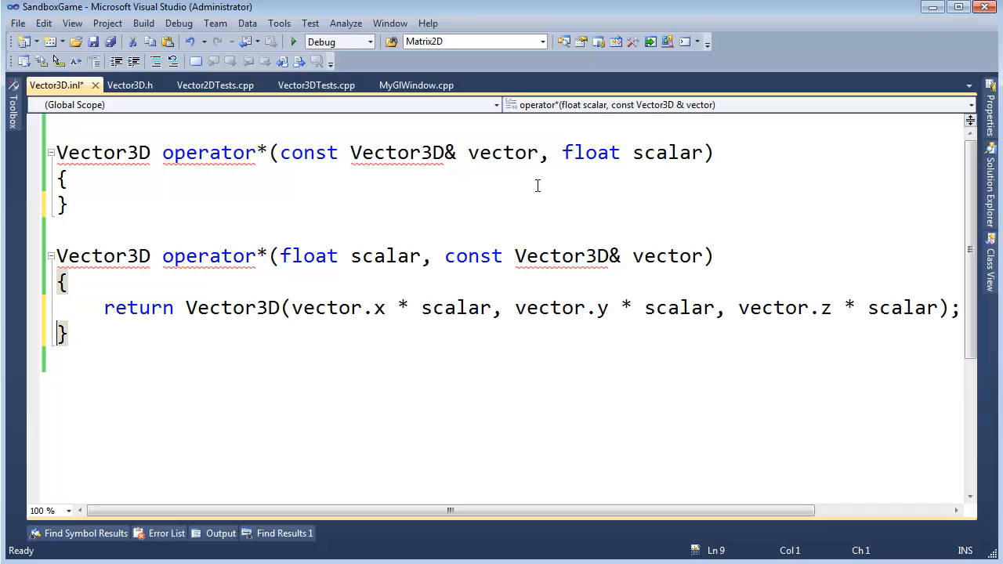
{"action": "left_click", "coordinate": [291, 307]}
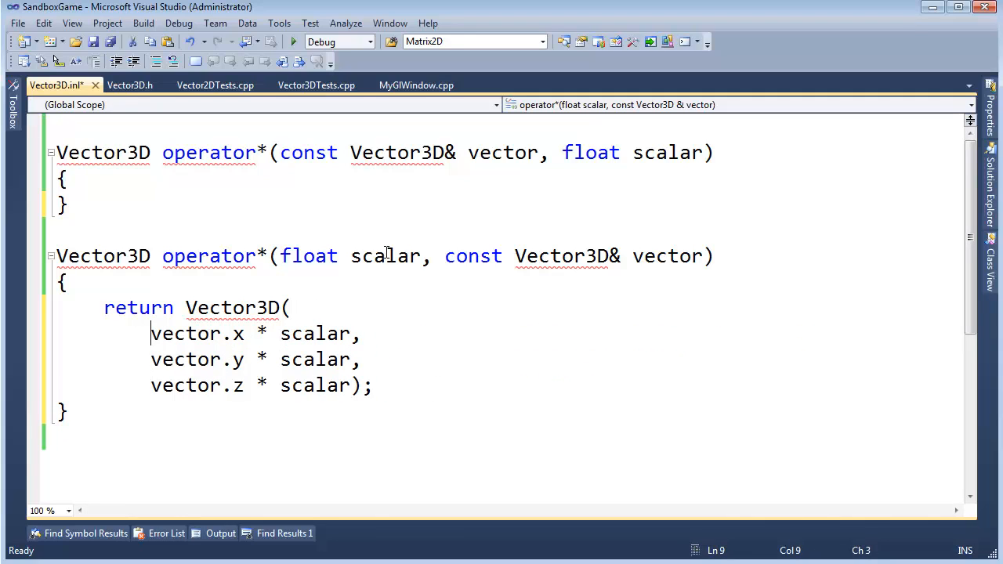
{"action": "double_click", "coordinate": [386, 255]}
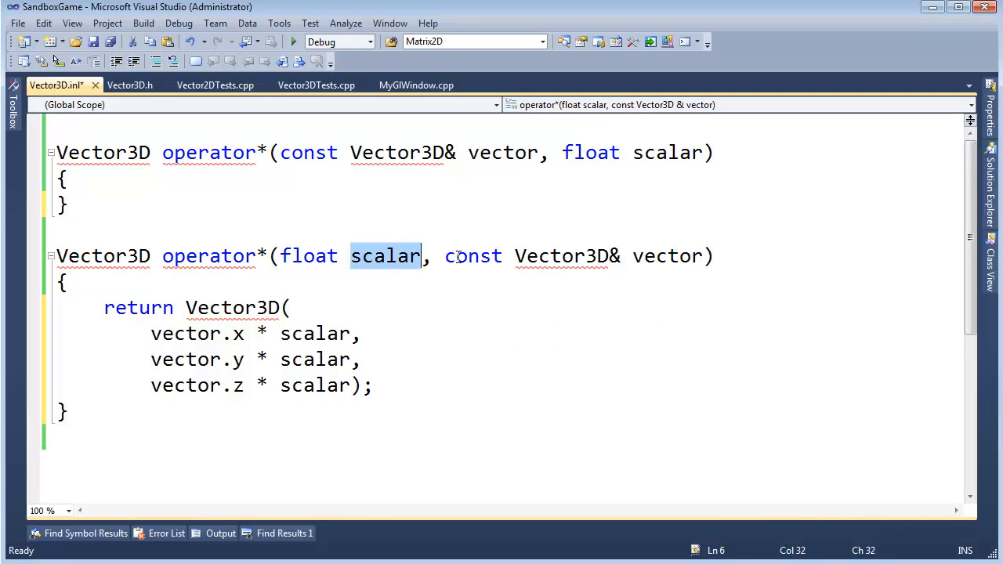
{"action": "double_click", "coordinate": [667, 152]}
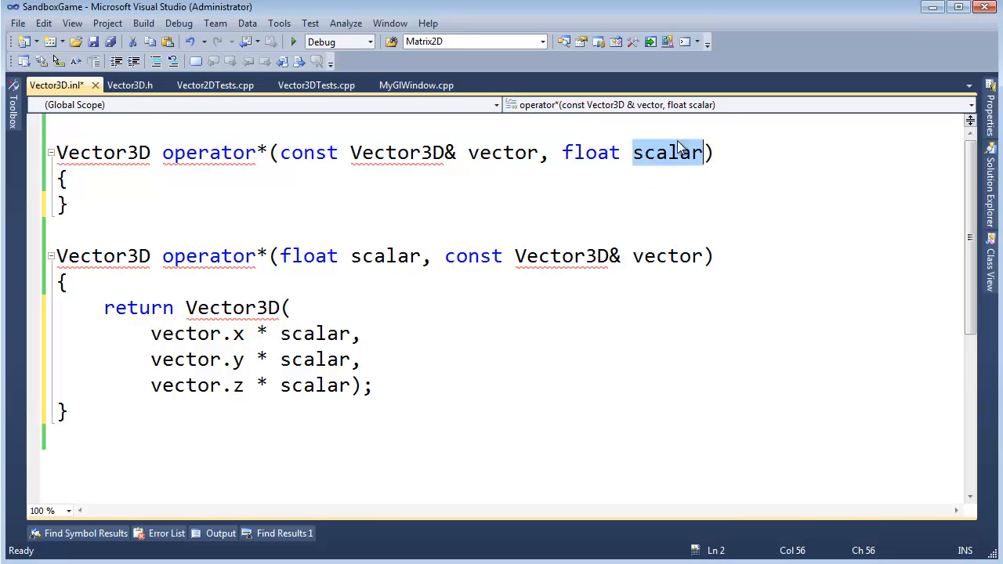
- Rewrite the arguments as scalar * vector.x, scalar * vector.y, scalar * vector.z
{"action": "double_click", "coordinate": [386, 255]}
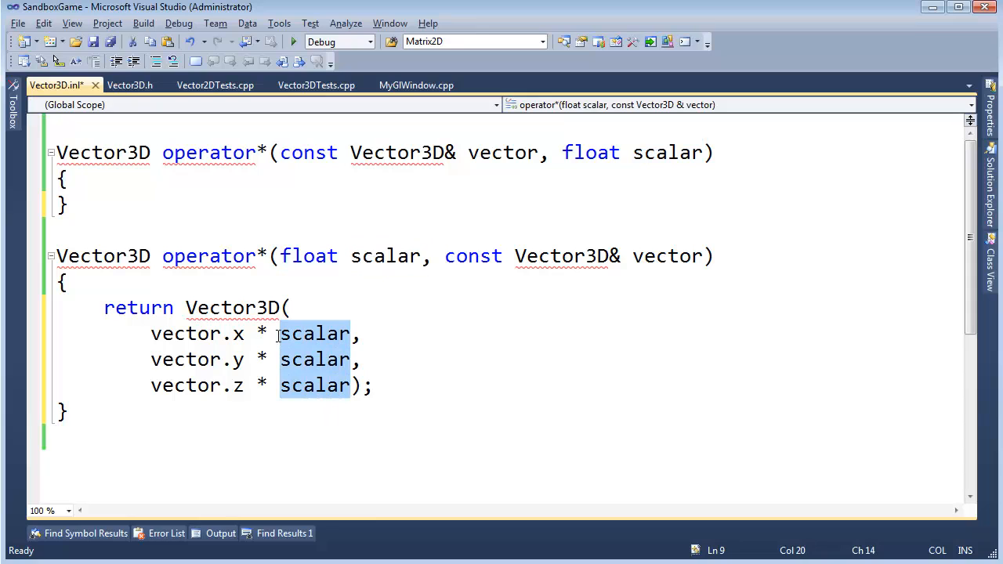
{"action": "key", "text": "Delete"}
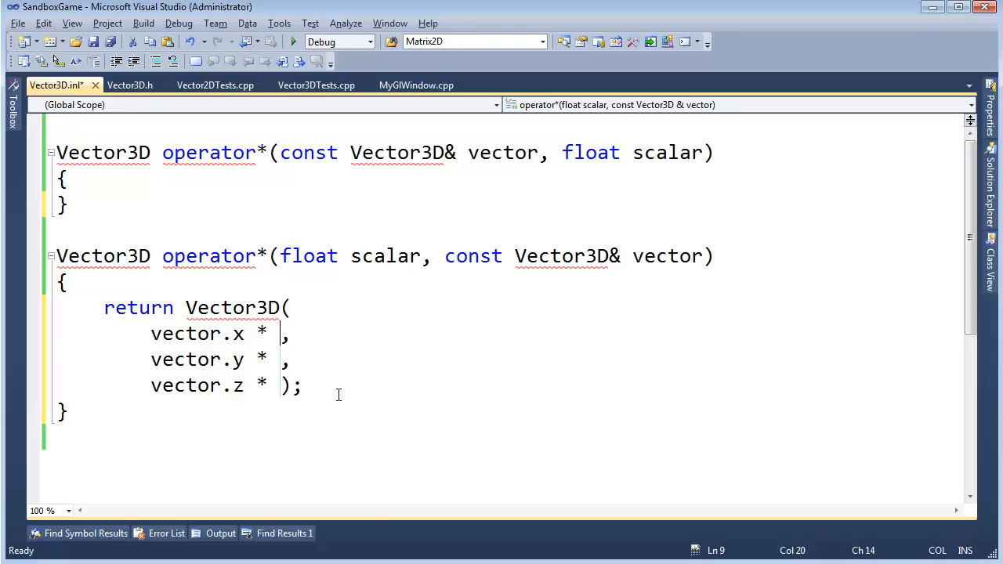
{"action": "left_click", "coordinate": [150, 332]}
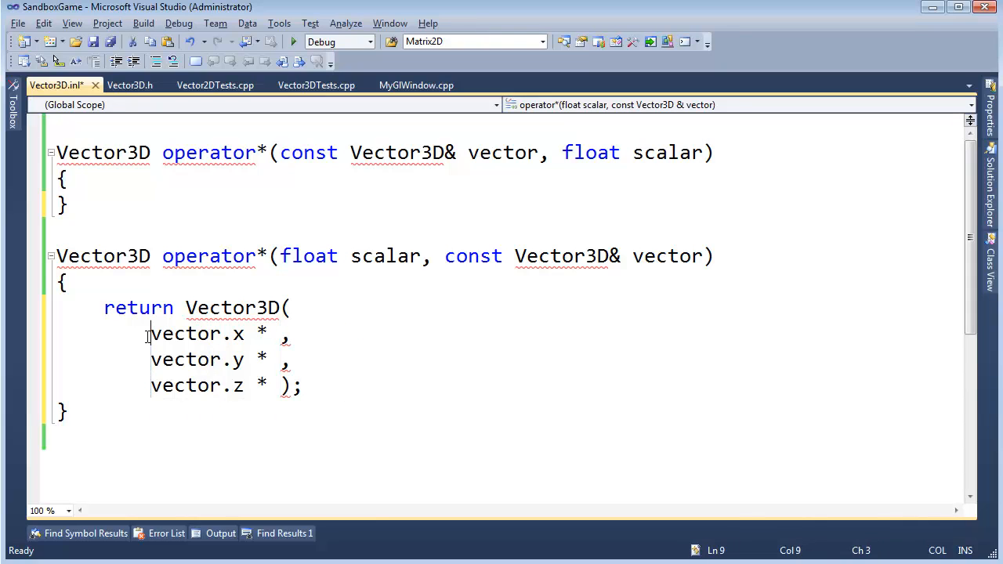
{"action": "type", "text": "scalar *"}
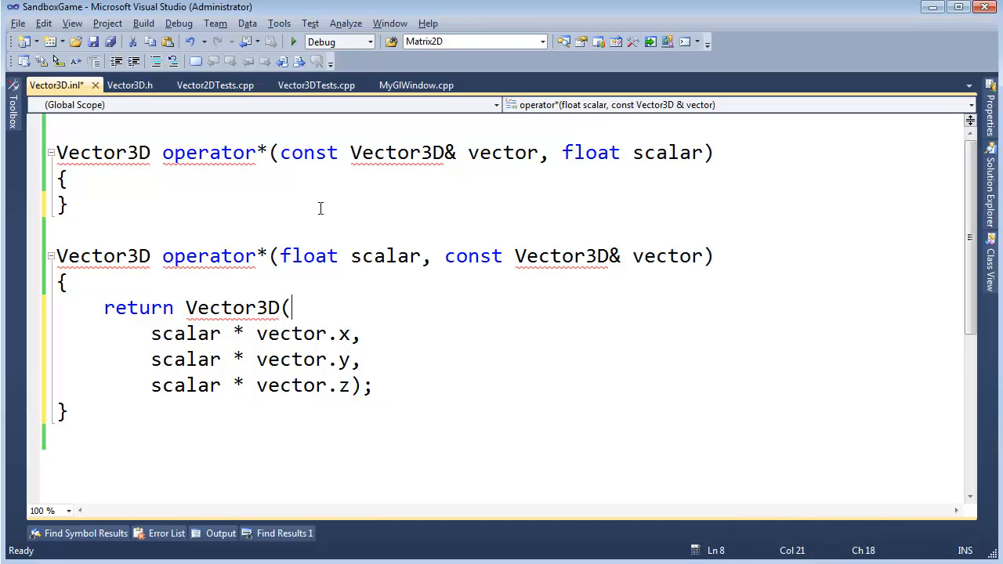
- Make vector-times-scalar return scalar * vector and place it below the scalar-first definition
{"action": "type", "text": "return sca"}
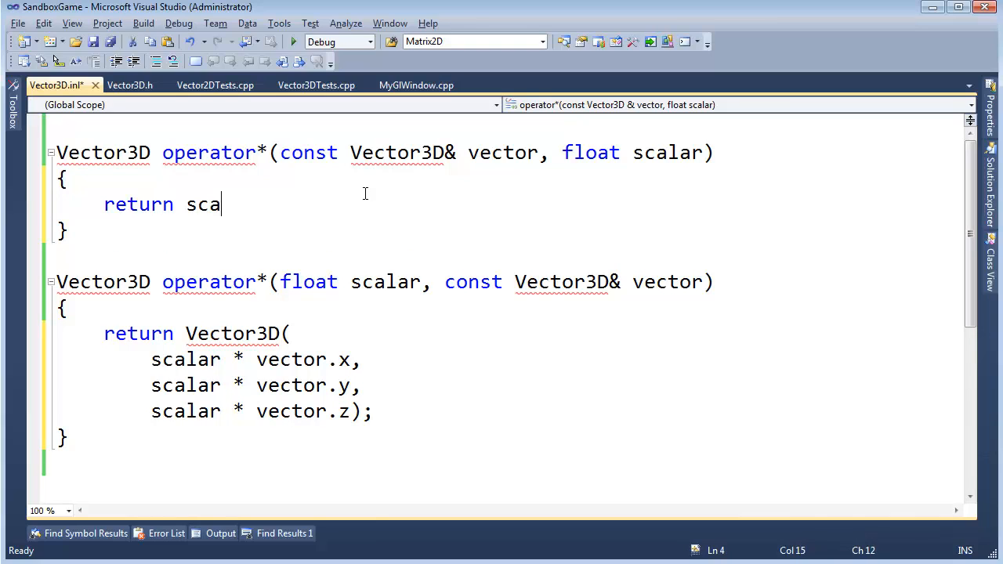
{"action": "type", "text": "lar * vec"}
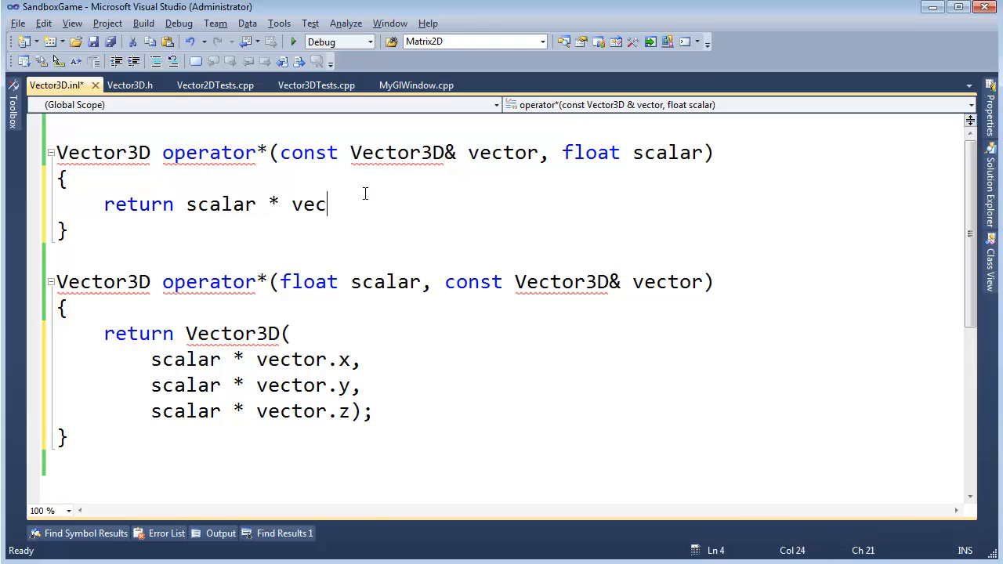
{"action": "type", "text": "tor;"}
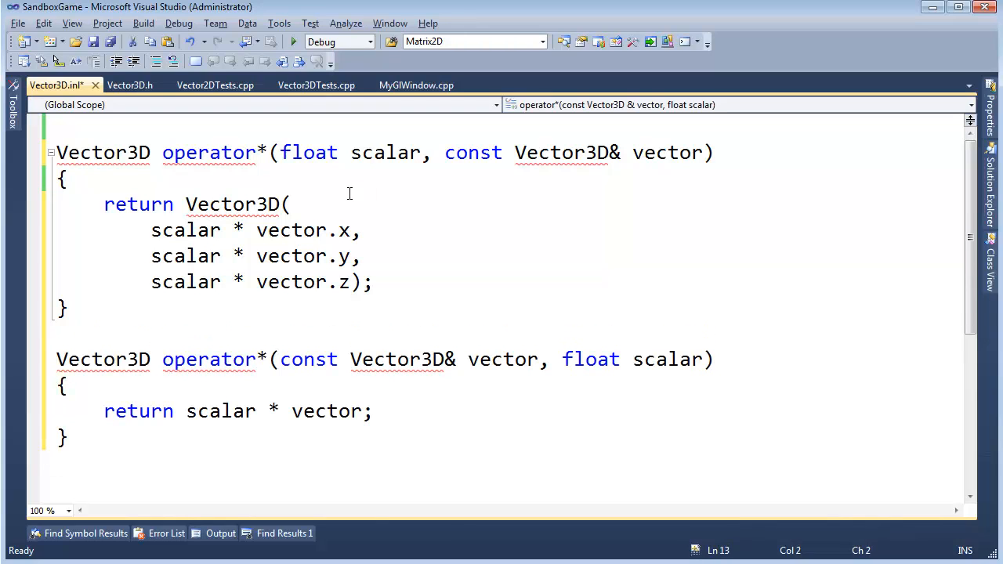
{"action": "left_click", "coordinate": [257, 229]}
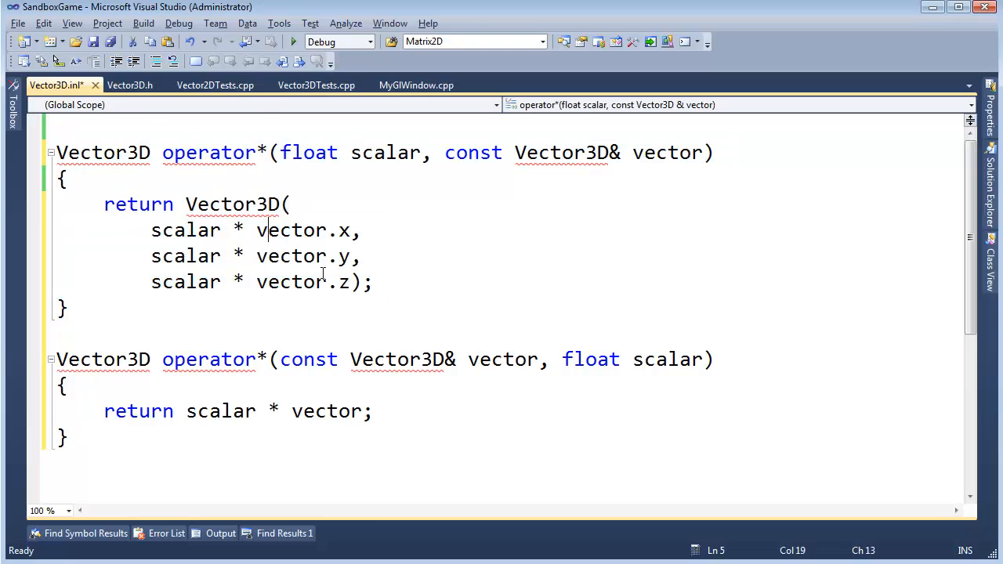
{"action": "left_click", "coordinate": [126, 84]}
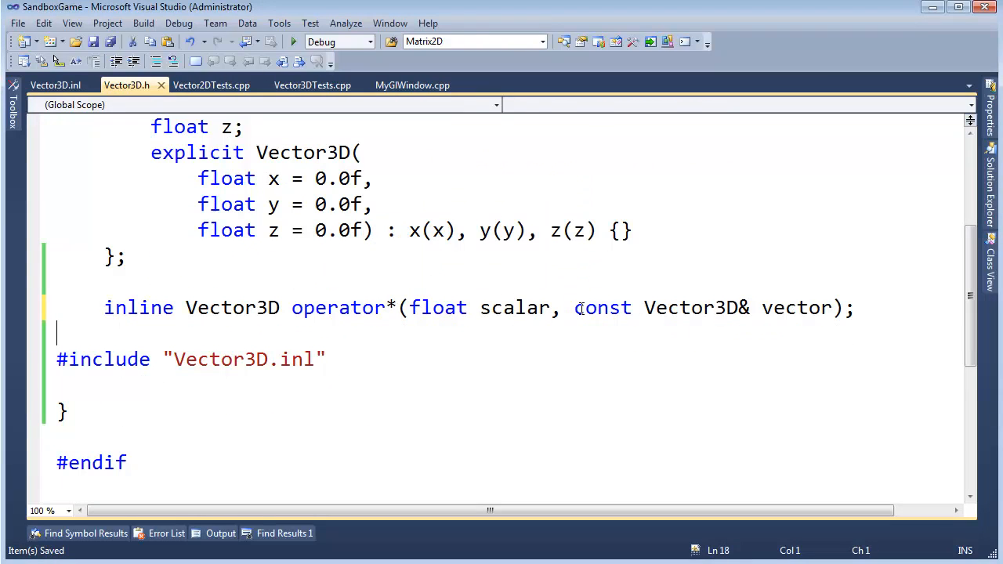
- Return to Vector3D.inl and review both finished multiplication operators
{"action": "left_click", "coordinate": [18, 24]}
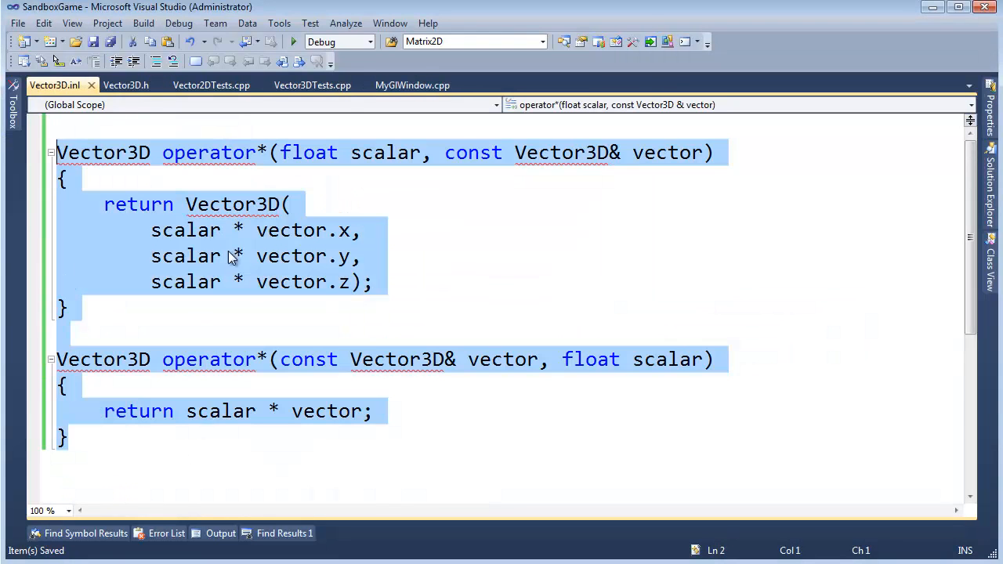
{"action": "left_click", "coordinate": [167, 132]}
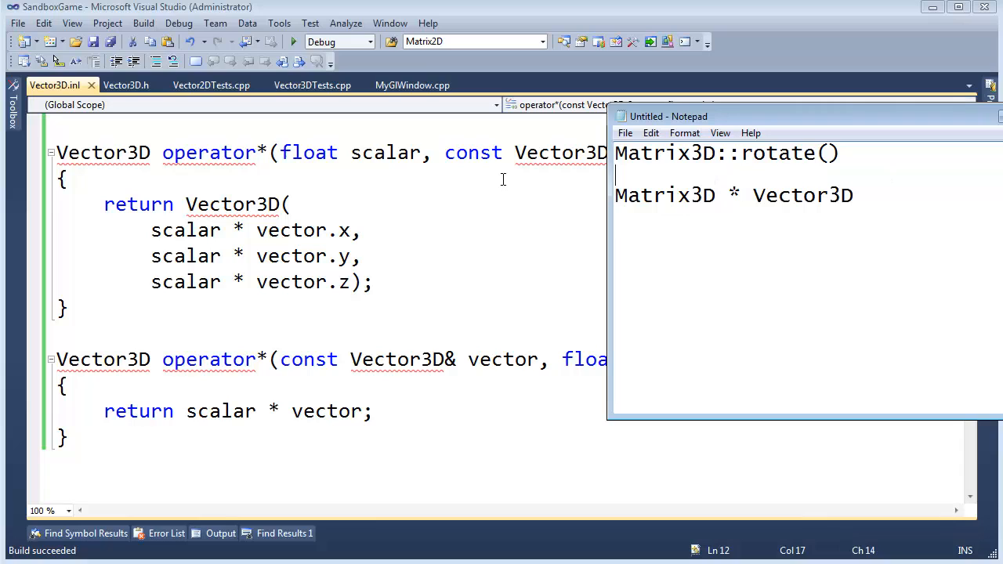
- Remove the blank line so Matrix3D * Vector3D follows Matrix3D::rotate() directly
{"action": "key", "text": "Backspace"}
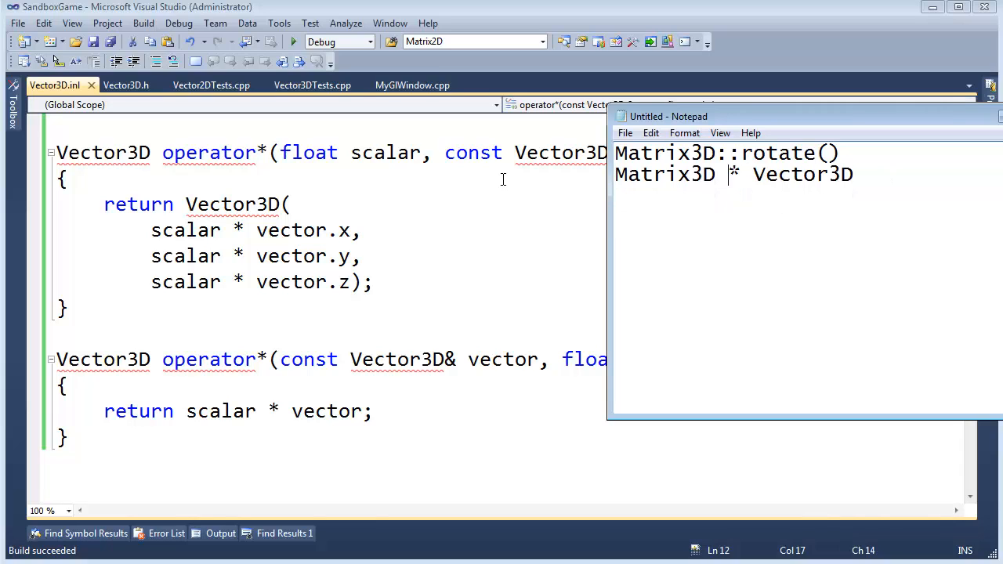